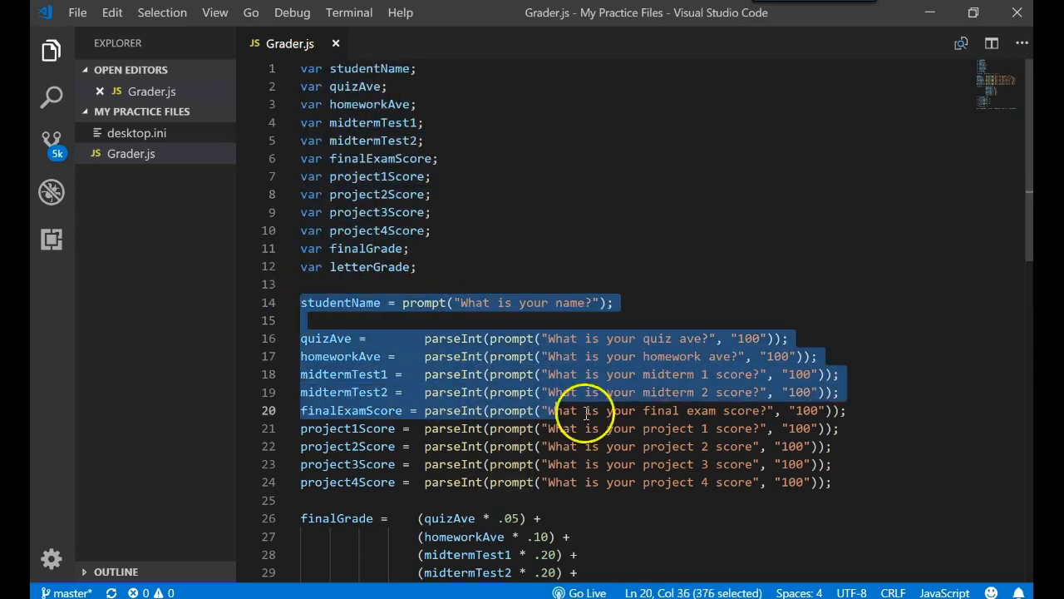
Extend line 36's A-grade condition with || (finalGrade <= 100), wrapped in outer parentheses.
left_click(829, 482)
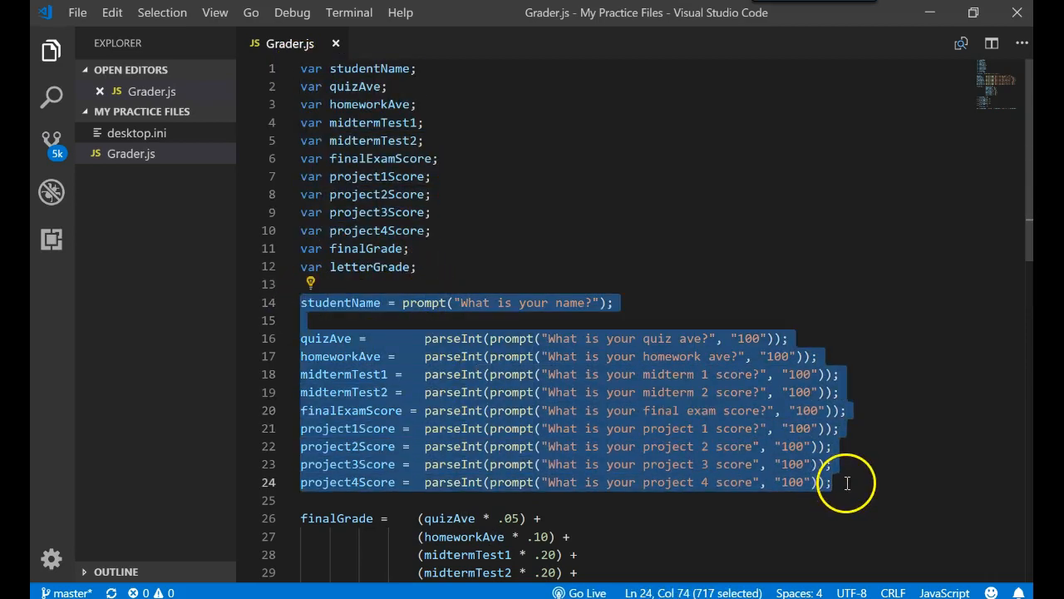
left_click(493, 338)
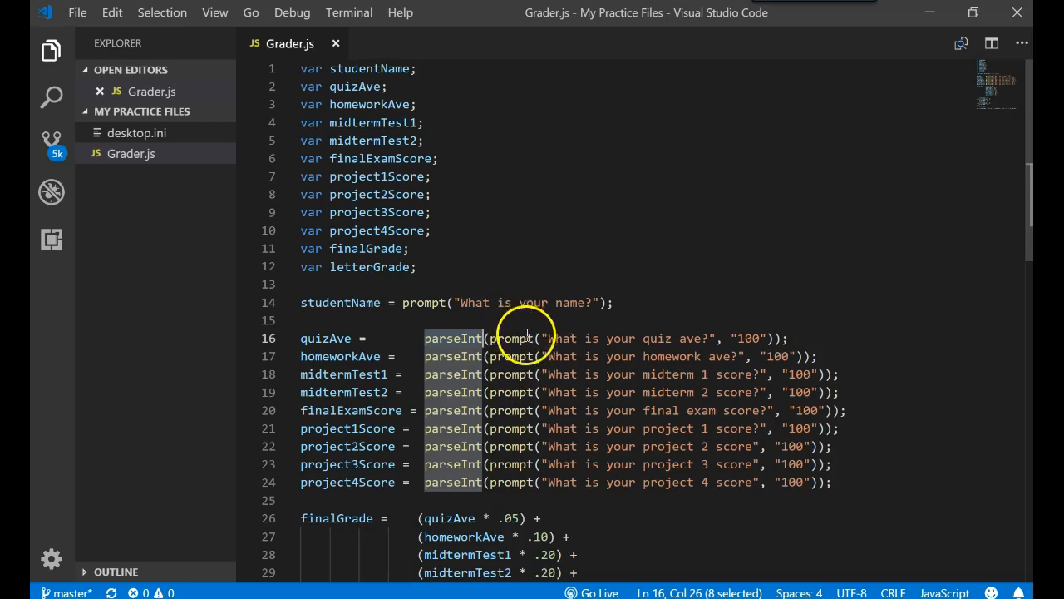
scroll("down", 3)
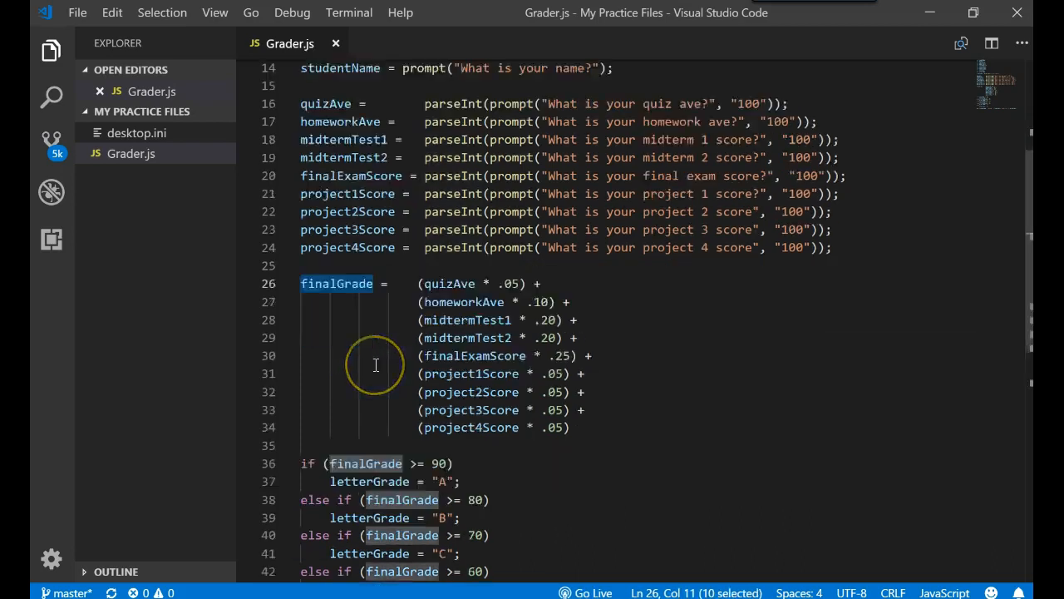
scroll("down", 3)
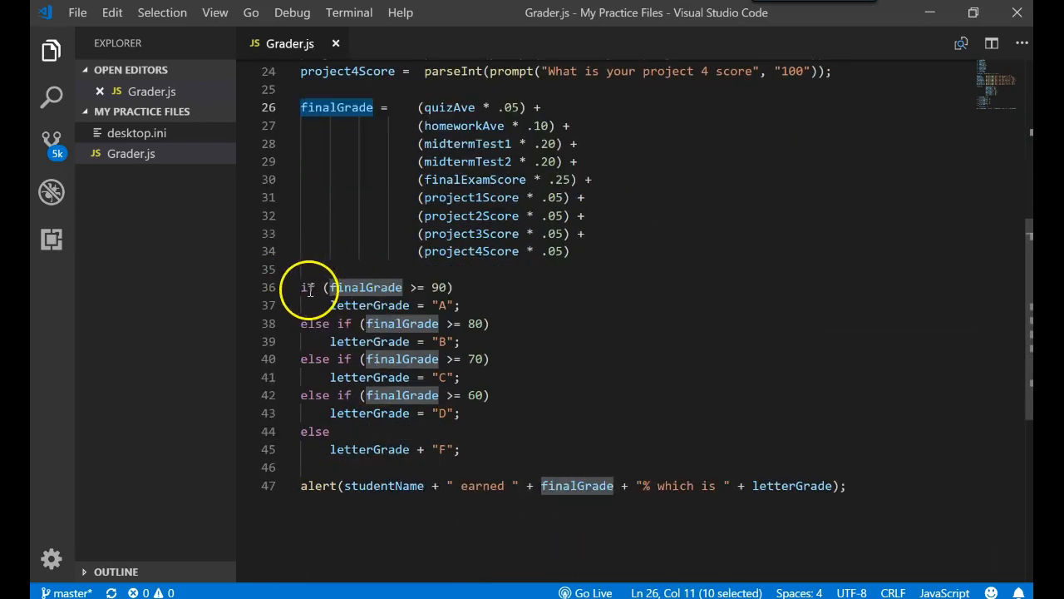
mouse_move(355, 304)
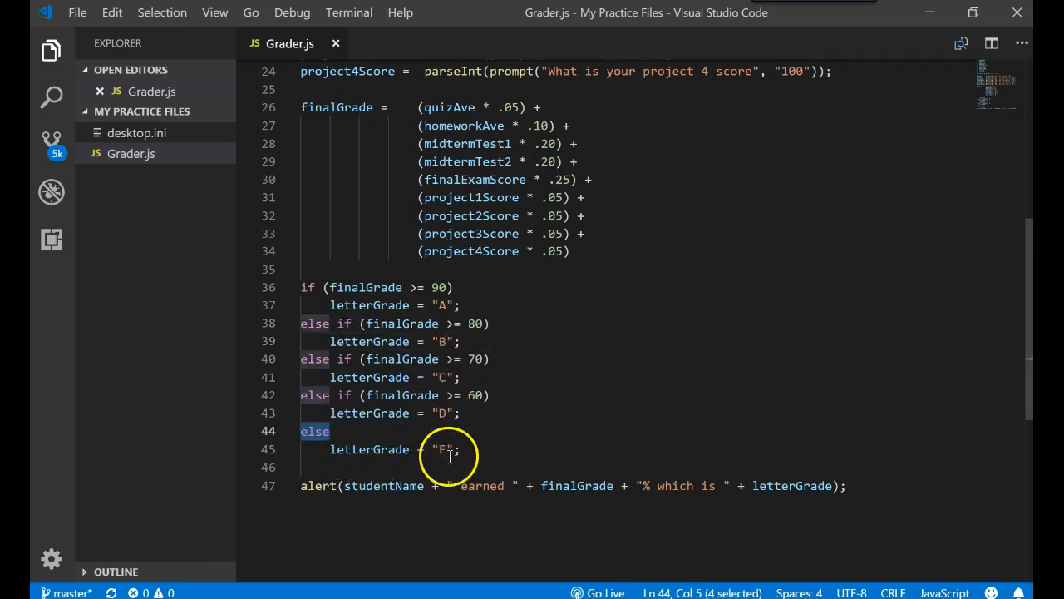
left_click(525, 287)
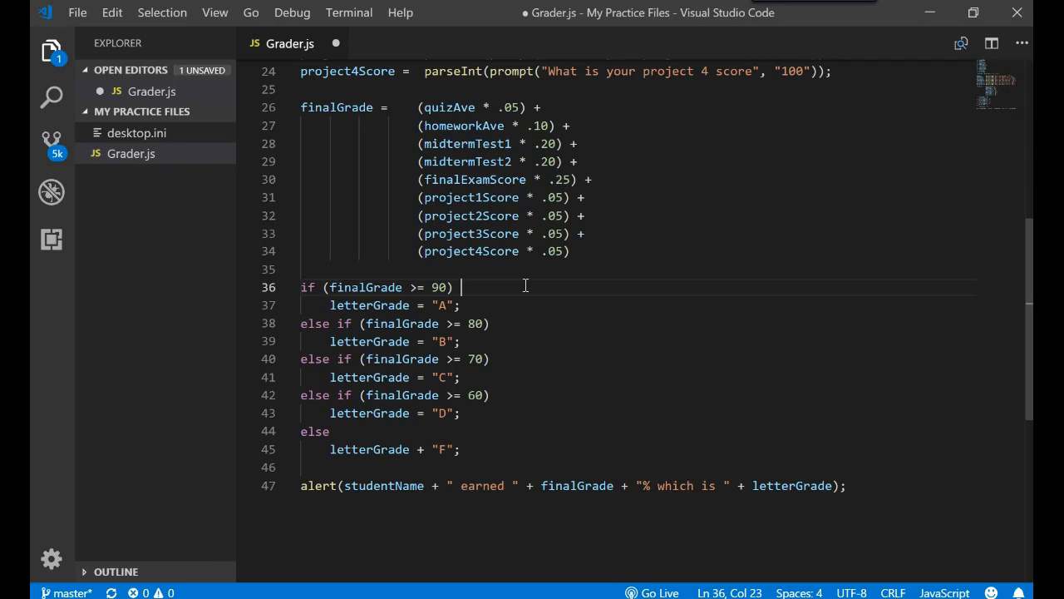
type("||")
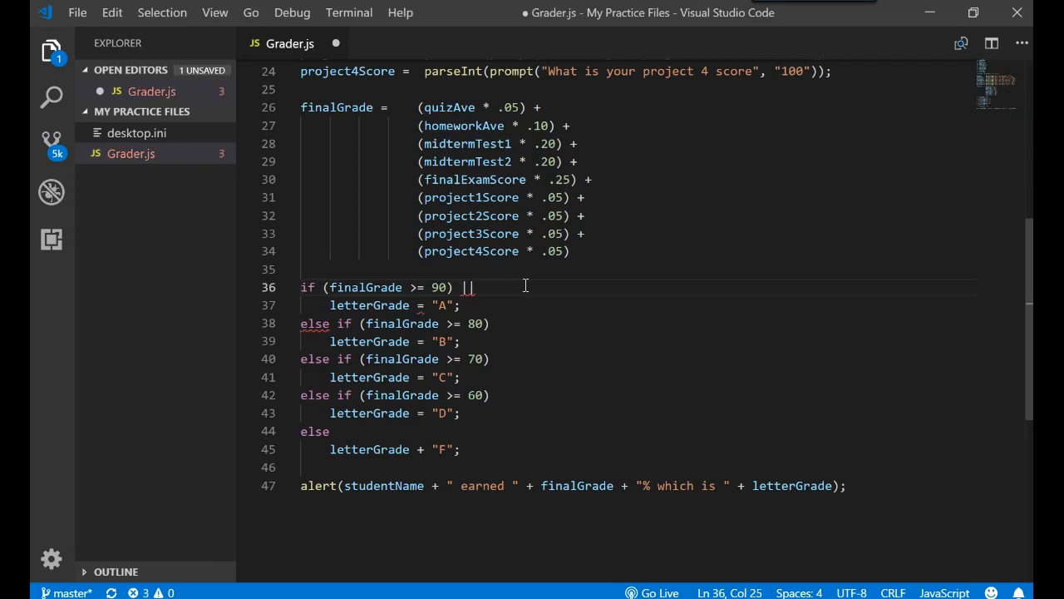
type("(finalGrad")
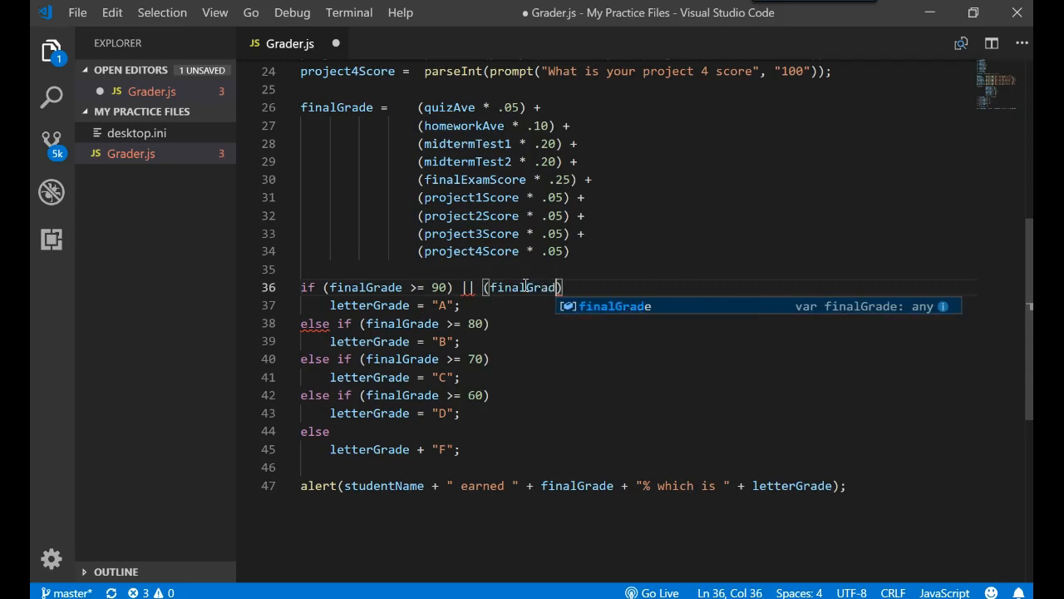
type("<=")
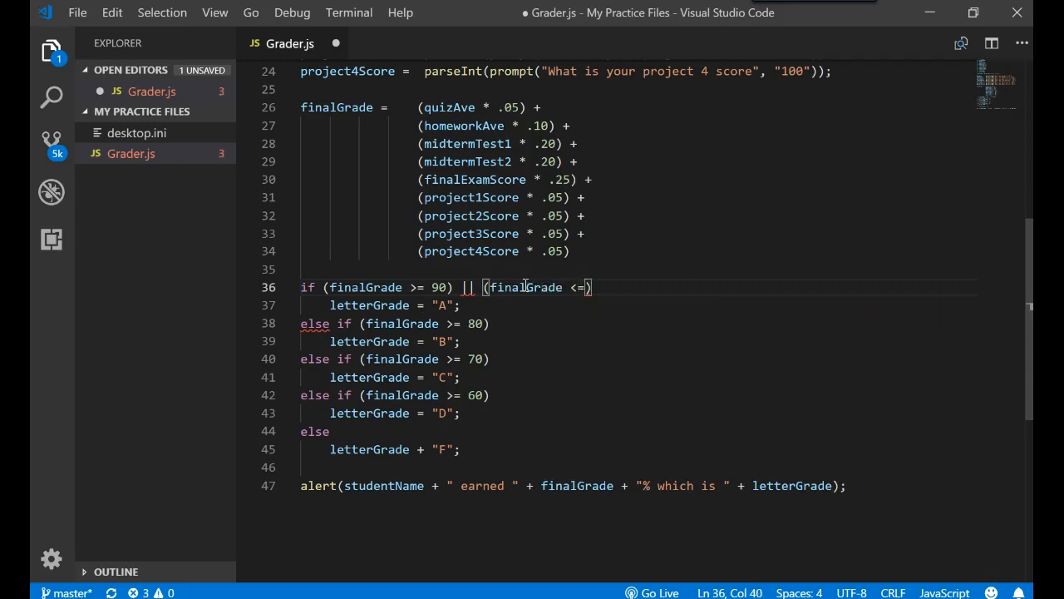
type("100")
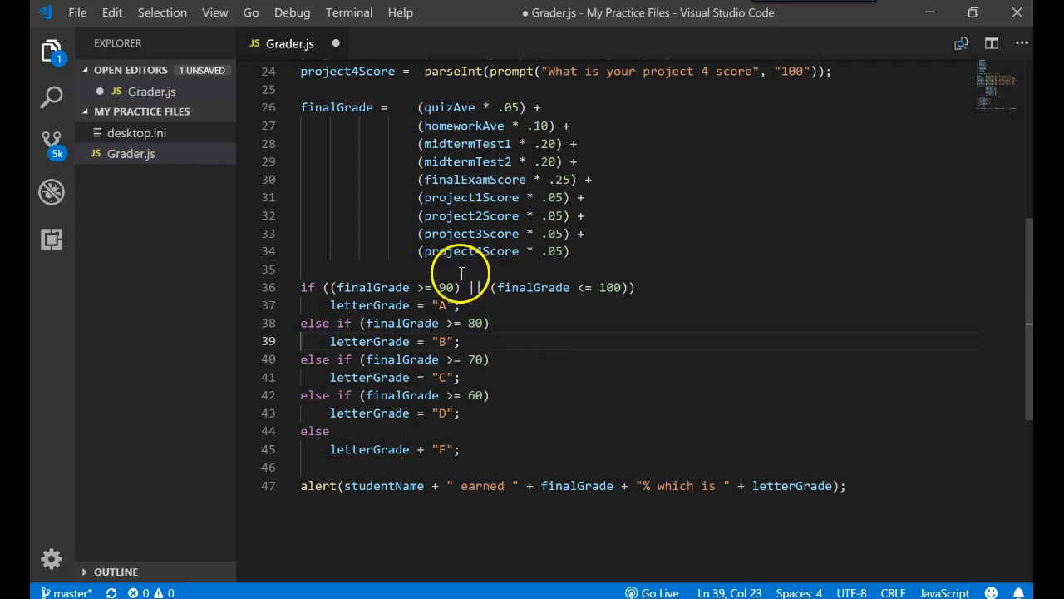
double_click(474, 287)
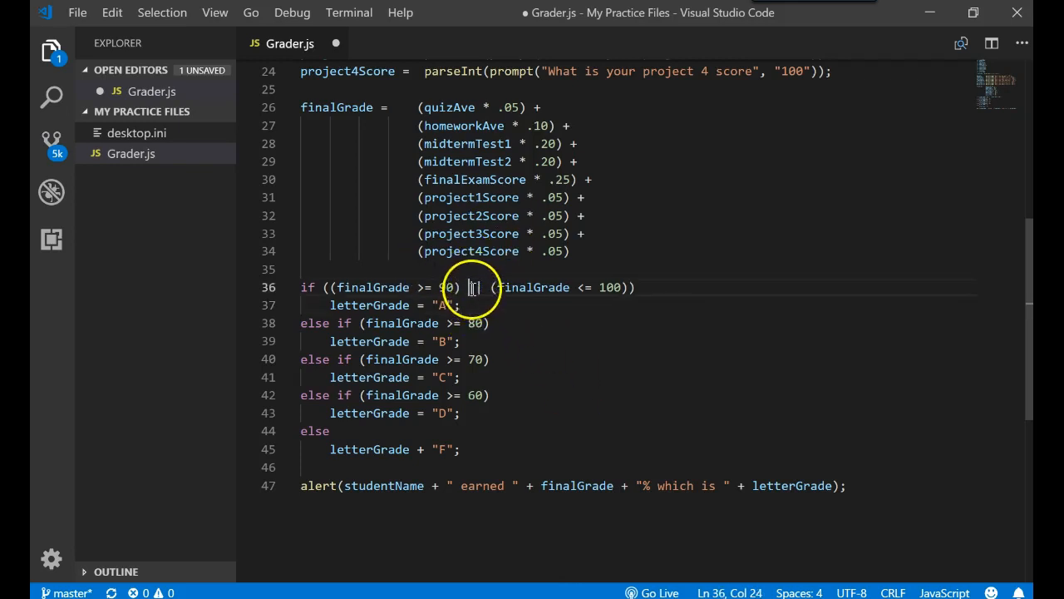
left_click_drag(461, 287, 478, 287)
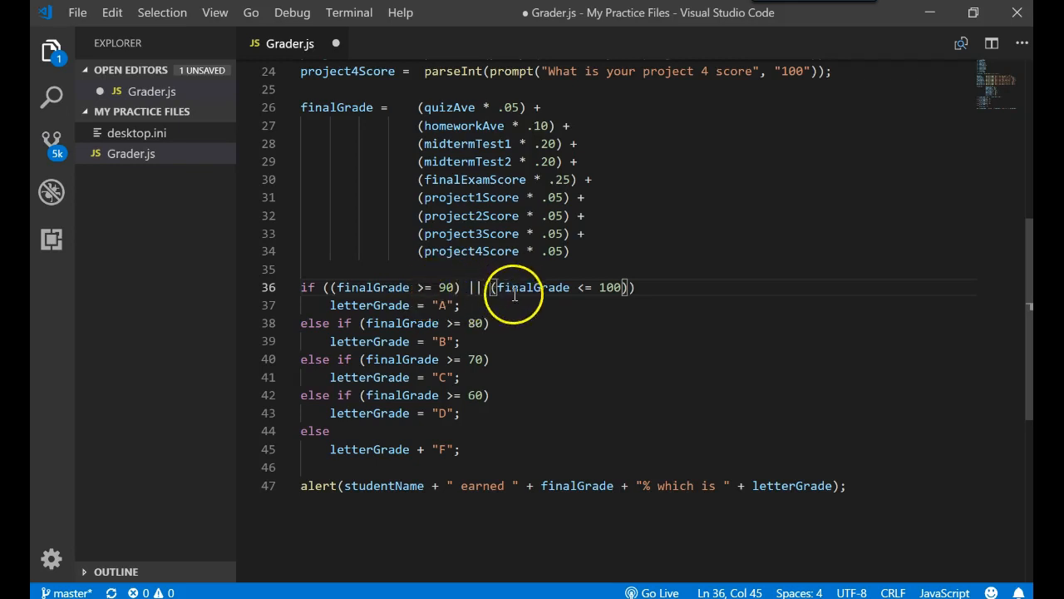
mouse_move(533, 287)
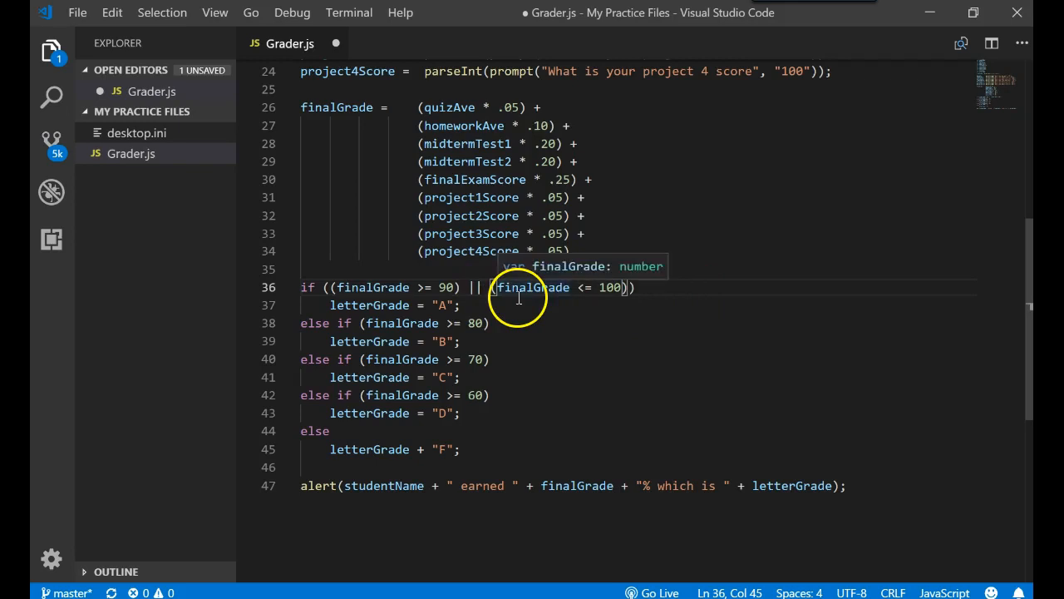
mouse_move(380, 449)
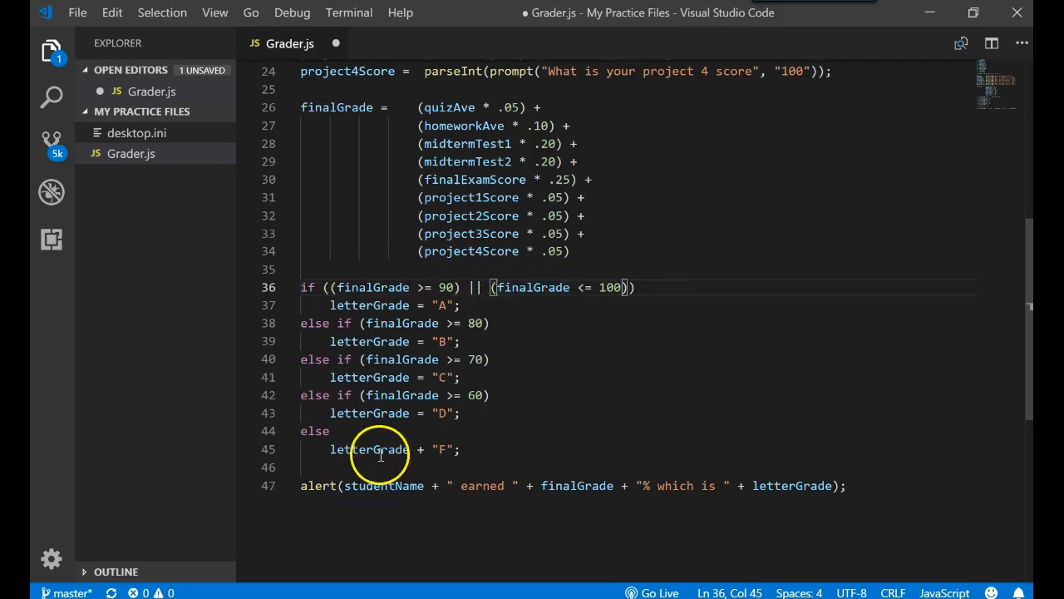
mouse_move(373, 286)
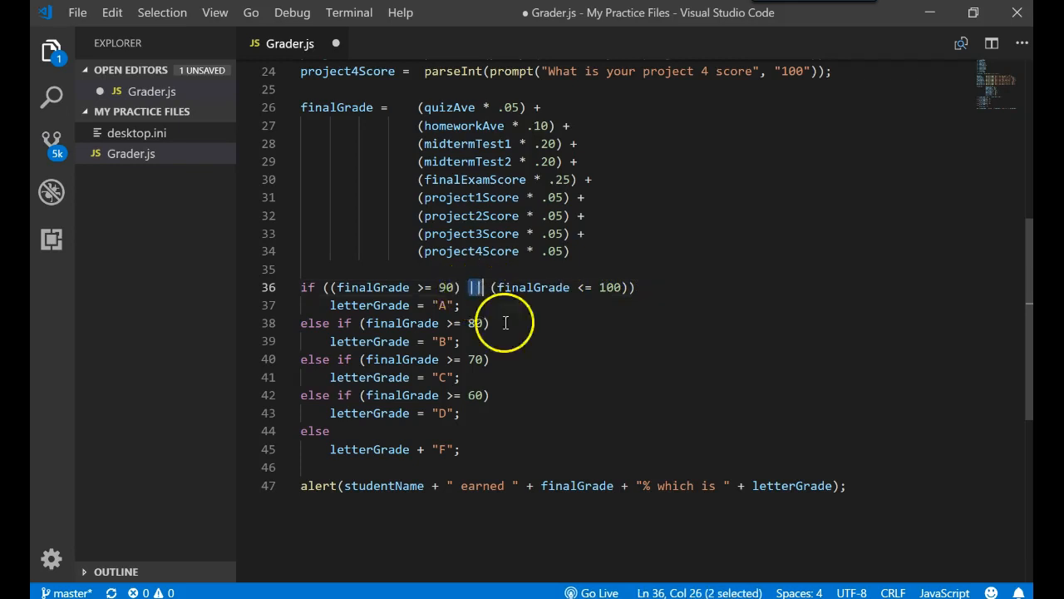
mouse_move(580, 288)
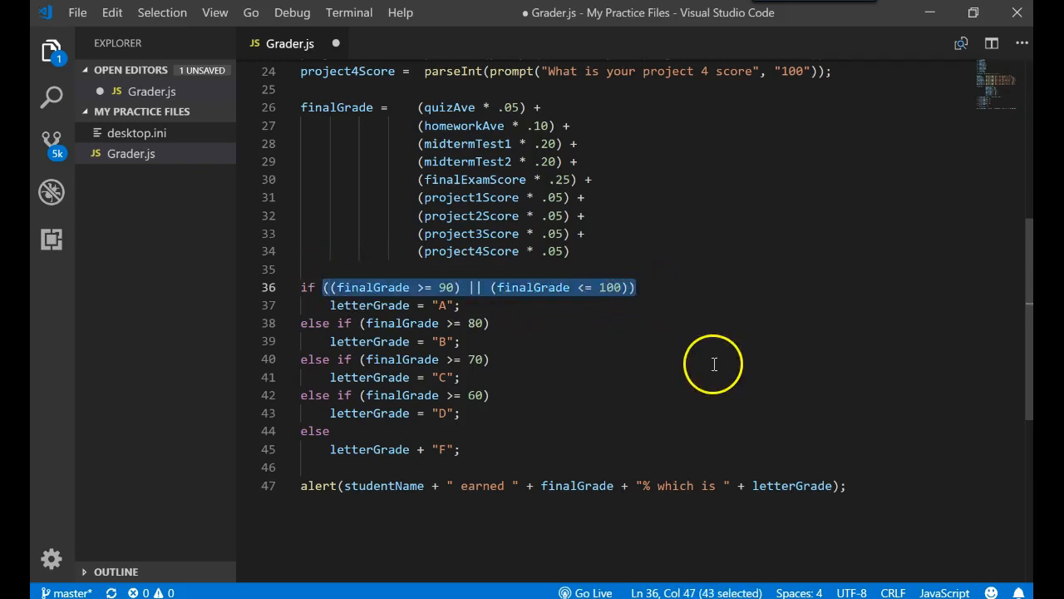
mouse_move(336, 287)
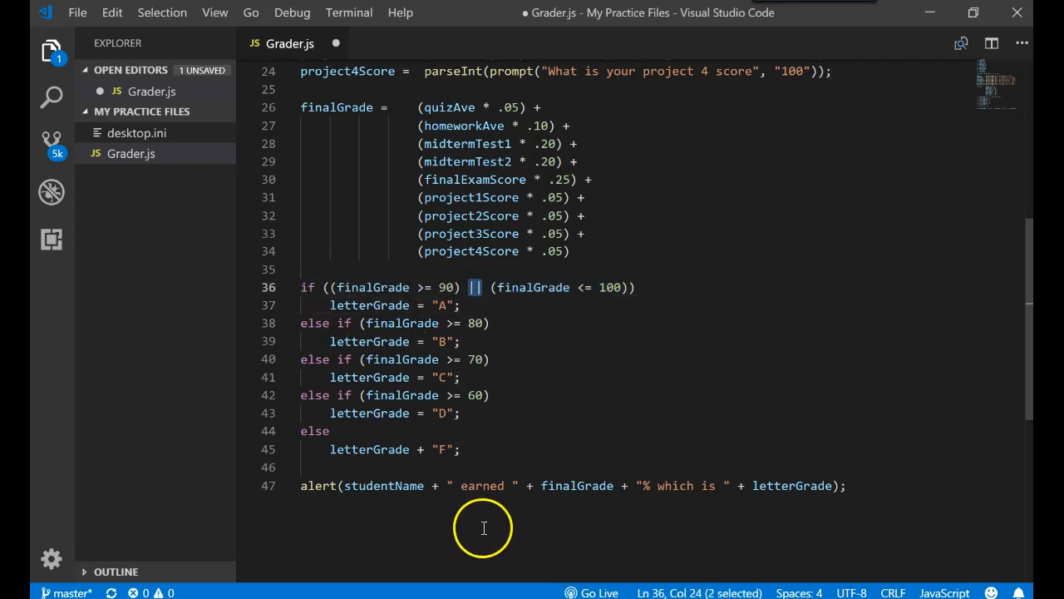
mouse_move(403, 282)
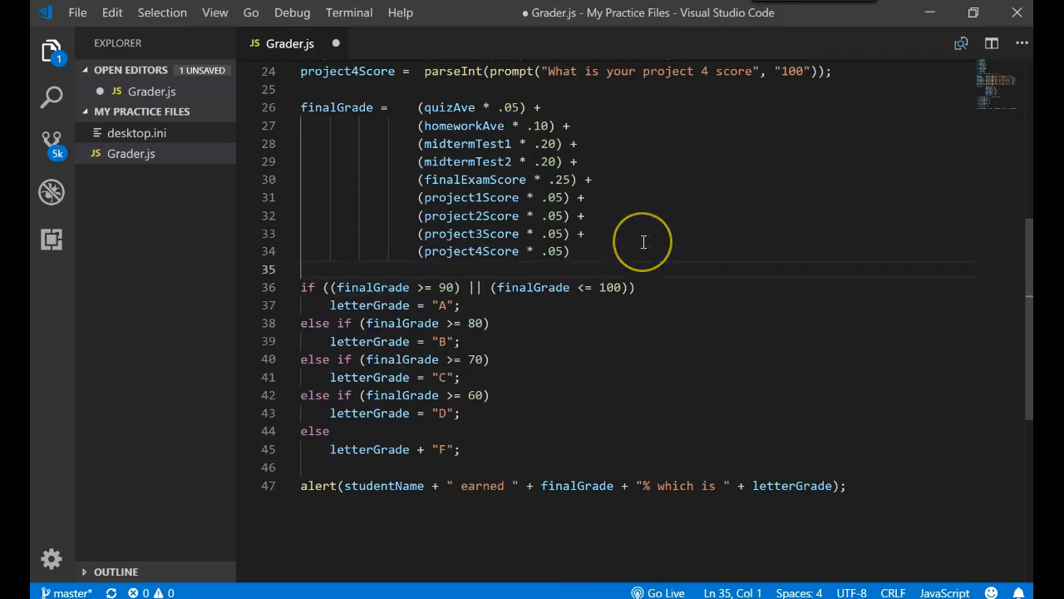
Type T and F rows above the if statement to sketch the OR truth table.
type("t")
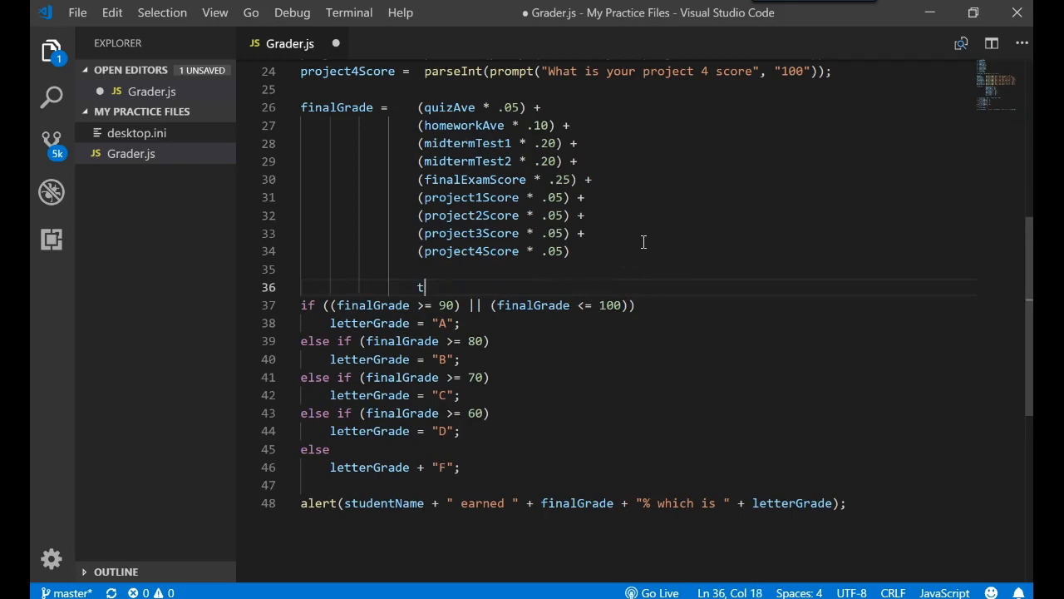
key("backspace")
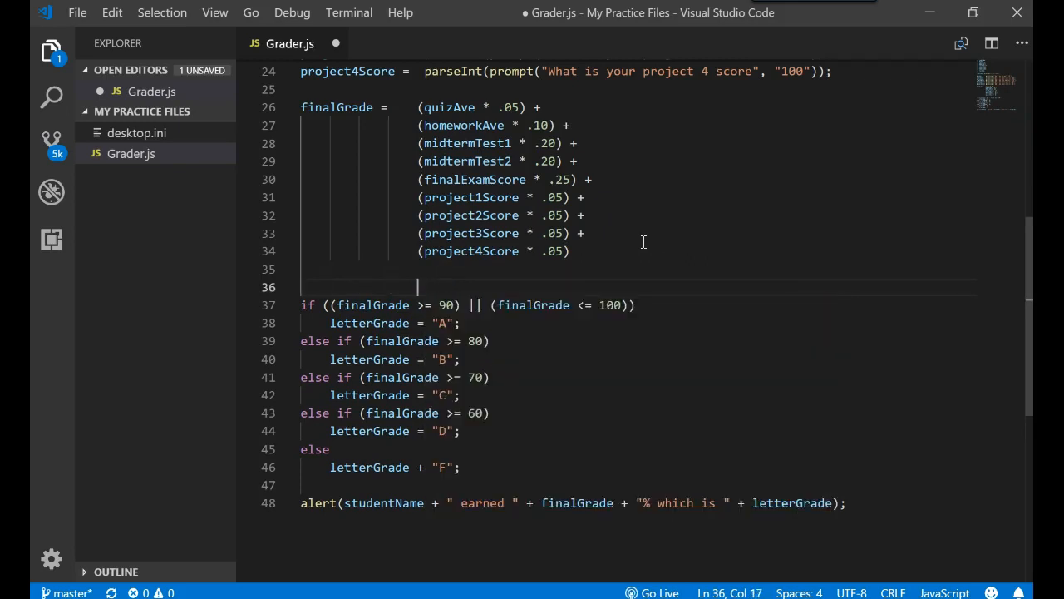
type("T")
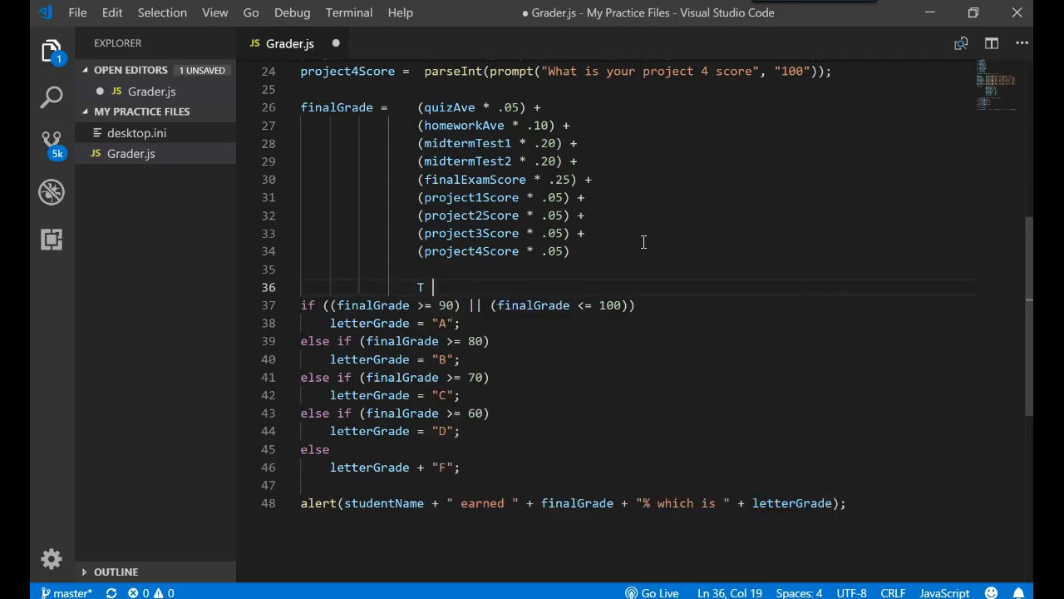
type("File")
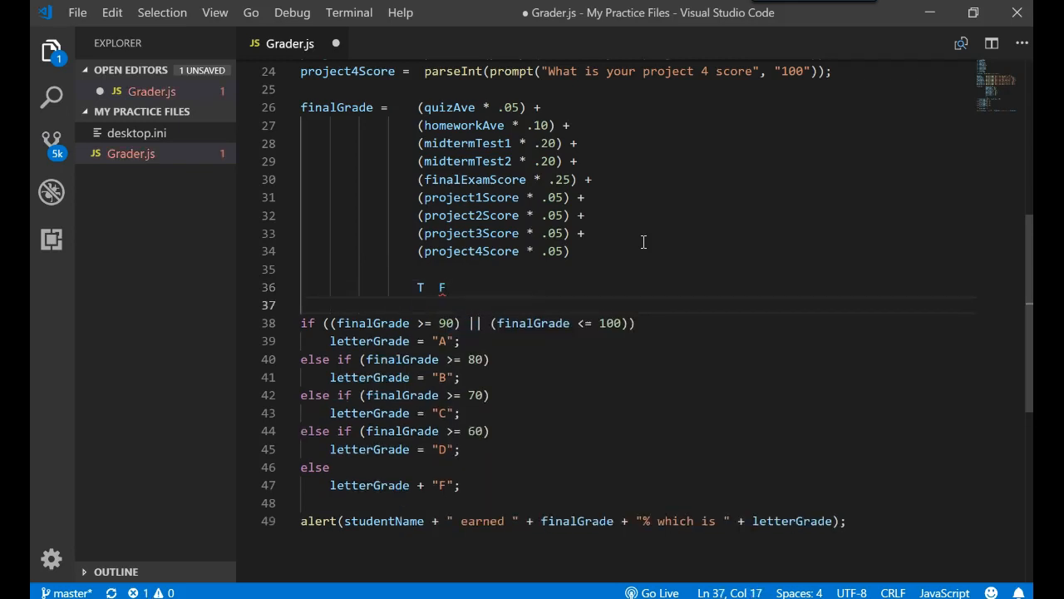
left_click(395, 305)
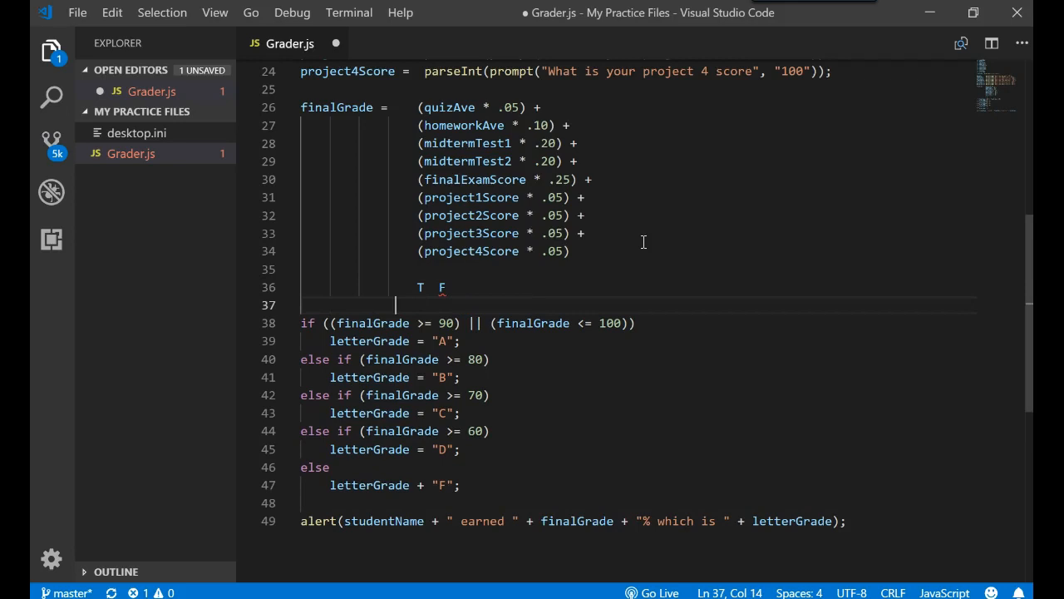
type("T")
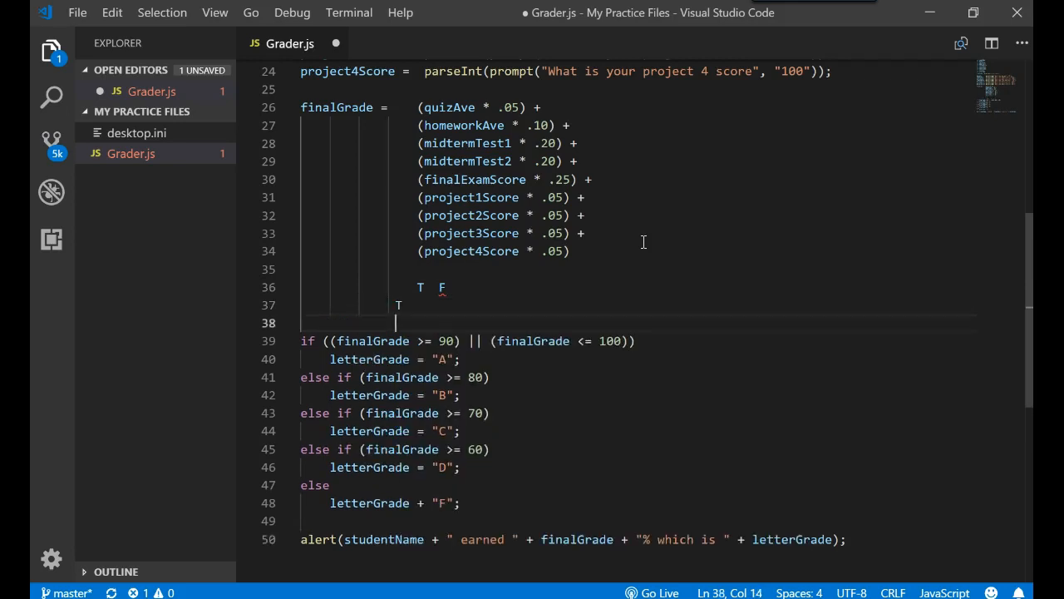
type("F")
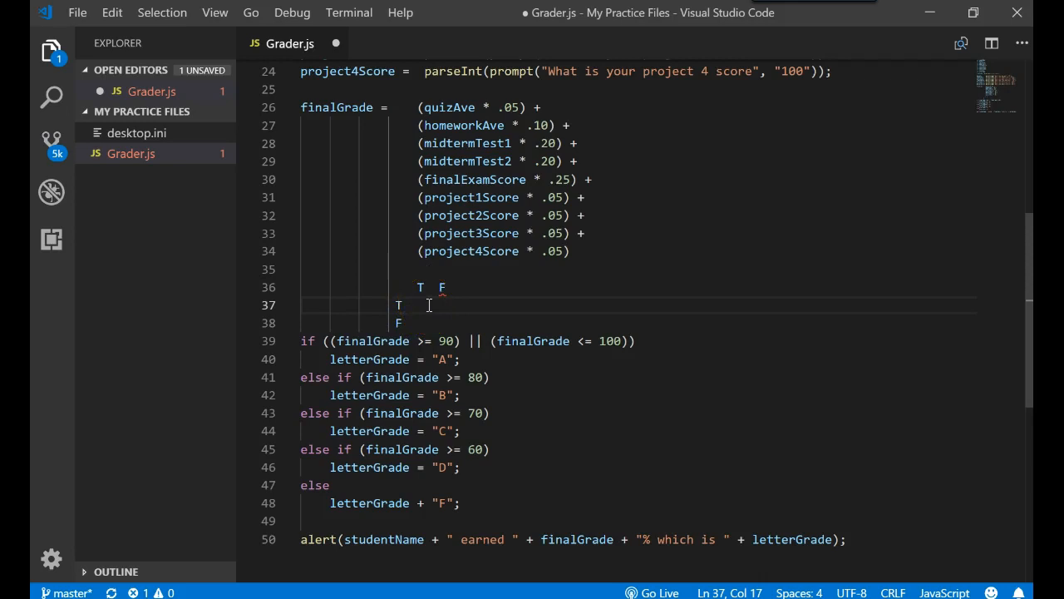
type("T")
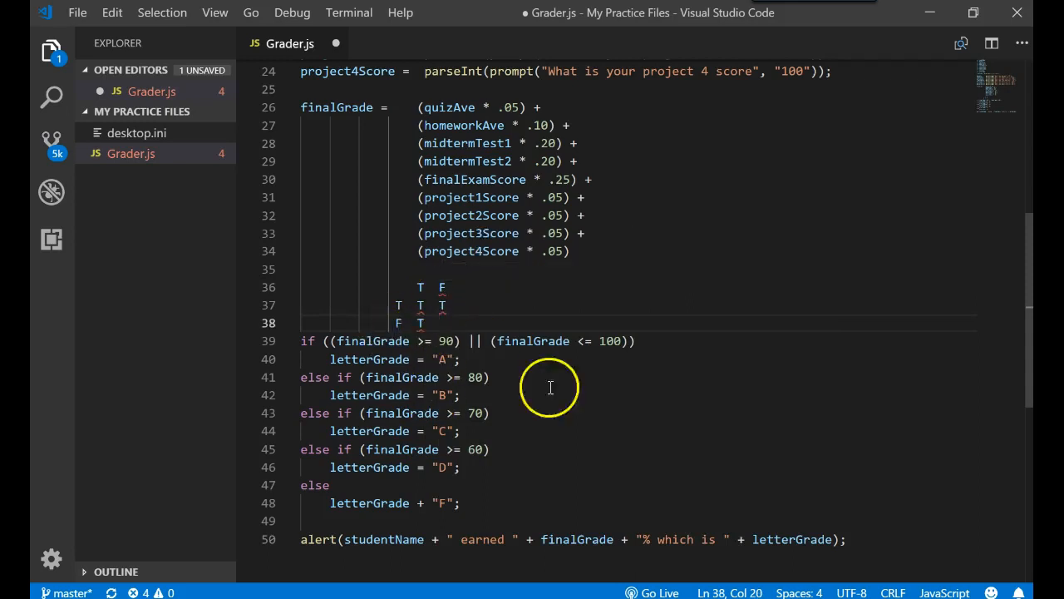
type("F")
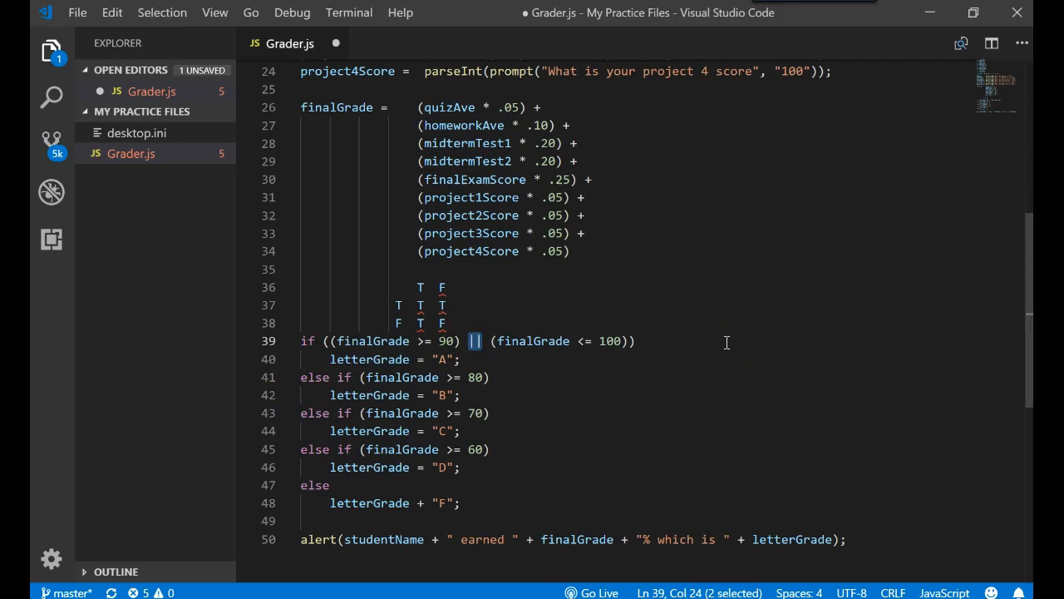
Switch the A condition's operator to && and label the truth table AND.
type("&&")
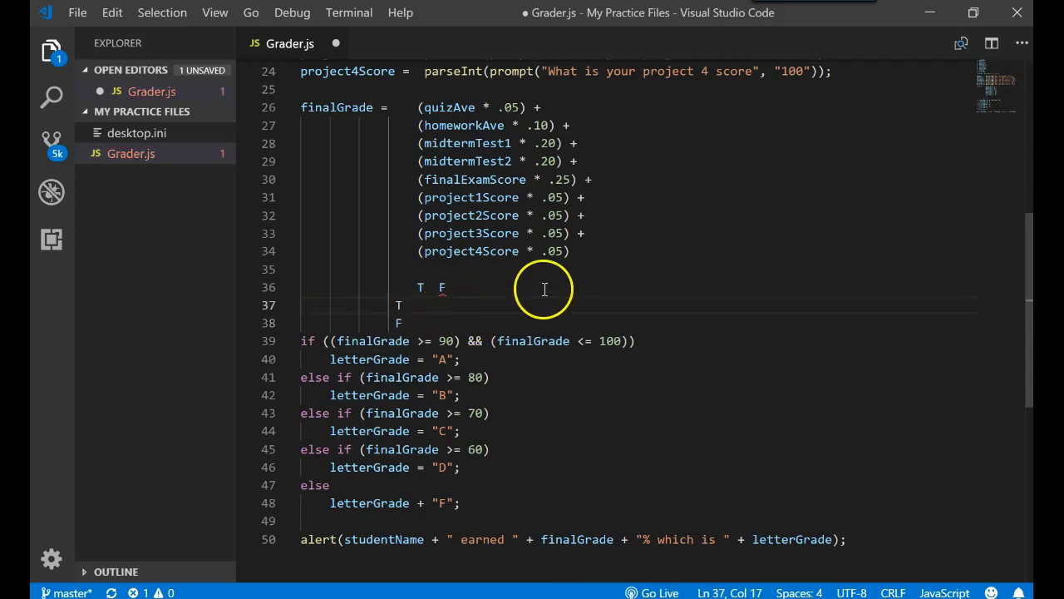
type("AND")
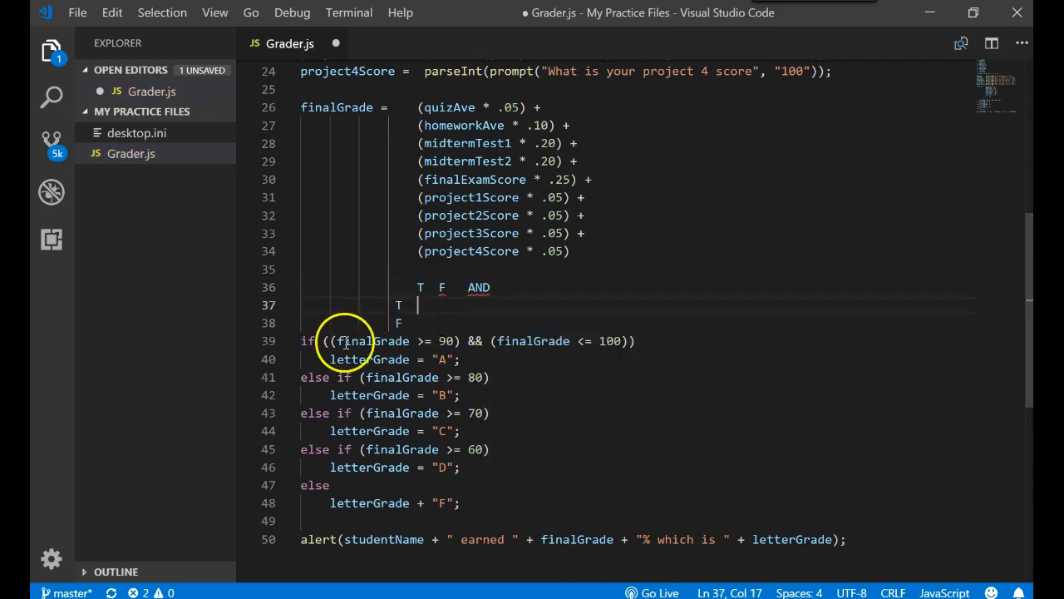
double_click(373, 341)
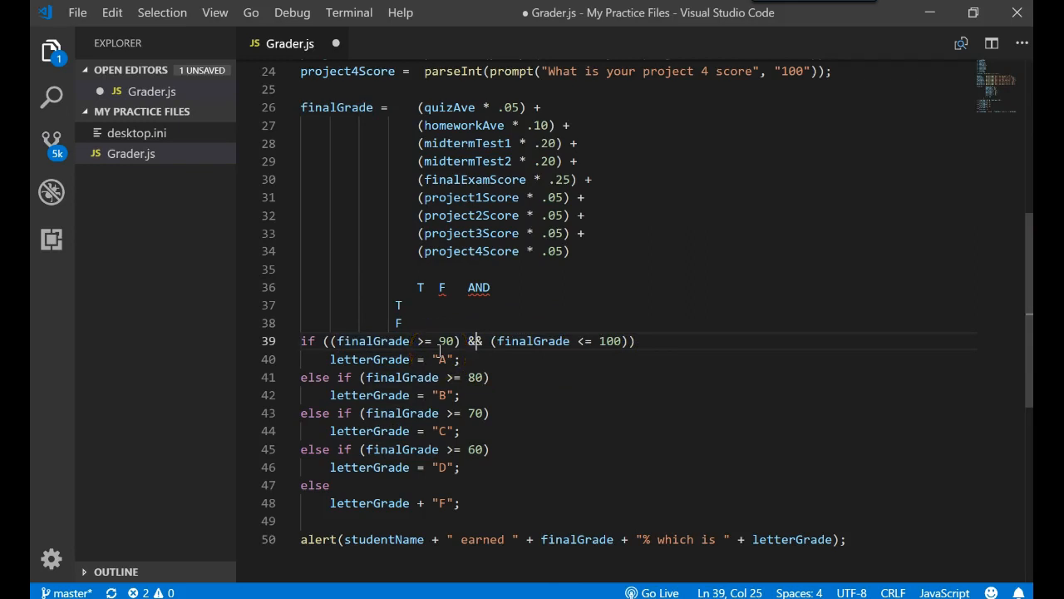
mouse_move(372, 341)
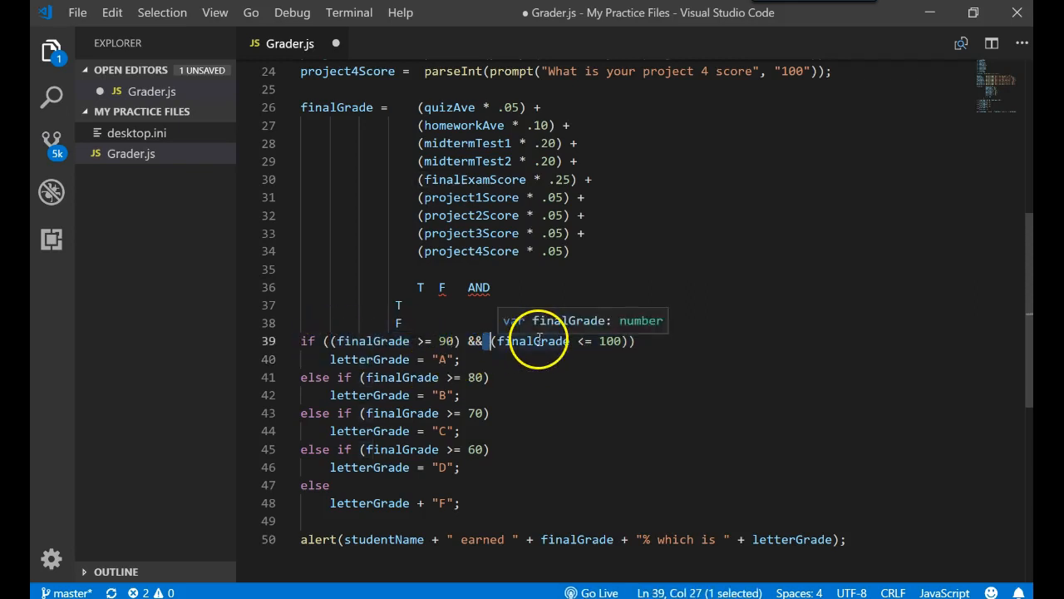
Fill the next truth-table row with T, F, F.
left_click(528, 305)
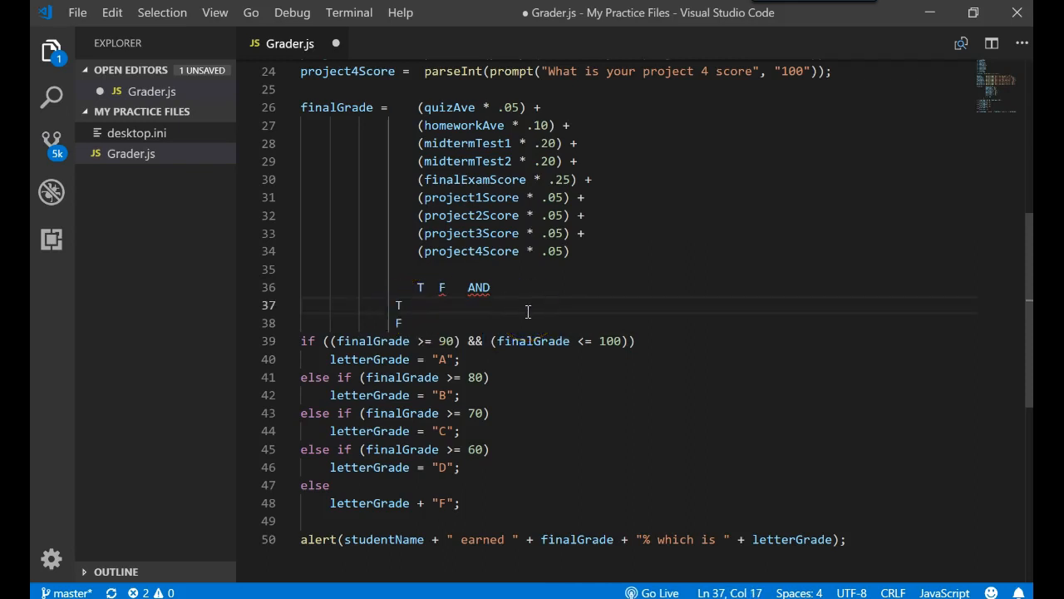
type("T")
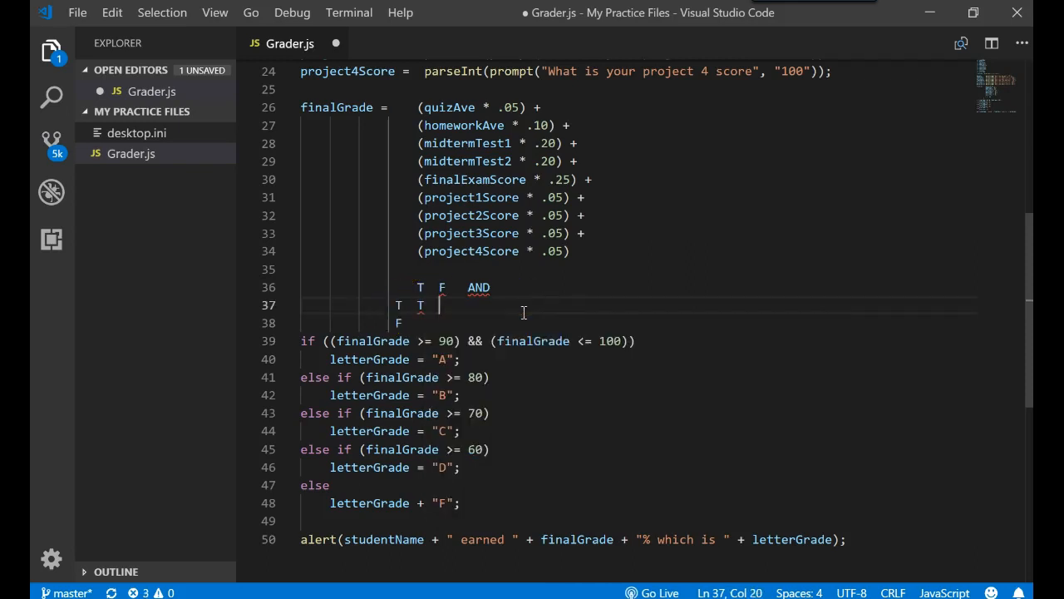
type("F")
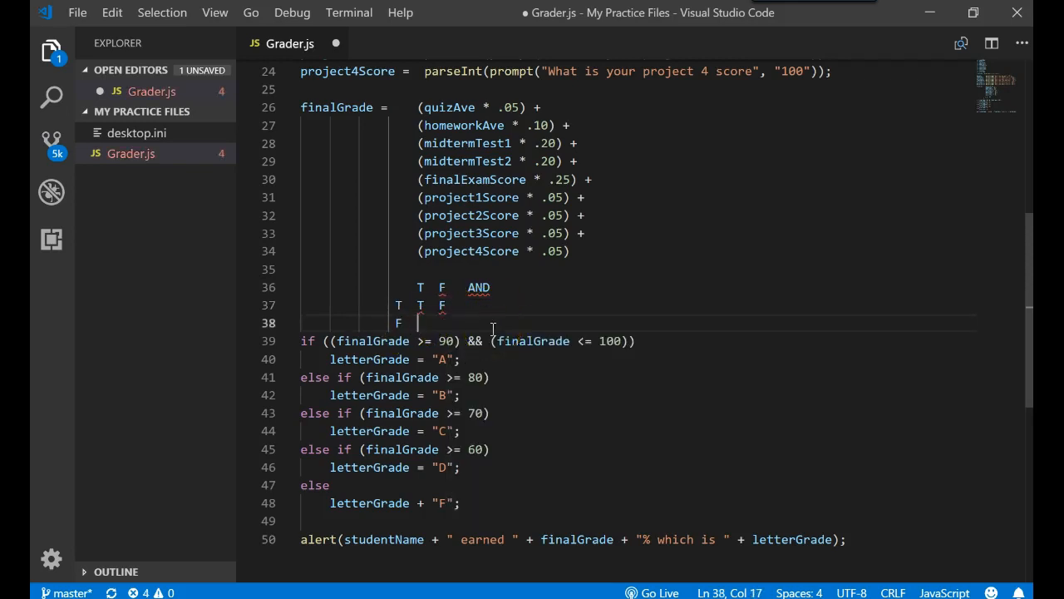
type("F")
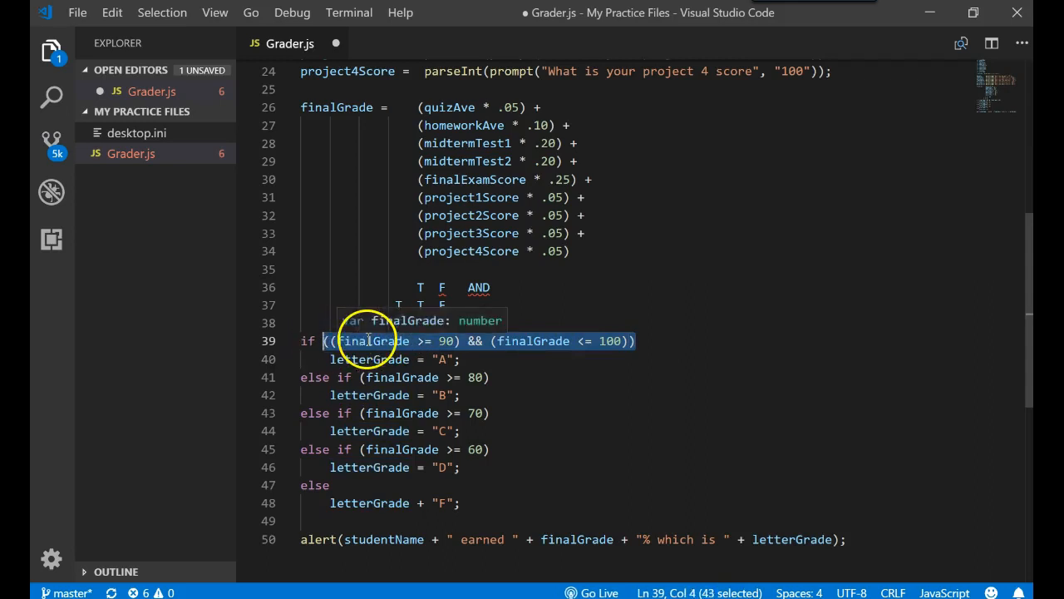
mouse_move(536, 337)
type("||")
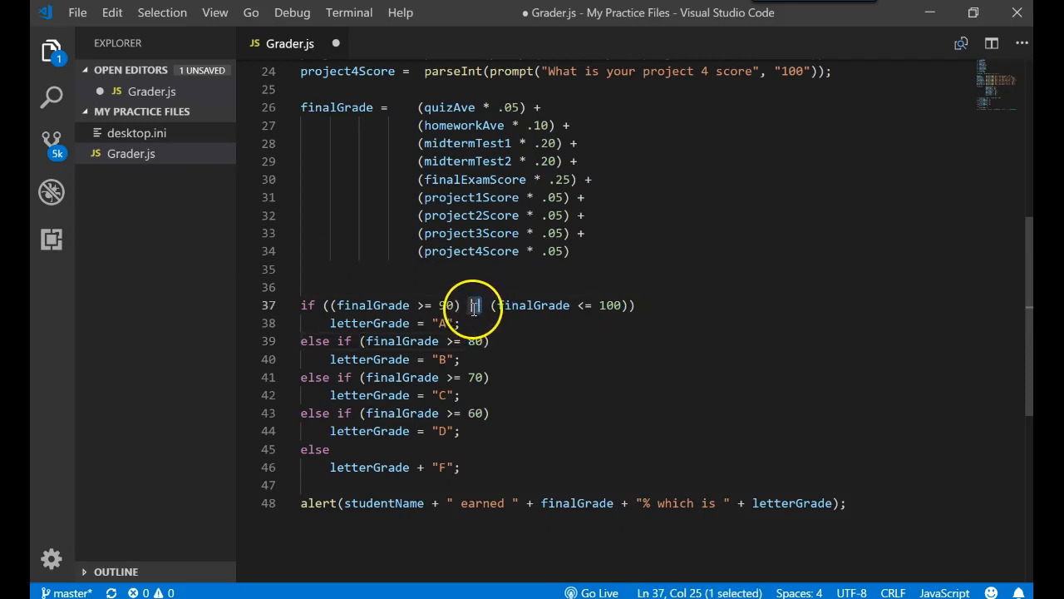
Use && and replace the second comparison with studentName == "MICKEY" via autocomplete.
type("&")
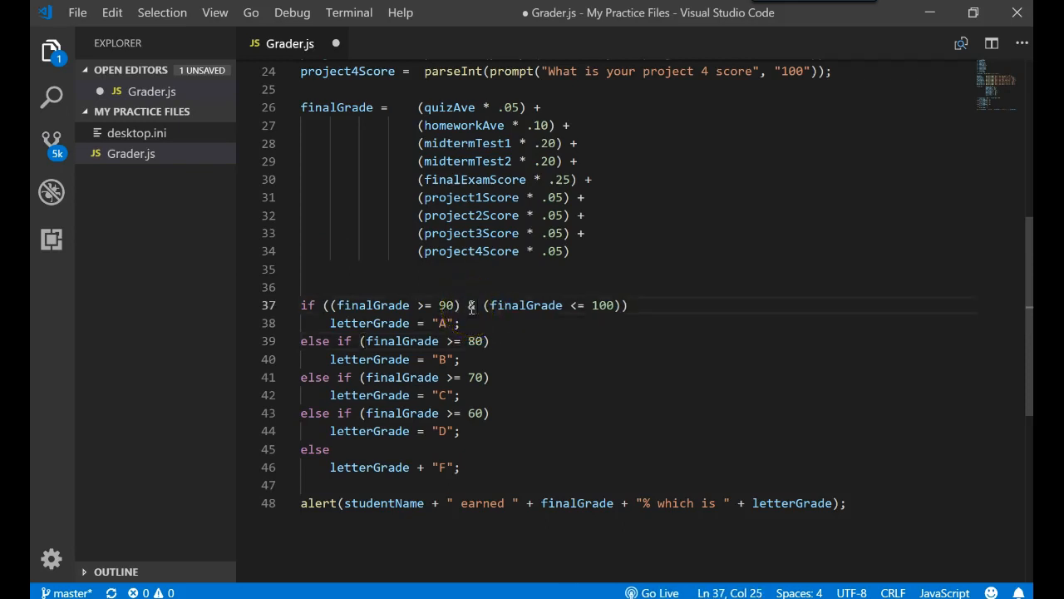
type("&")
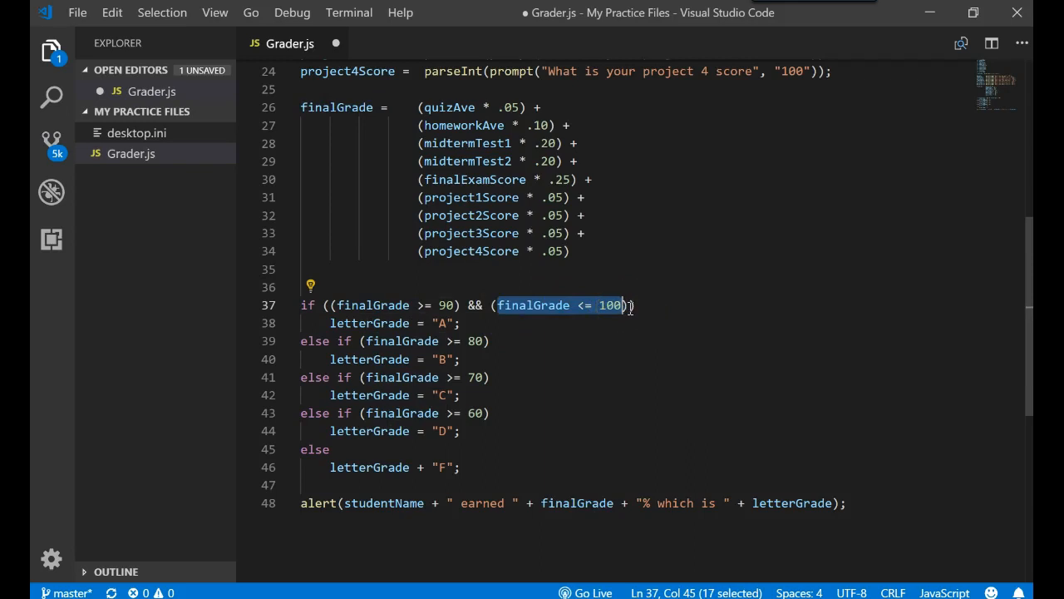
type("studentNa")
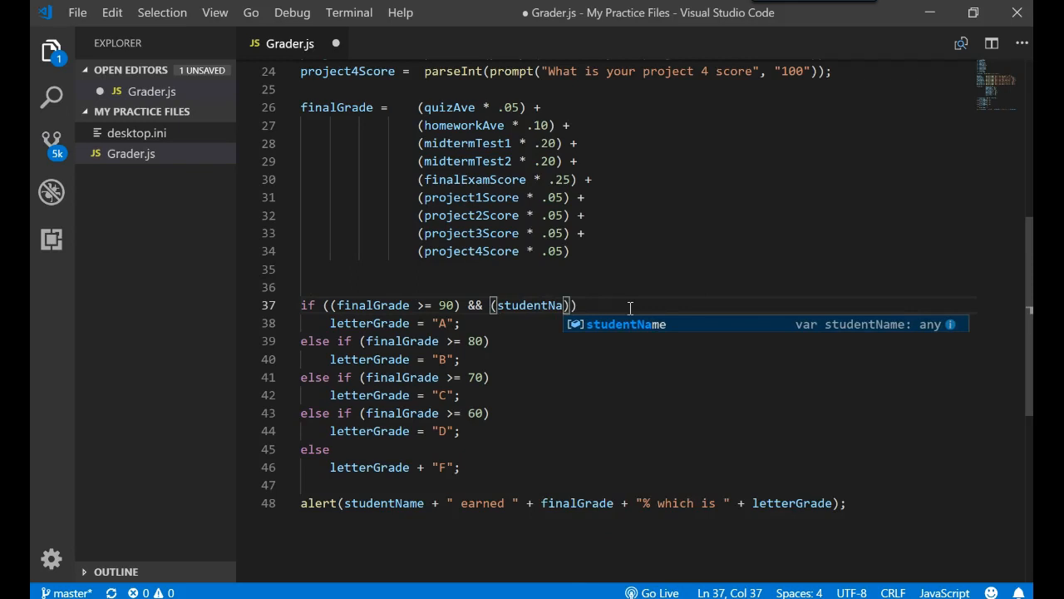
key("Tab")
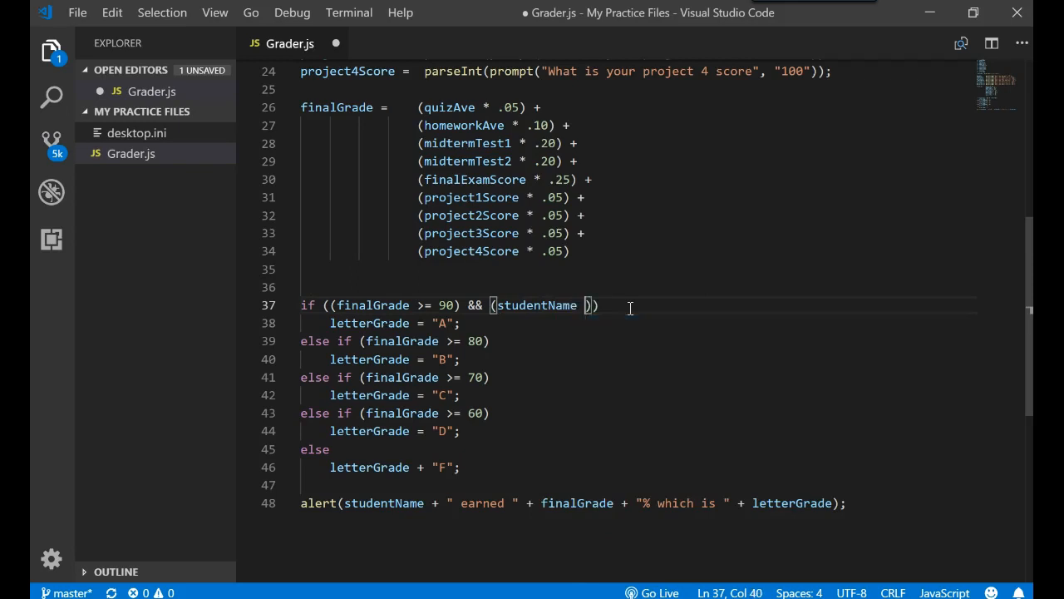
type("== \"MICKEY")
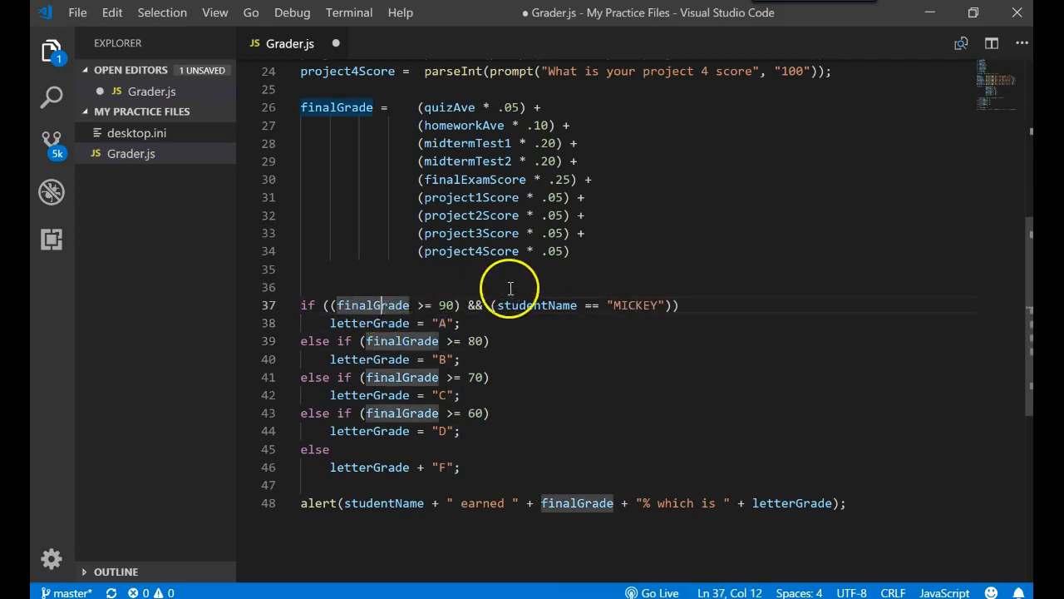
mouse_move(649, 305)
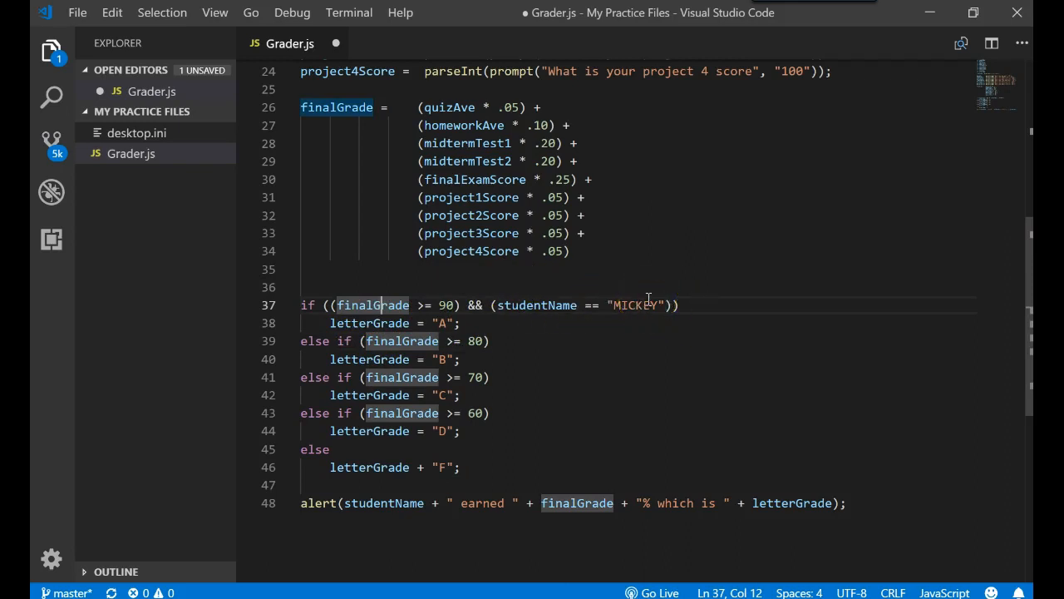
double_click(439, 359)
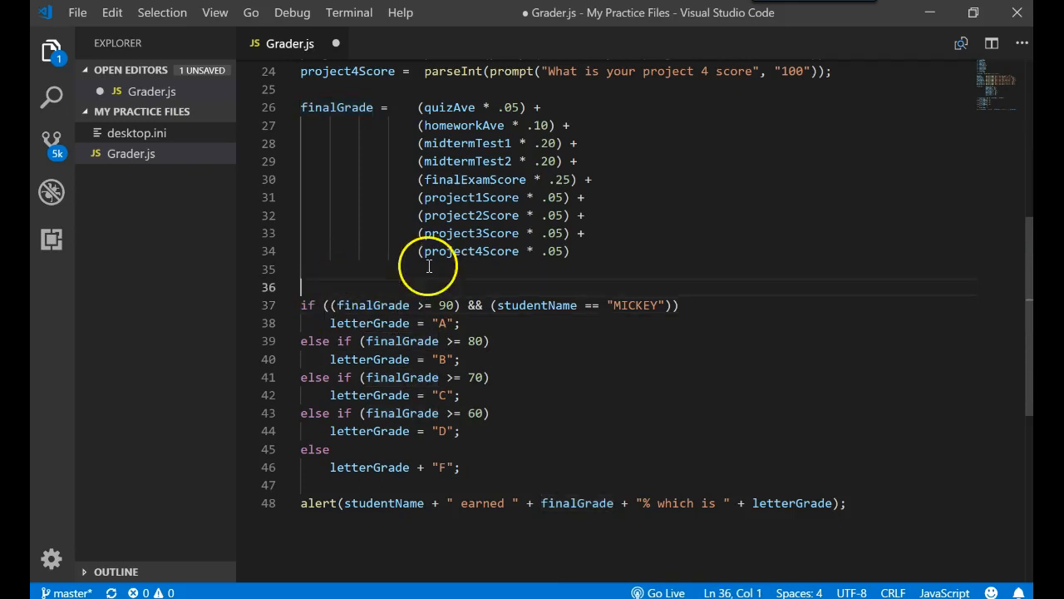
Type the test note 'MICKEY 100' above the condition, then change MICKEY to DAFFY.
type("MICKEY 100")
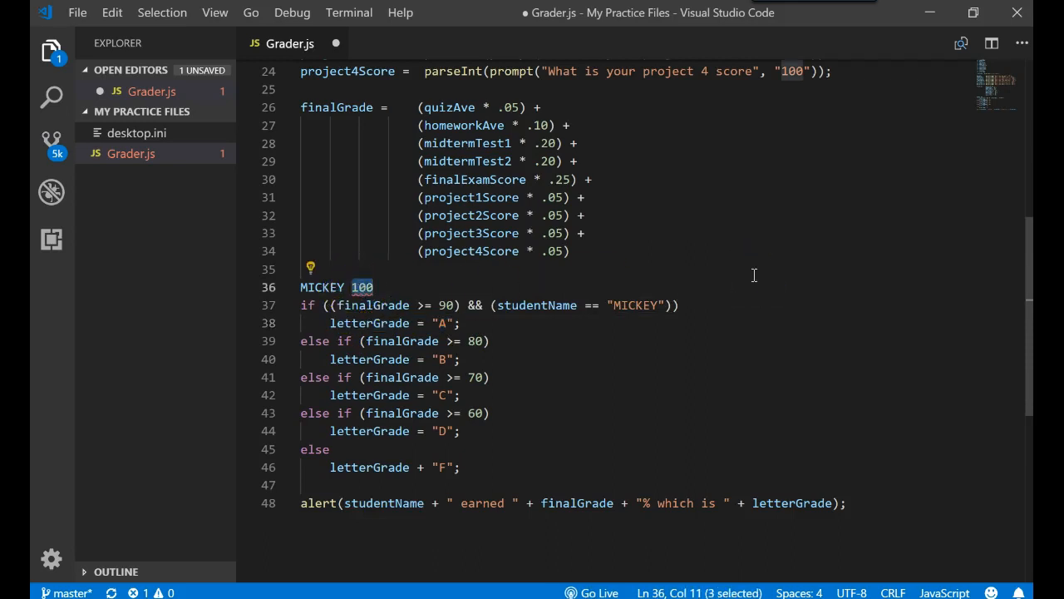
mouse_move(723, 268)
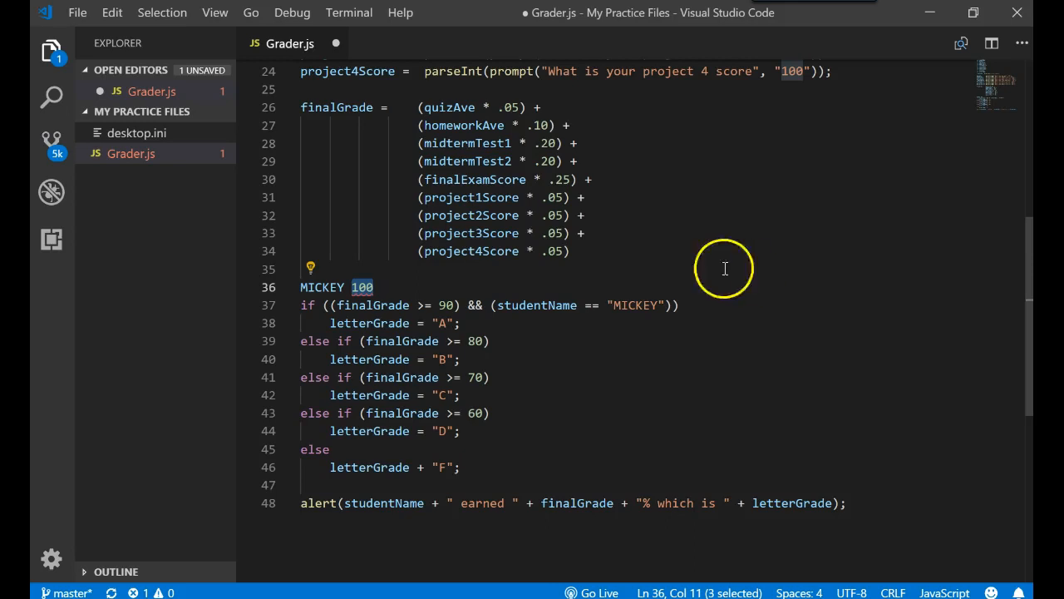
type("DA 100")
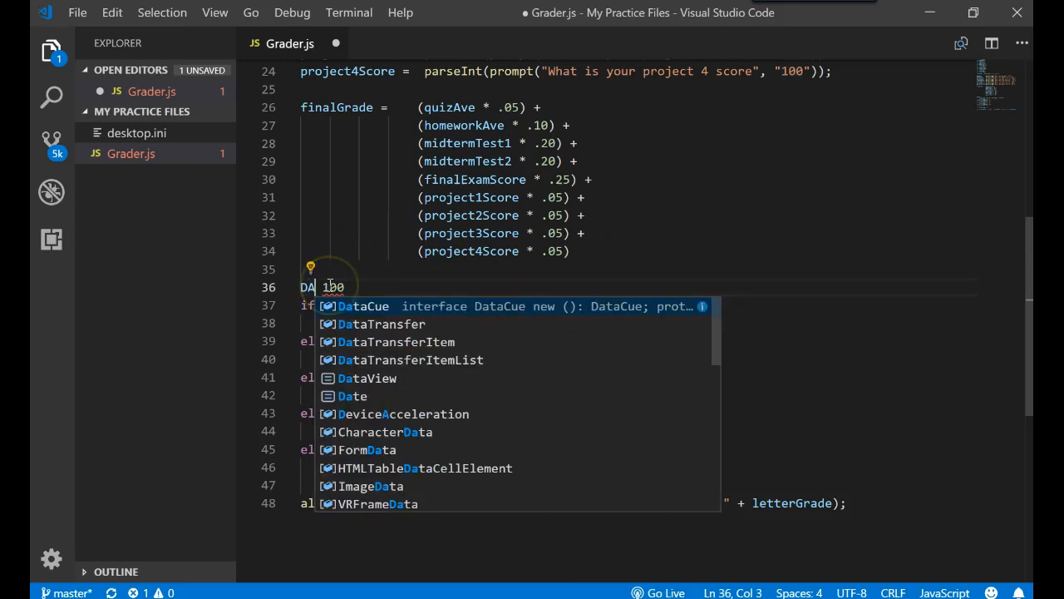
type("FFY")
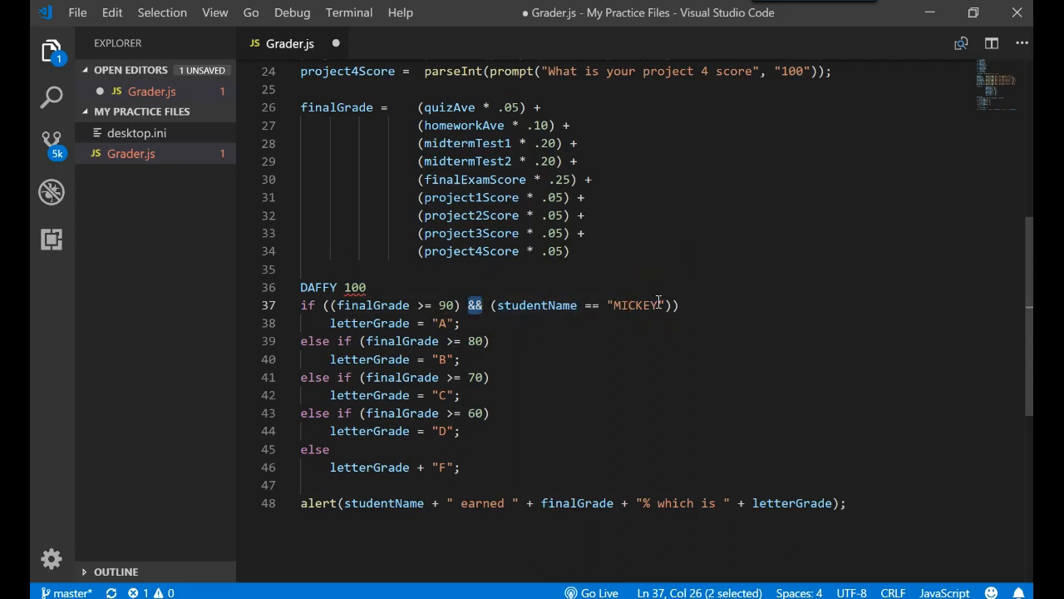
mouse_move(536, 306)
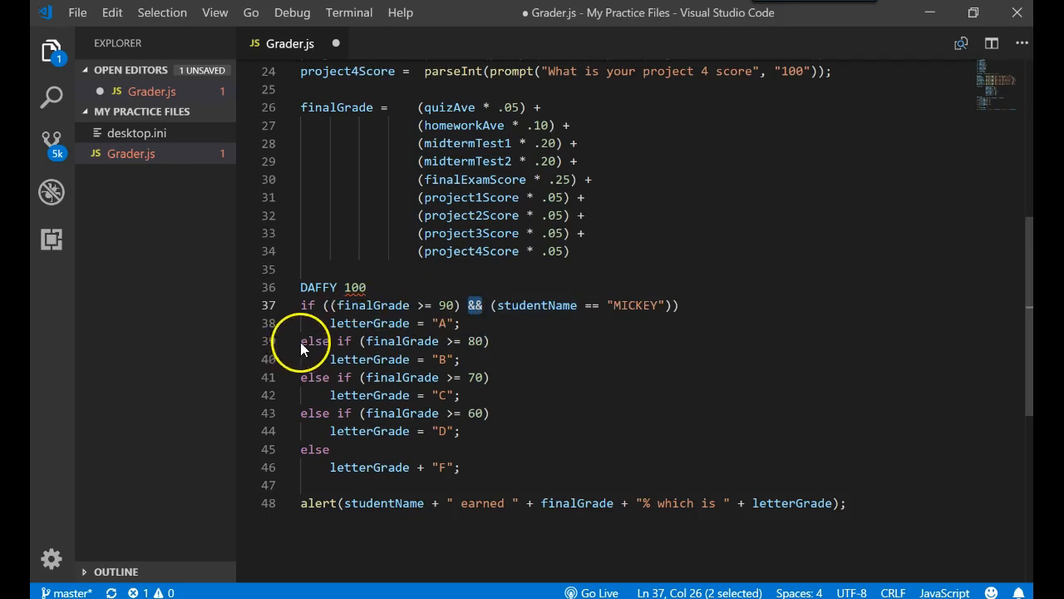
left_click_drag(300, 341, 491, 340)
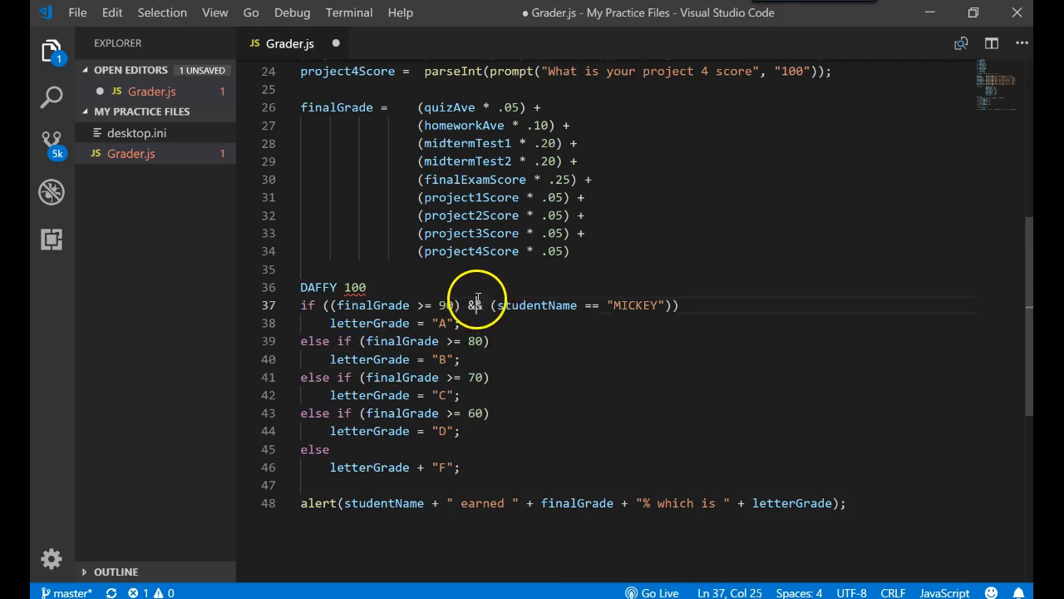
Replace && with || and change the test note to 'MICKEY 50'.
double_click(473, 305)
type("||")
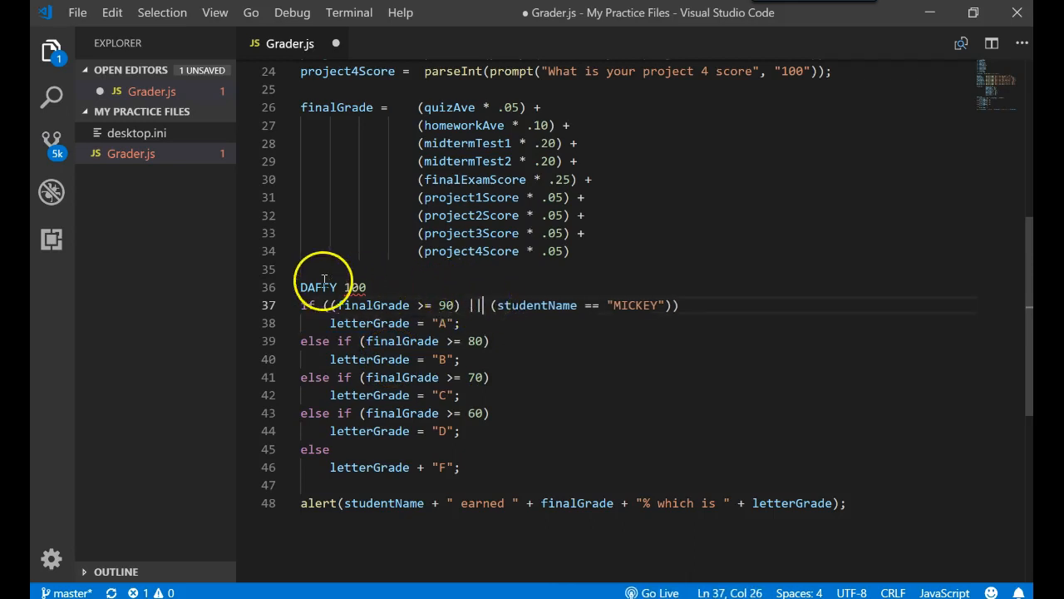
type("MICKEY 50")
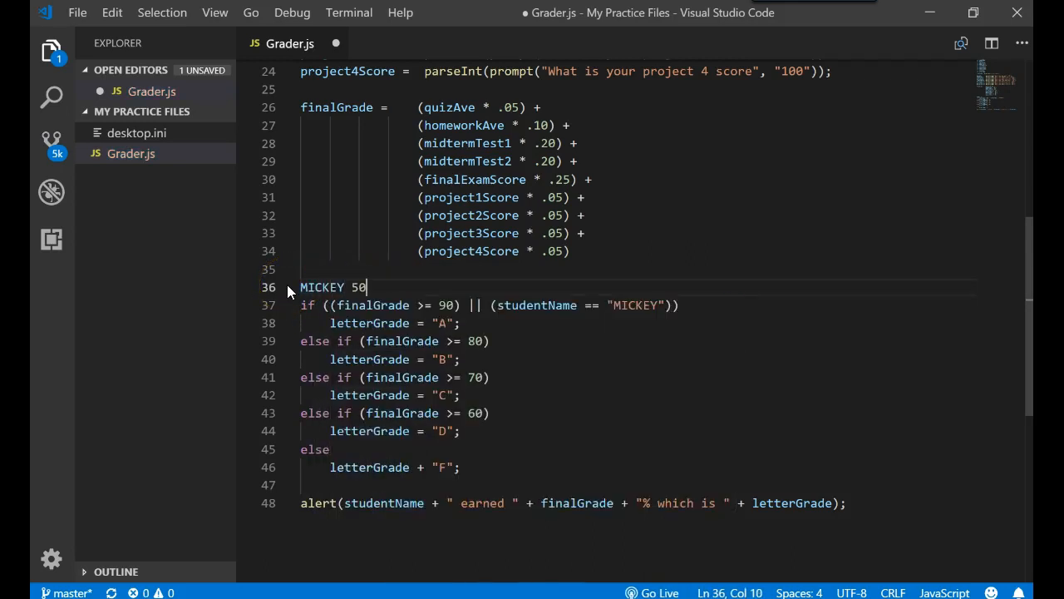
double_click(368, 323)
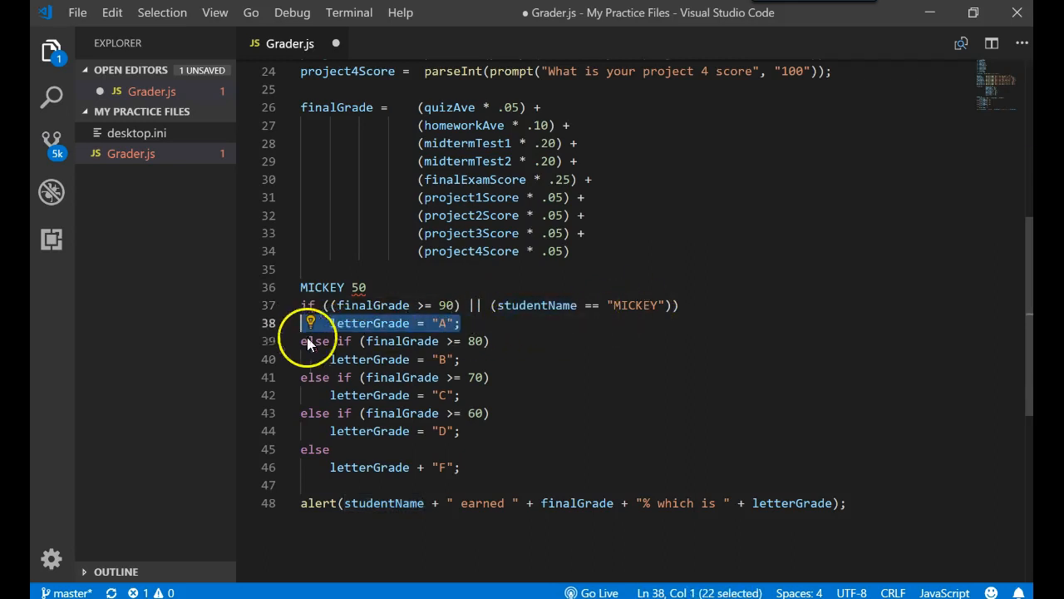
mouse_move(316, 370)
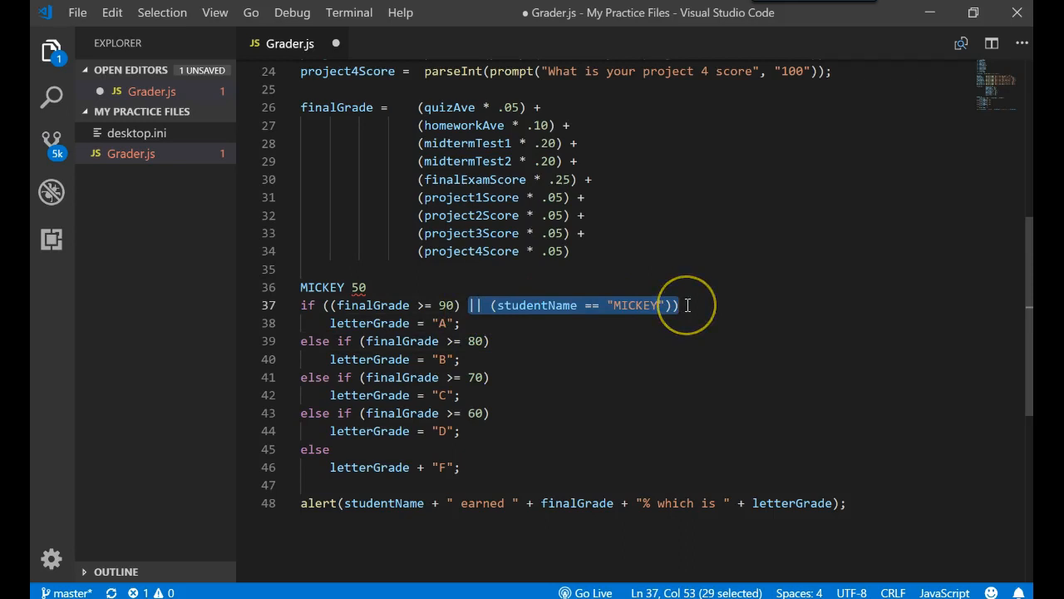
Delete the studentName clause and fix the condition's parentheses back to finalGrade >= 90.
key("Delete")
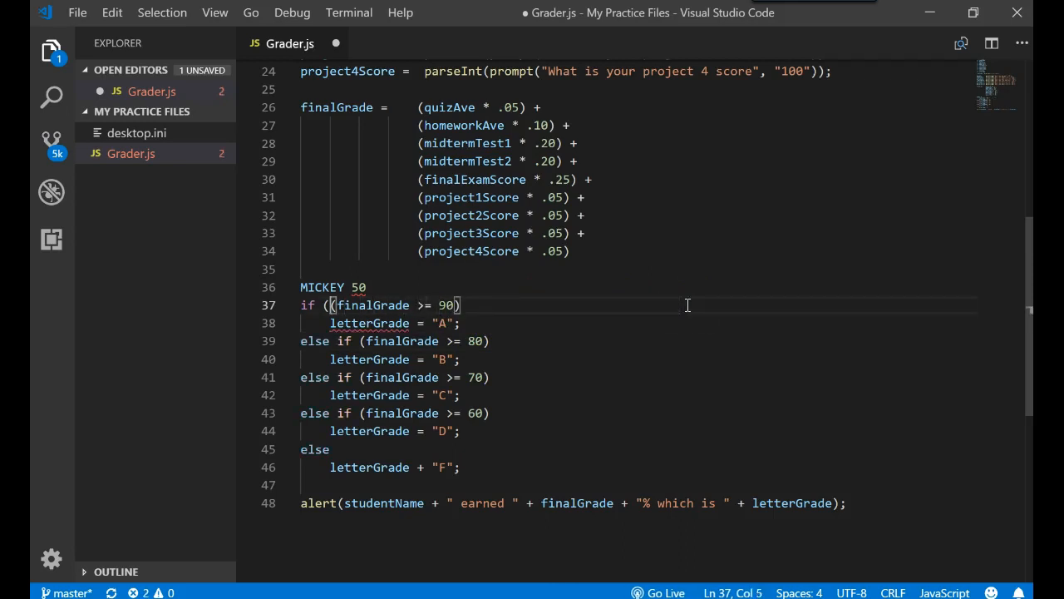
left_click(368, 287)
type("/*")
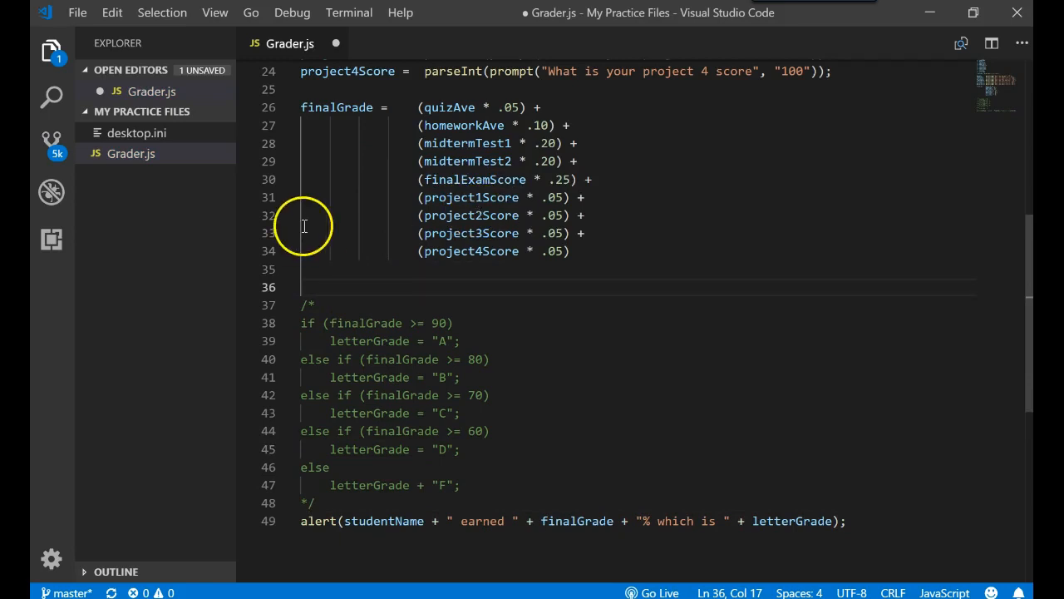
Write the switch (finalGrade) header.
type("s")
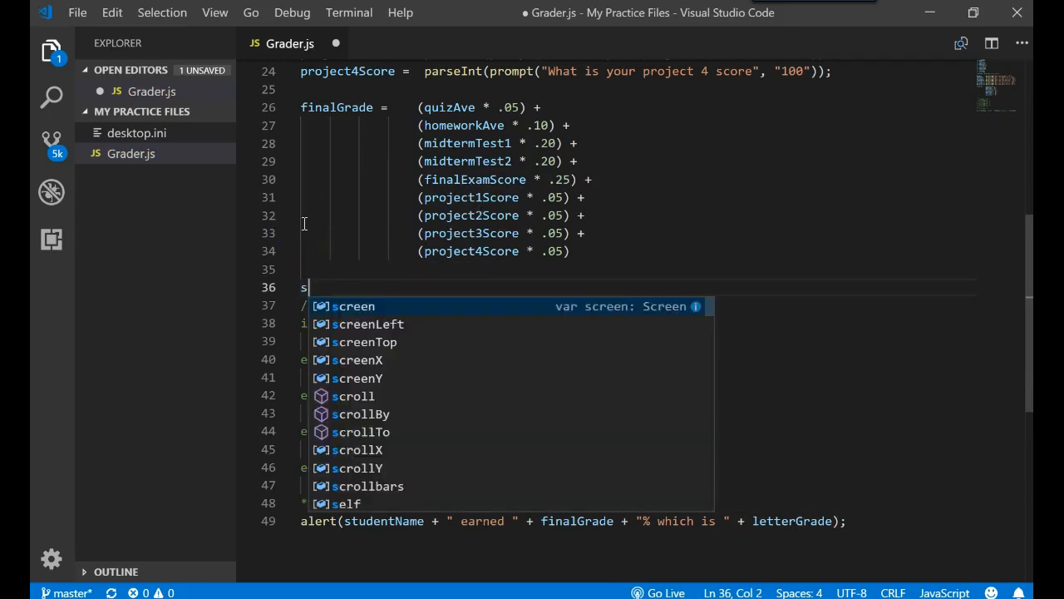
type("witch")
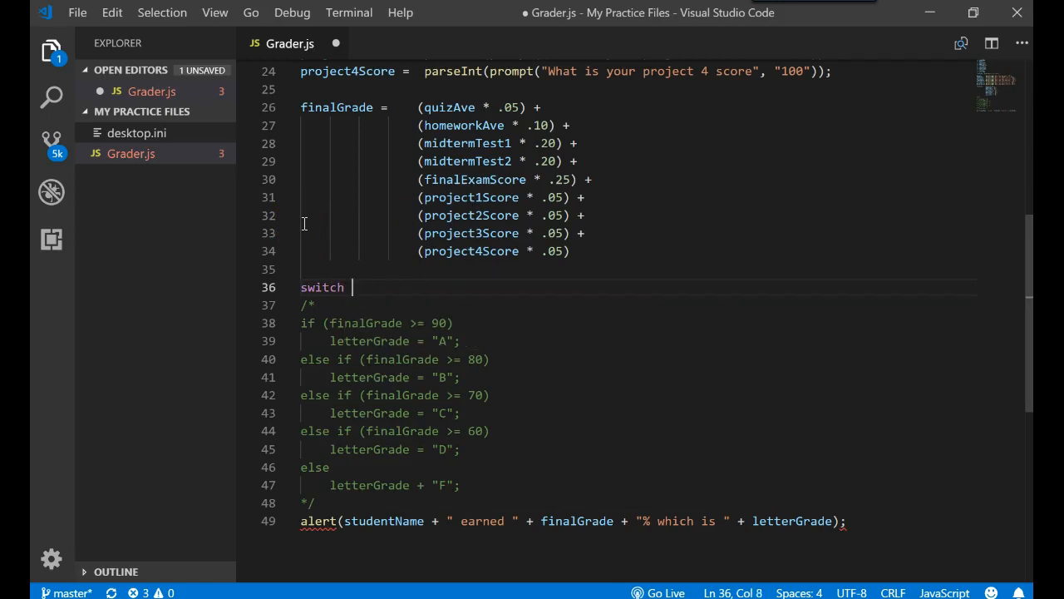
type("(")
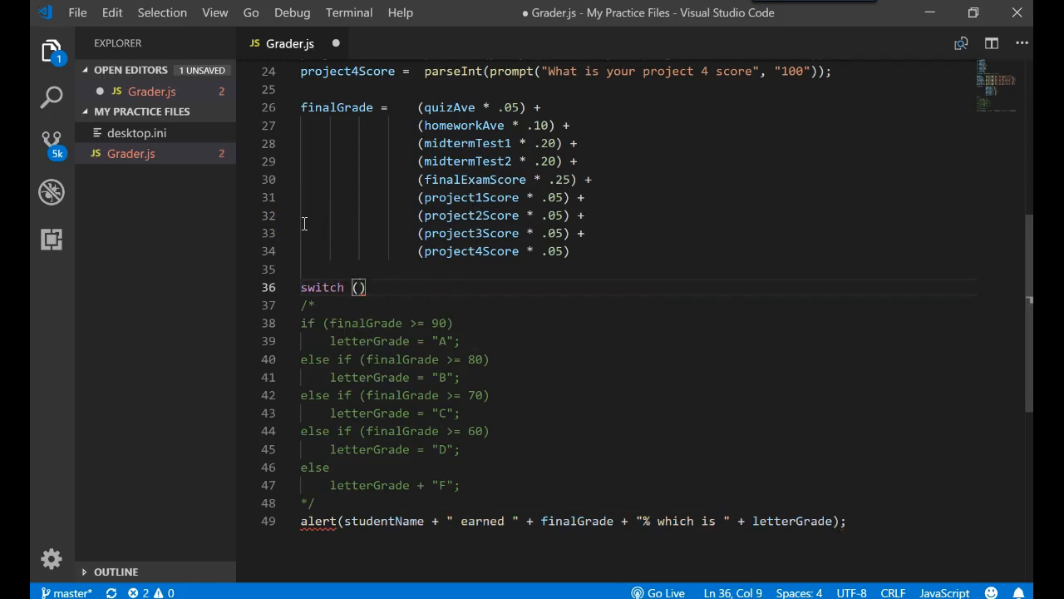
type("finalGrade")
type("{")
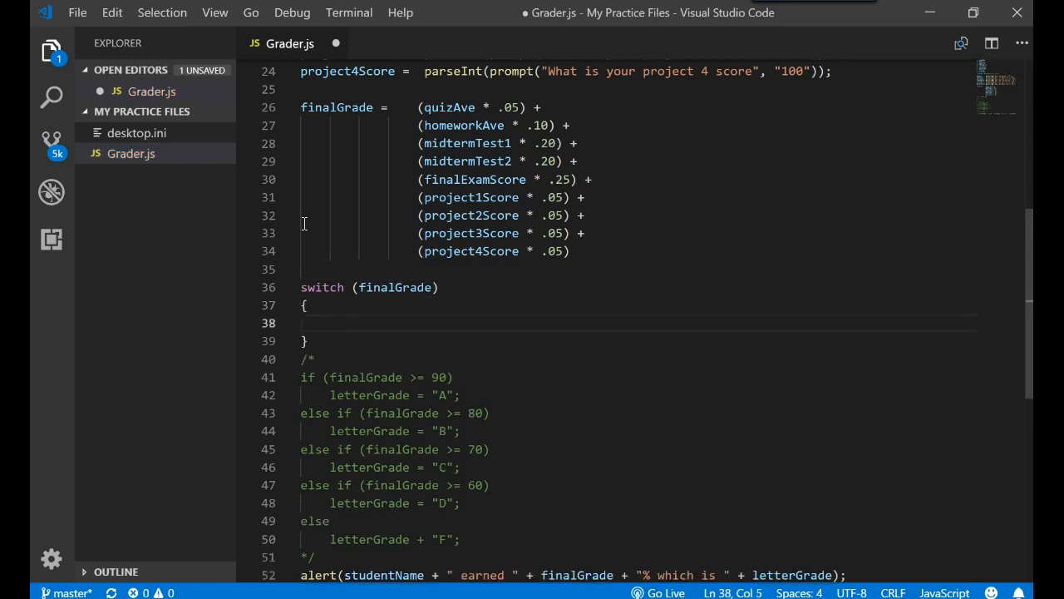
double_click(321, 287)
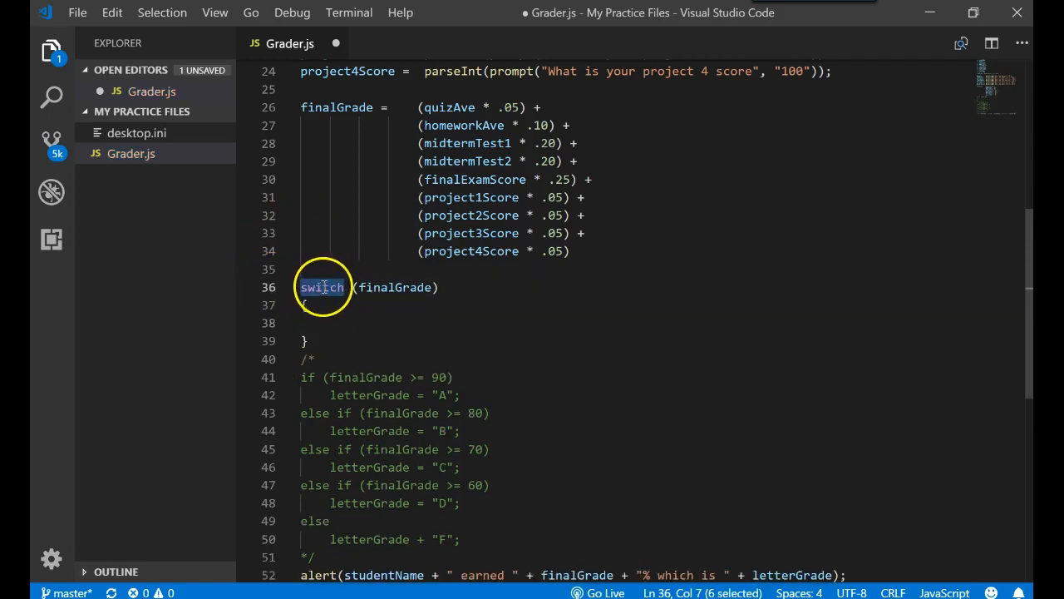
Add case 90 assigning letterGrade = "A" inside the switch.
left_click(316, 322)
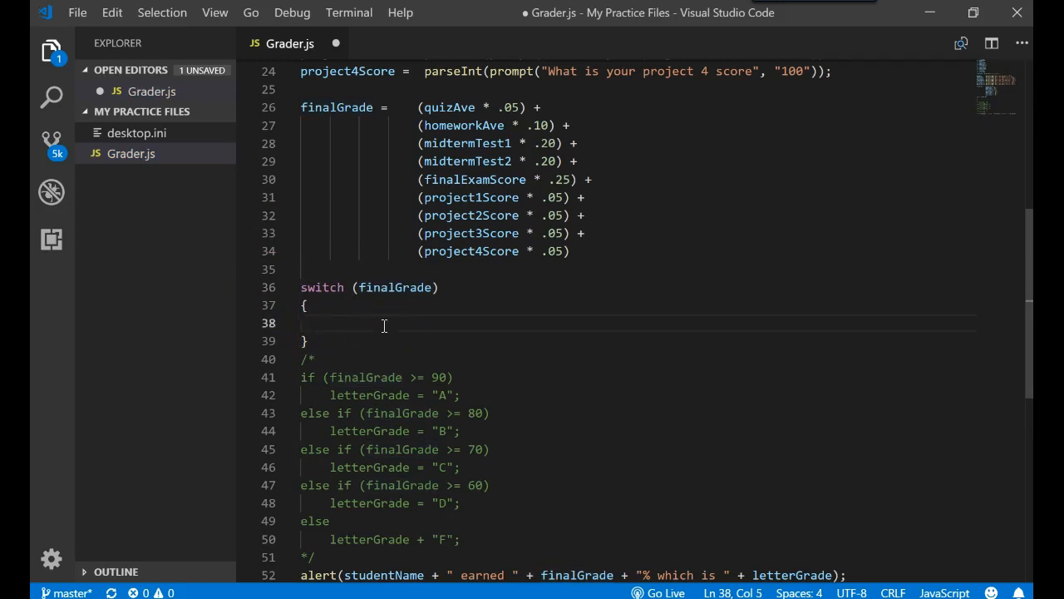
type("case")
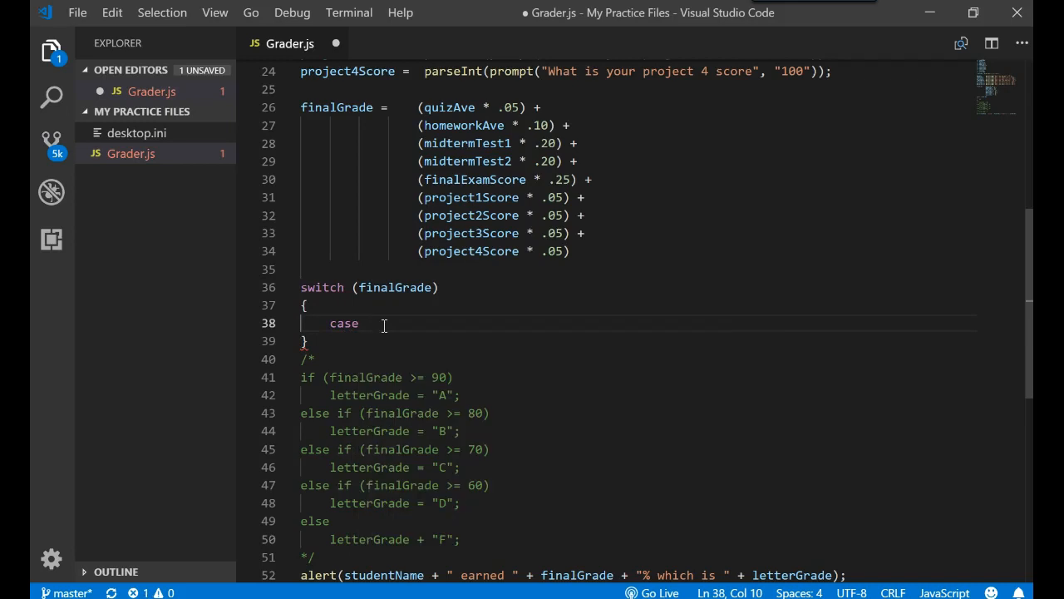
type("90:")
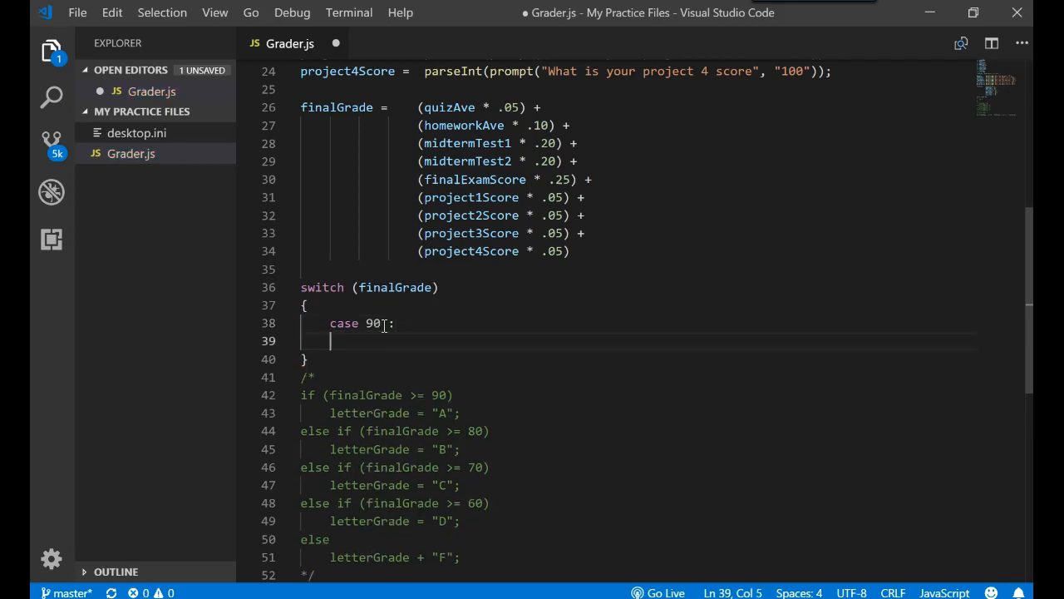
type("lee")
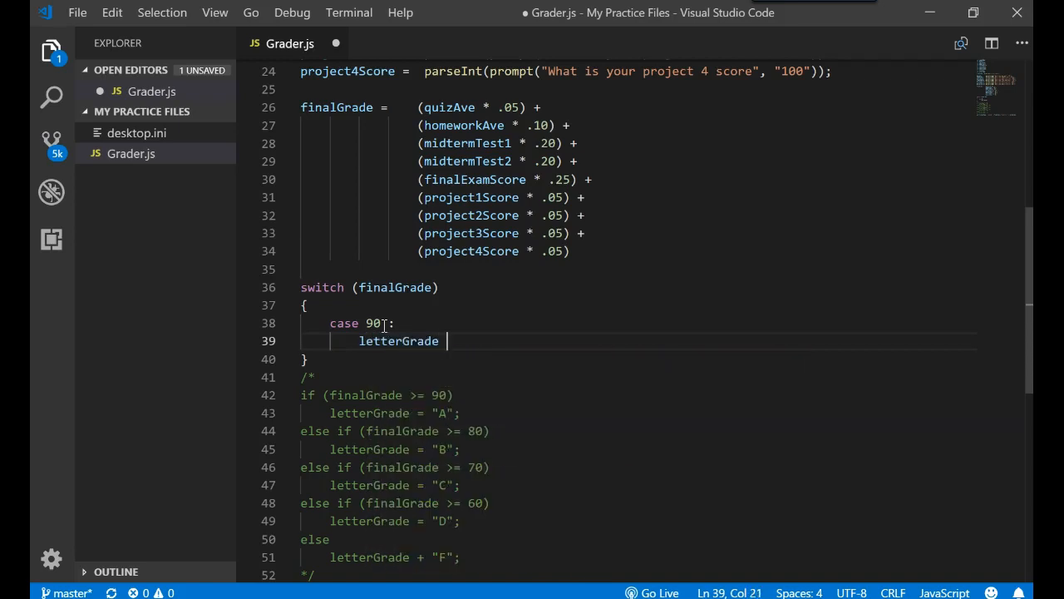
type("= \"A\";")
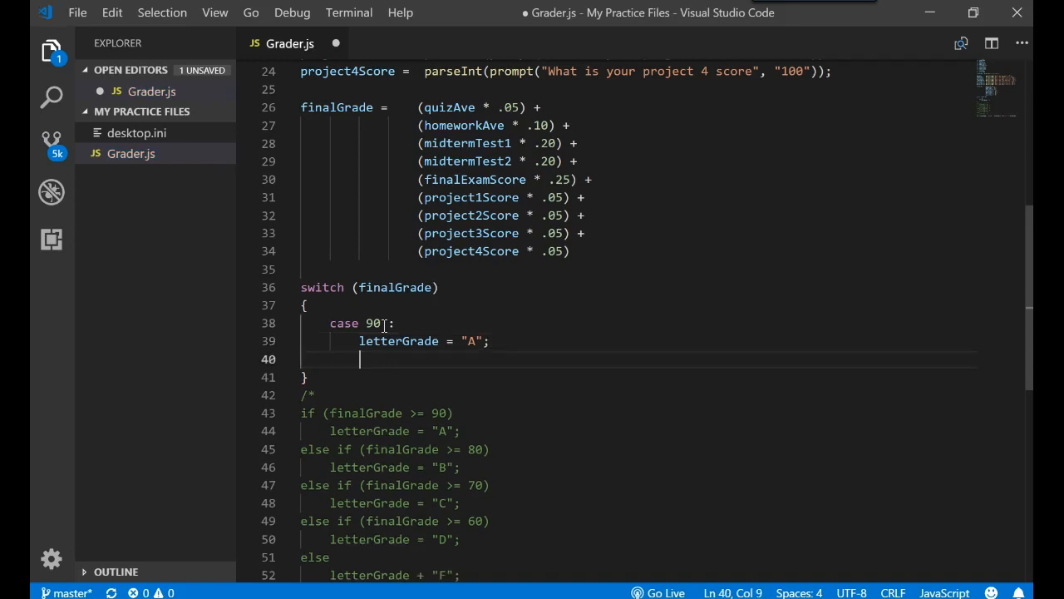
Add a default case assigning letterGrade = "F".
type("default")
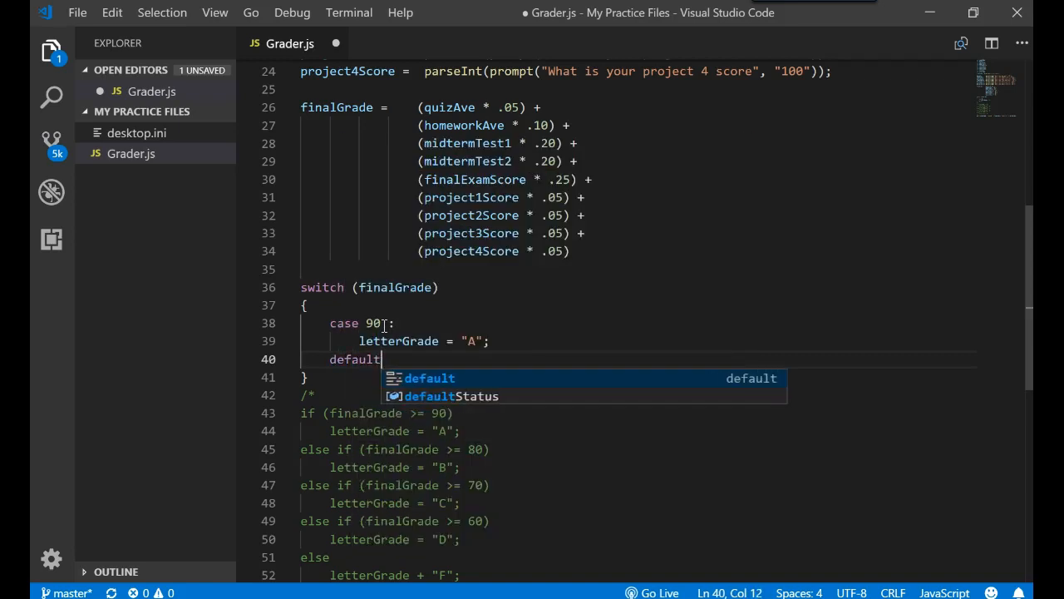
type(":")
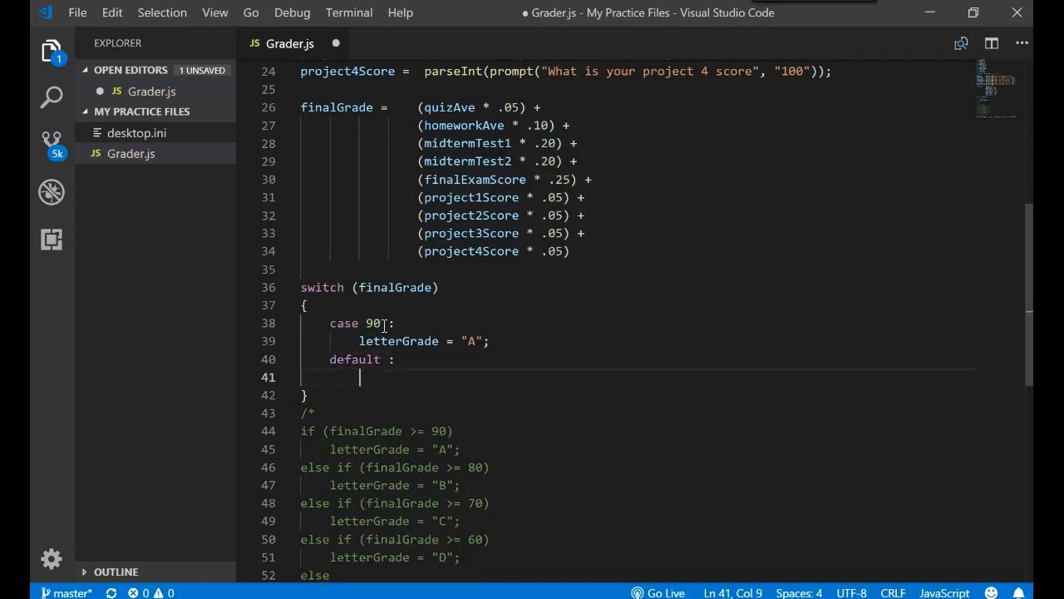
type("letterg")
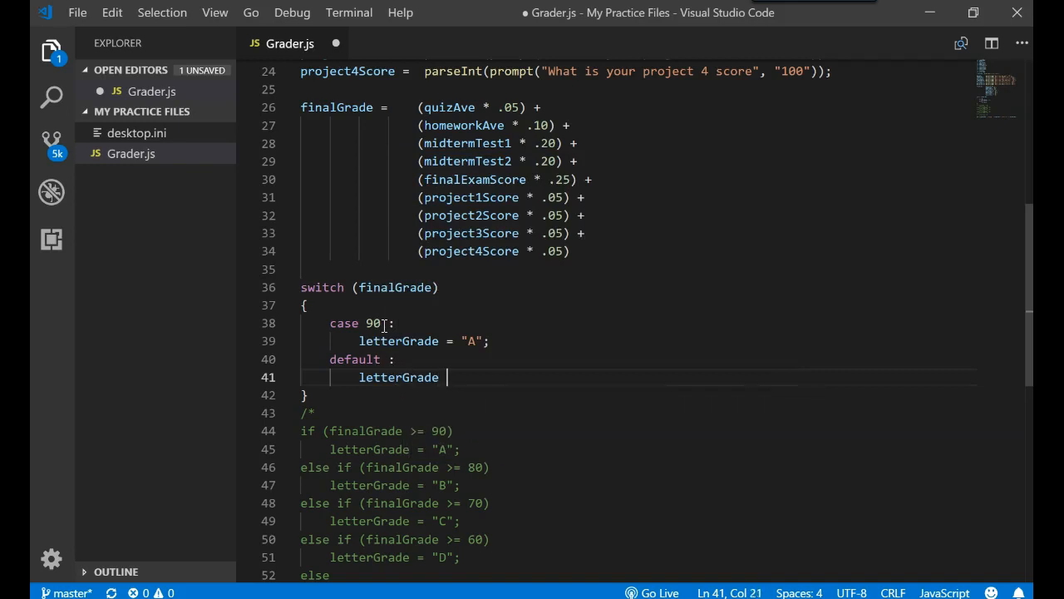
type("= \"F\";")
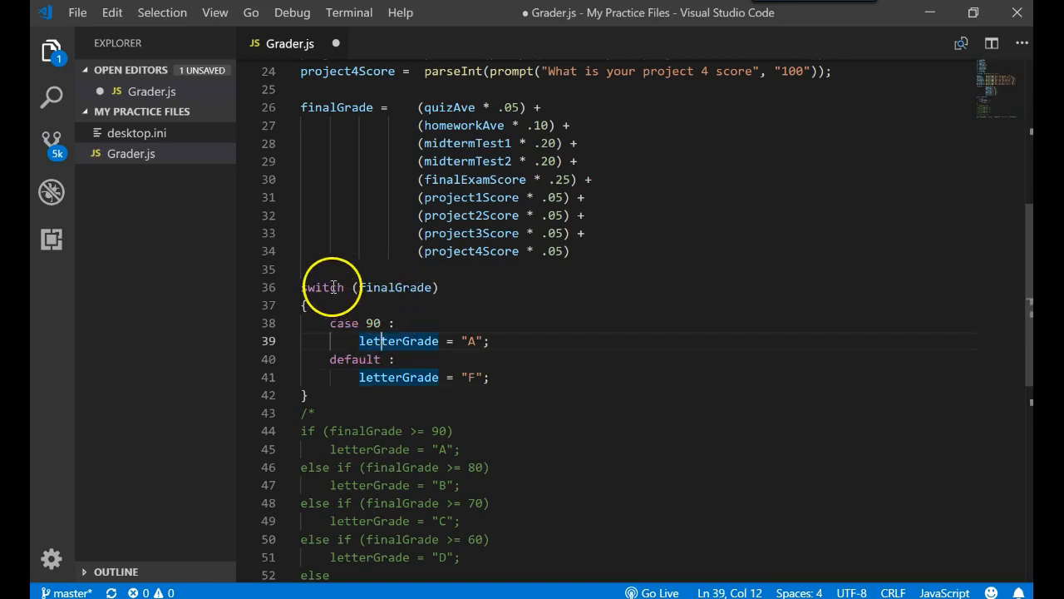
double_click(396, 287)
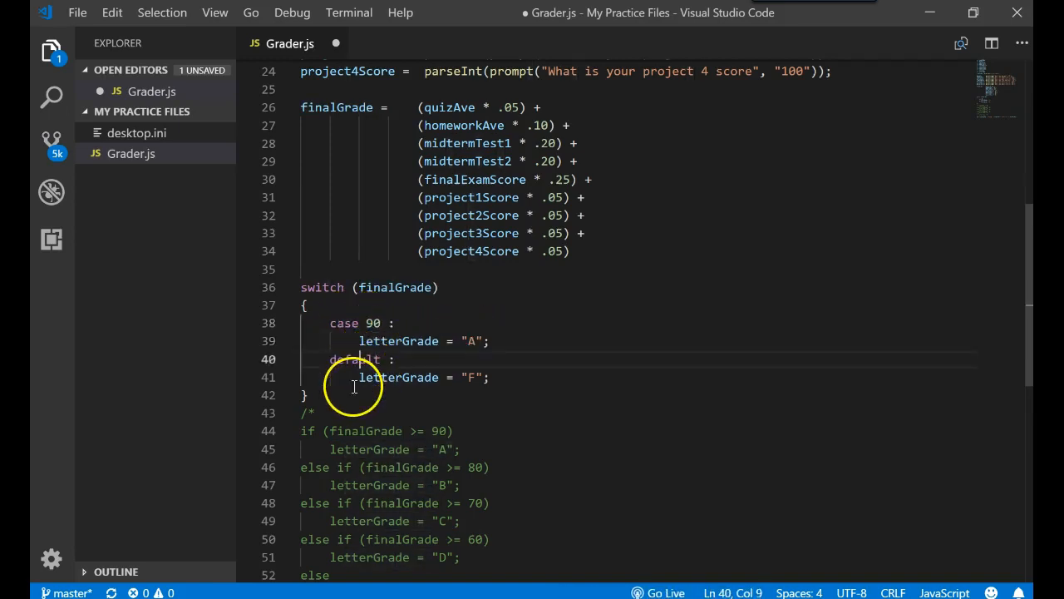
double_click(354, 358)
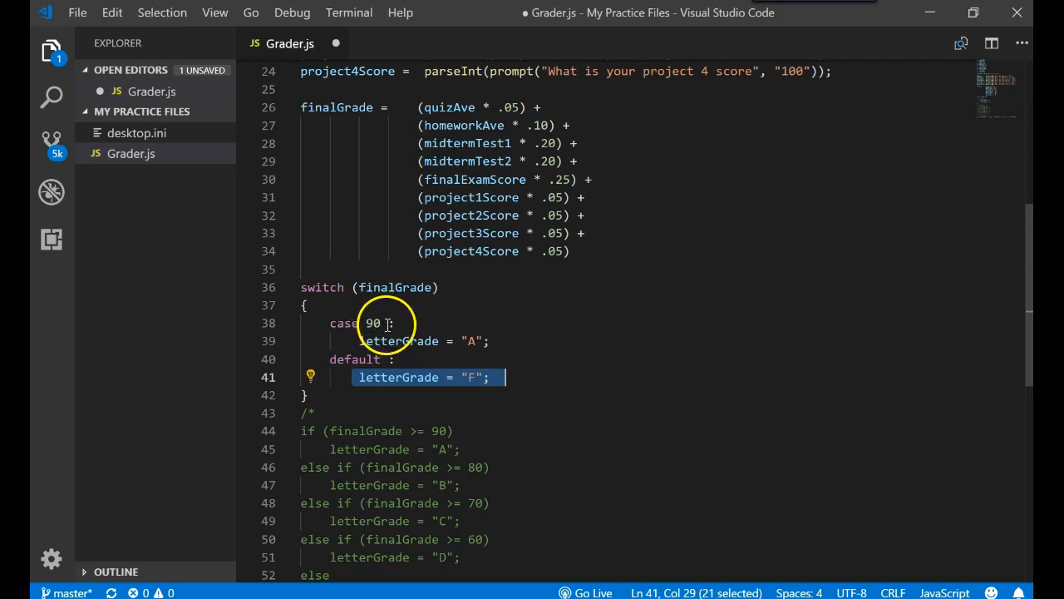
Change the first case from 90 to finalGrade >= 90.
double_click(373, 322)
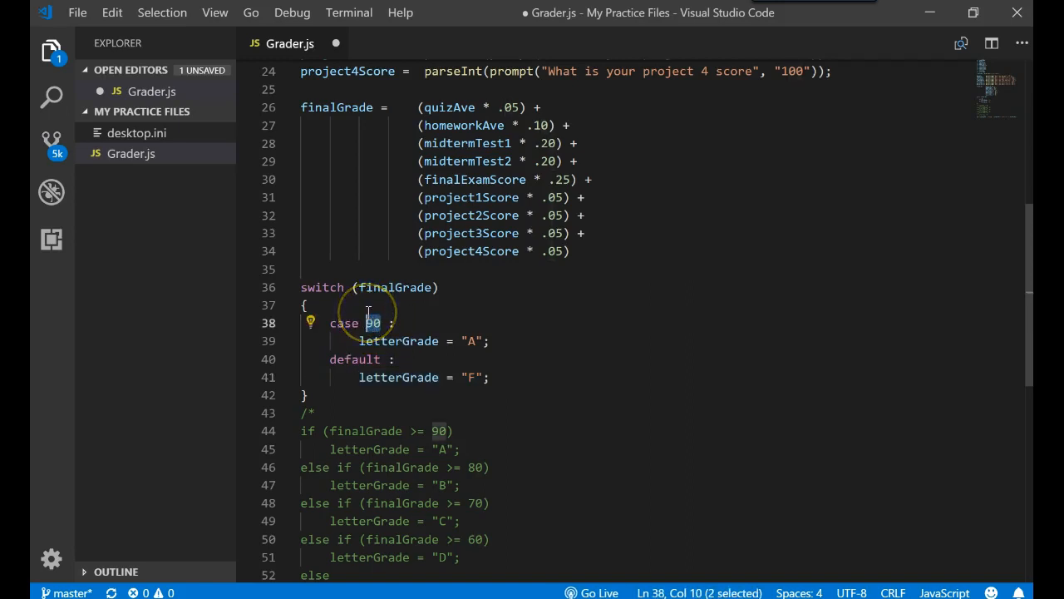
type(">")
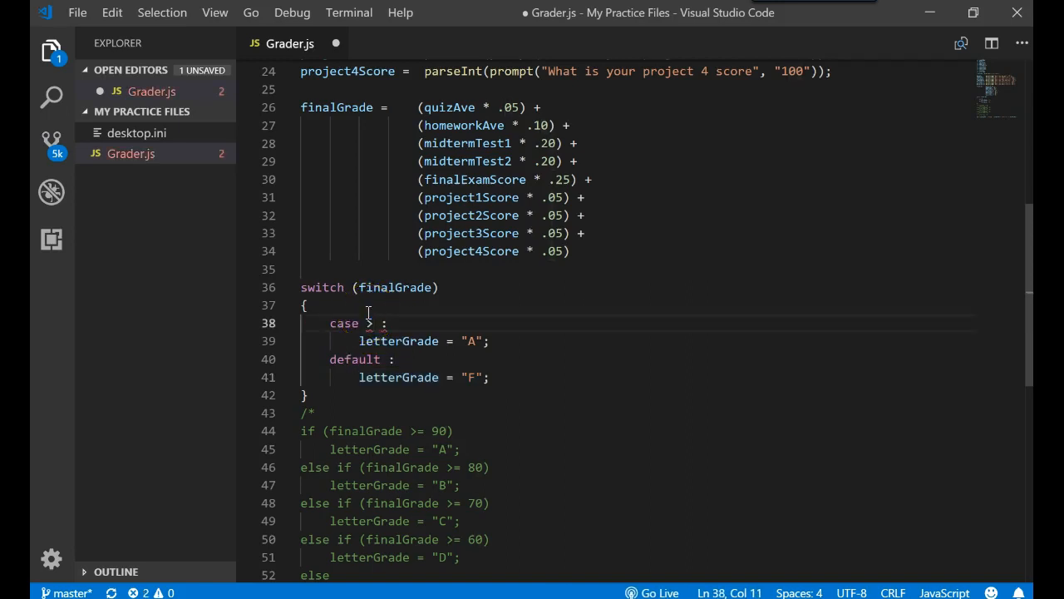
type("= 90")
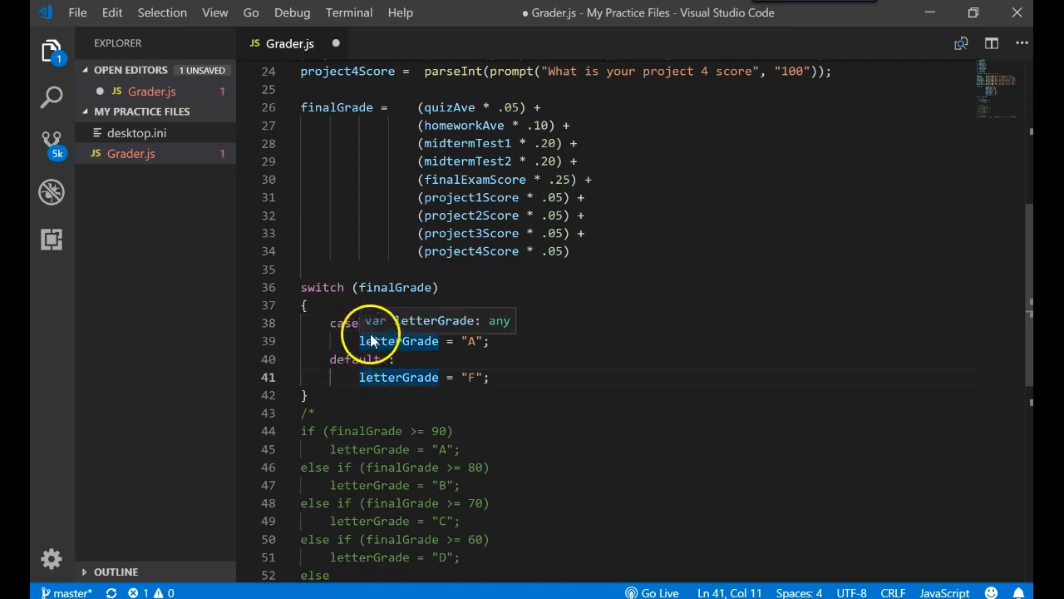
mouse_move(393, 287)
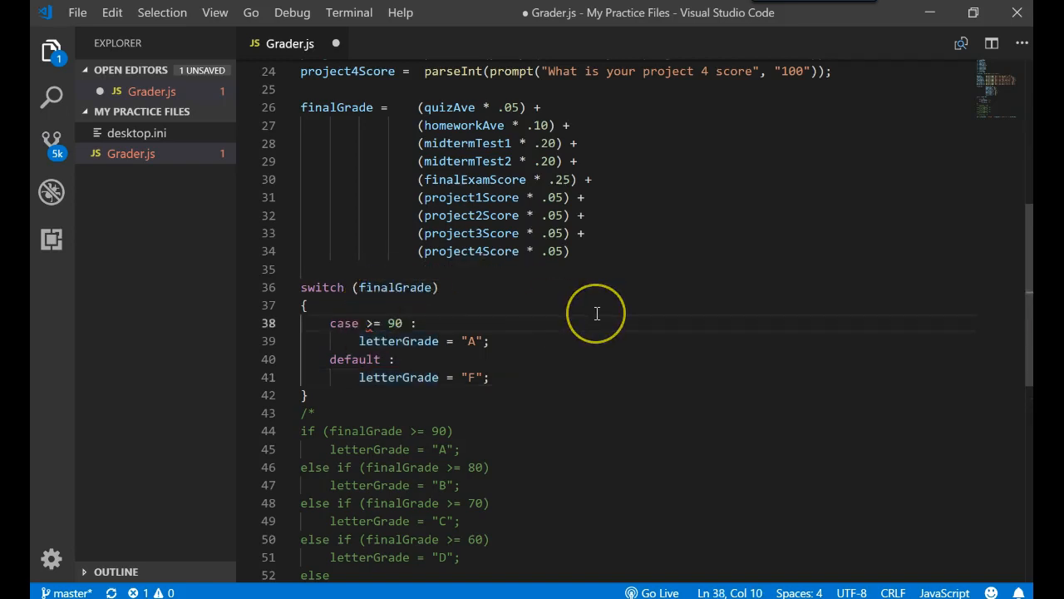
type("finalGrade")
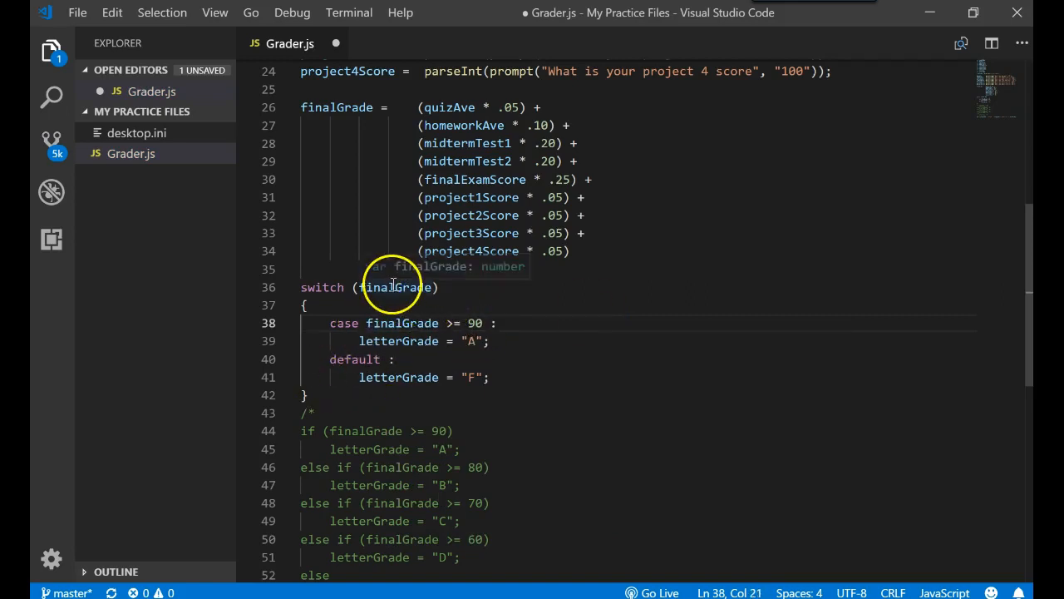
left_click(389, 287)
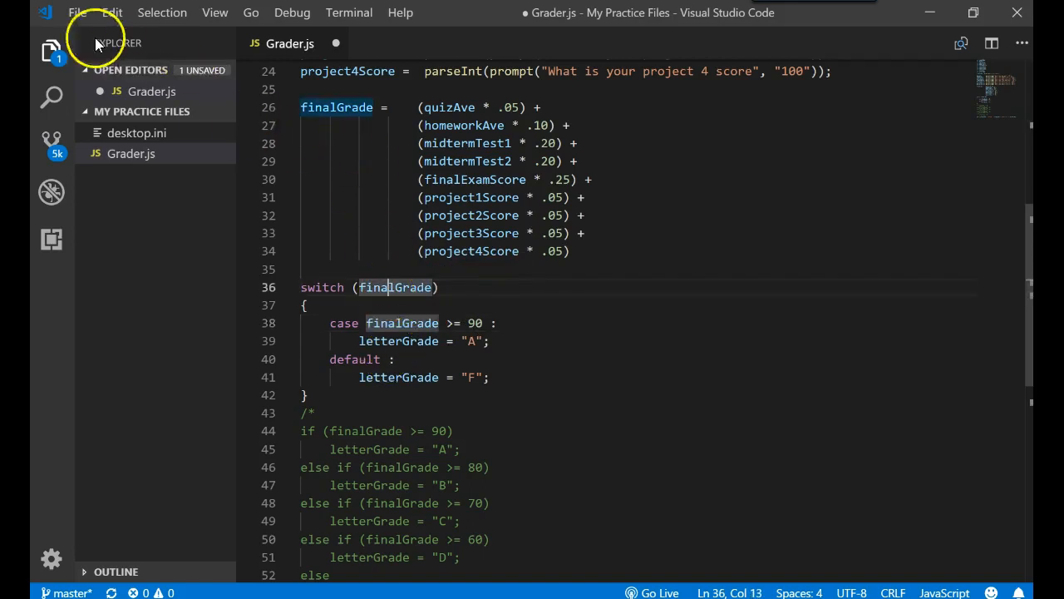
left_click(77, 13)
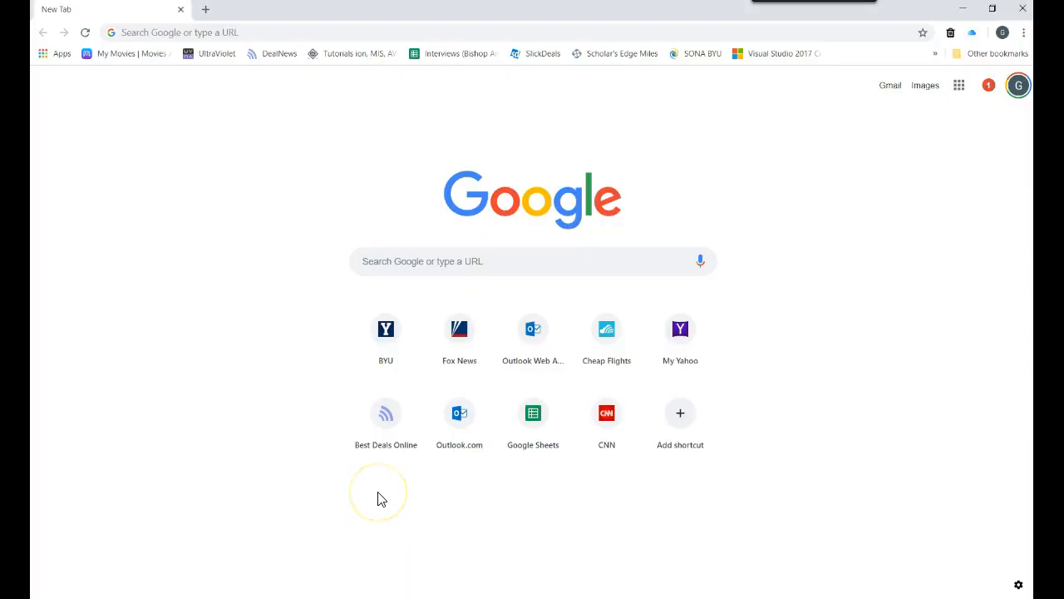
Run the script in Chrome's console as MICKEY with default 100 scores; alert reports F.
key("F12")
type("MC")
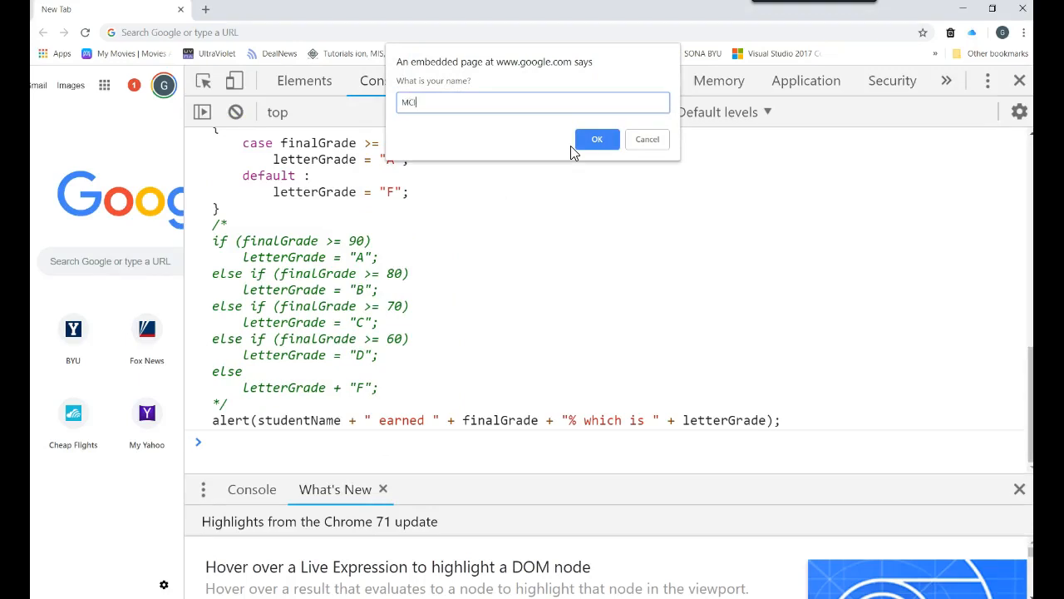
type("ICKEY")
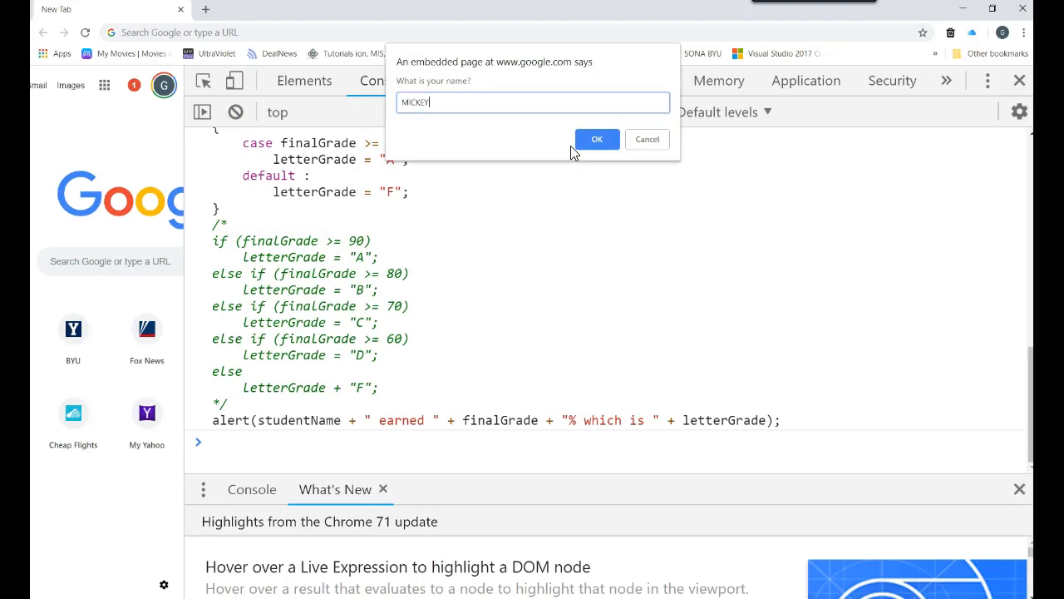
left_click(597, 139)
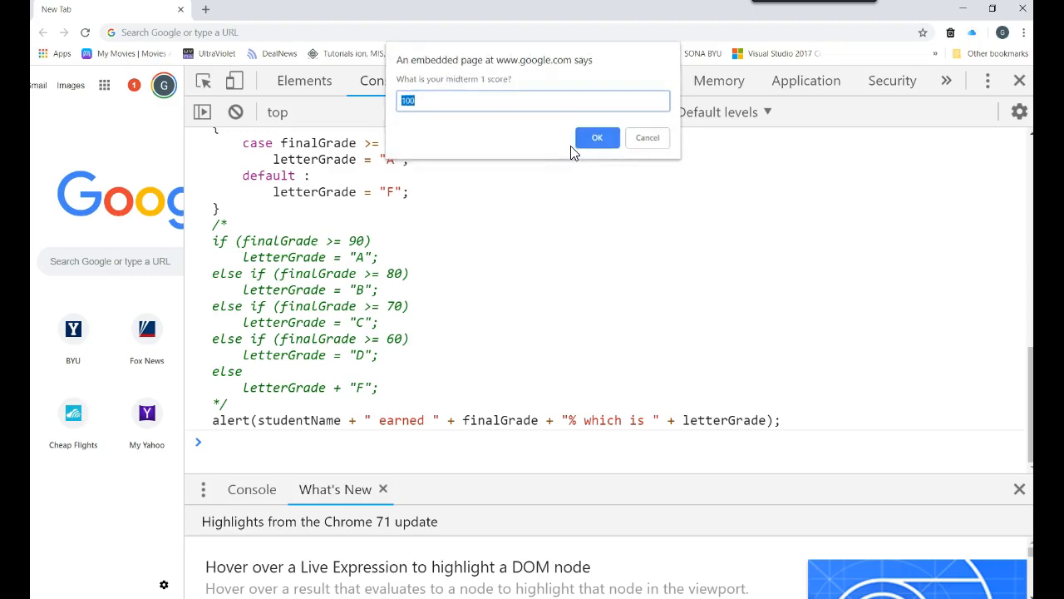
left_click(597, 137)
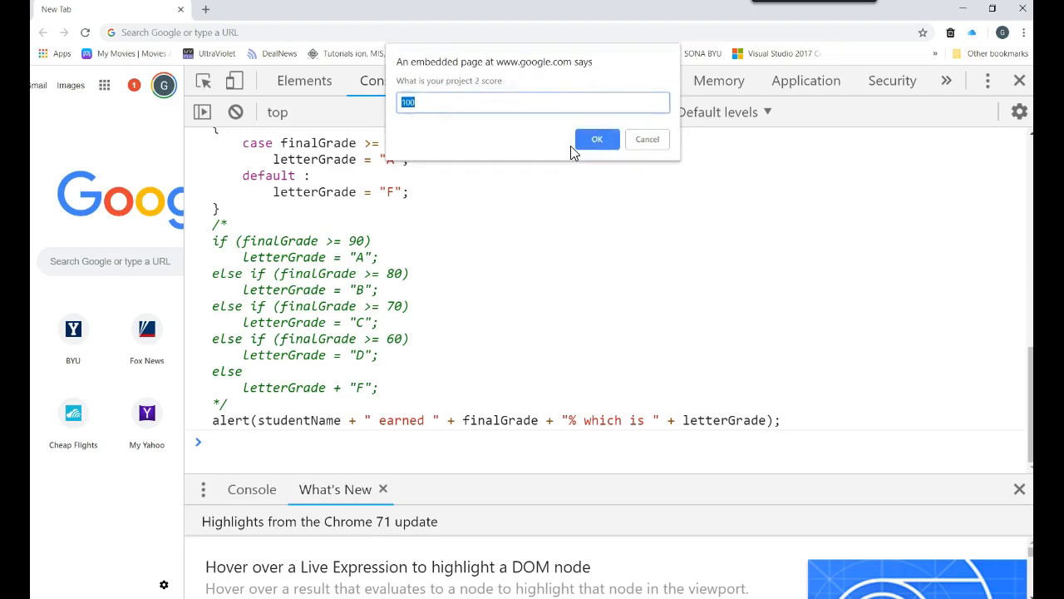
left_click(597, 139)
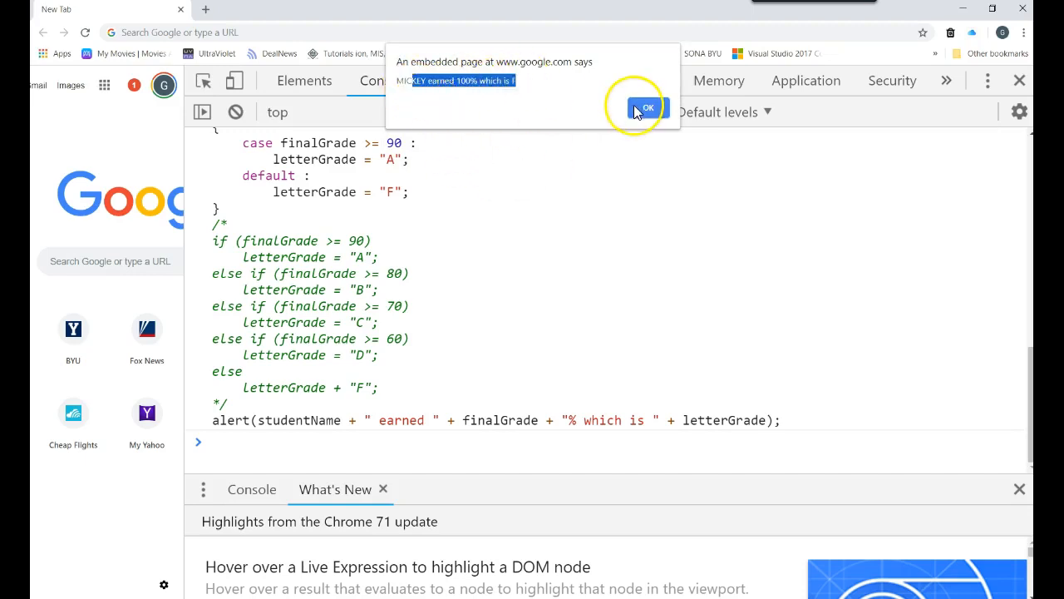
left_click(647, 107)
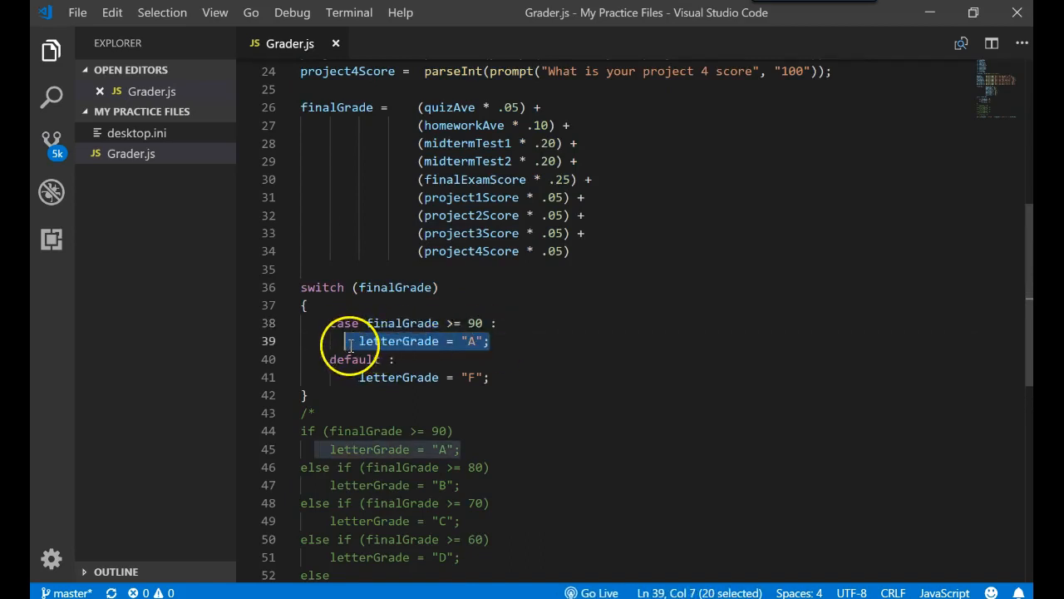
Stack case 95 down to case 90 labels before letterGrade = "A".
double_click(405, 322)
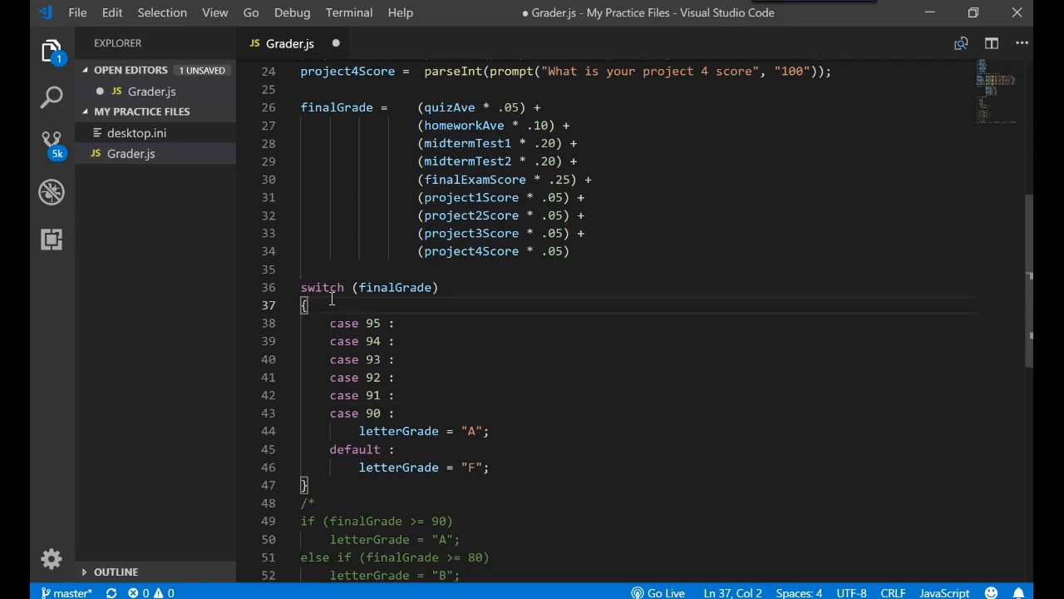
type("case 90 :")
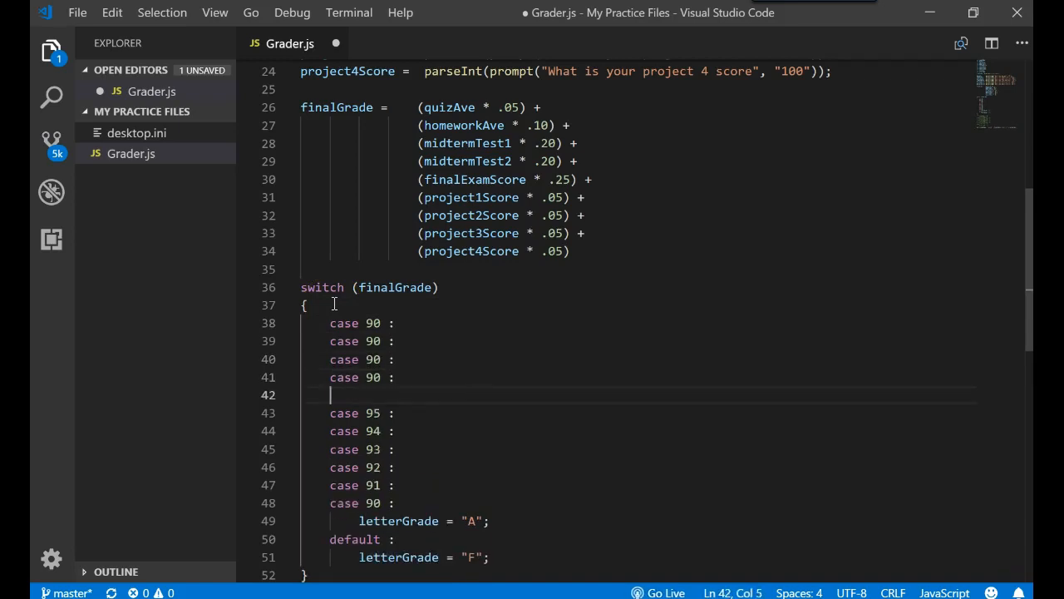
type("case 96 :")
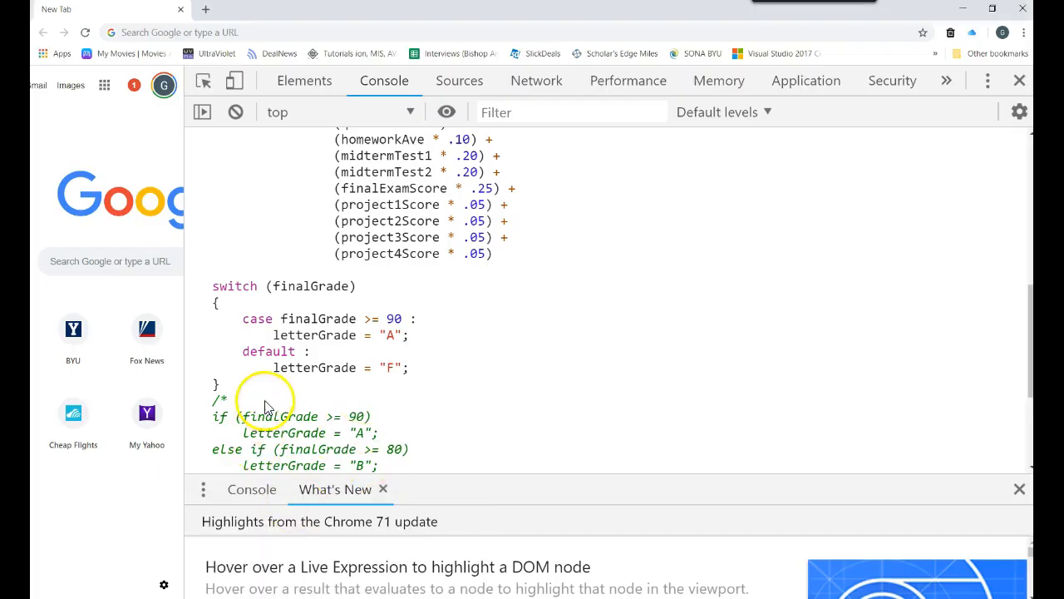
Rerun the revised script with 100 scores and dismiss the alert still showing F.
scroll("down", 3)
type("MICKE")
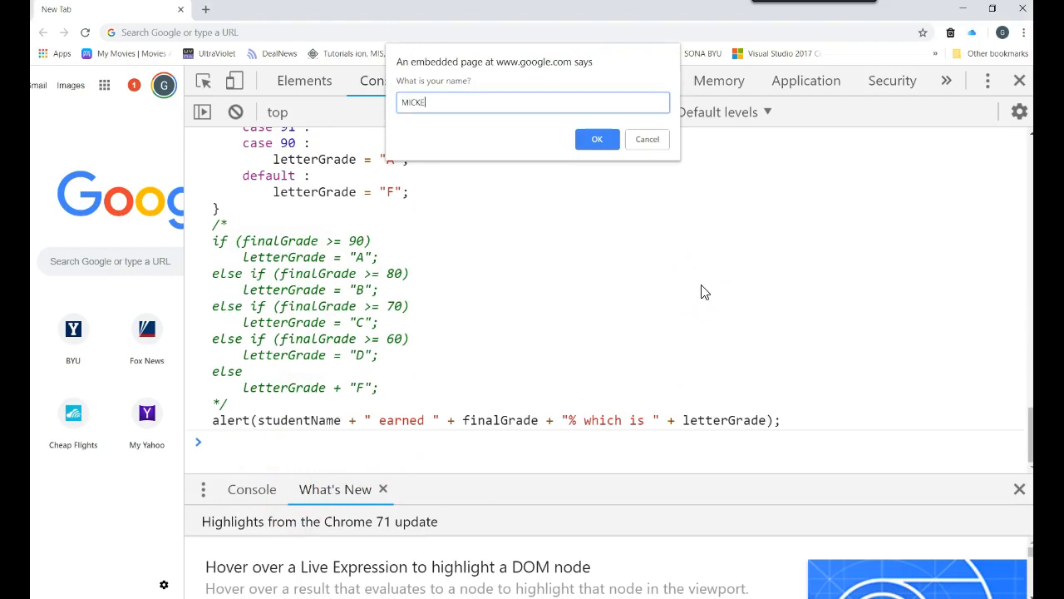
left_click(597, 139)
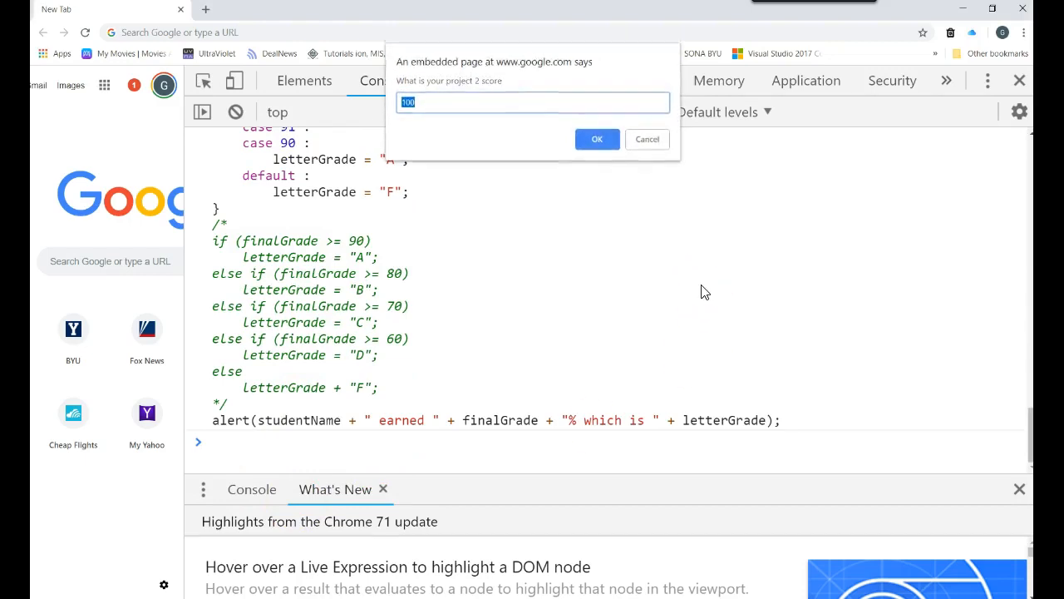
left_click(597, 139)
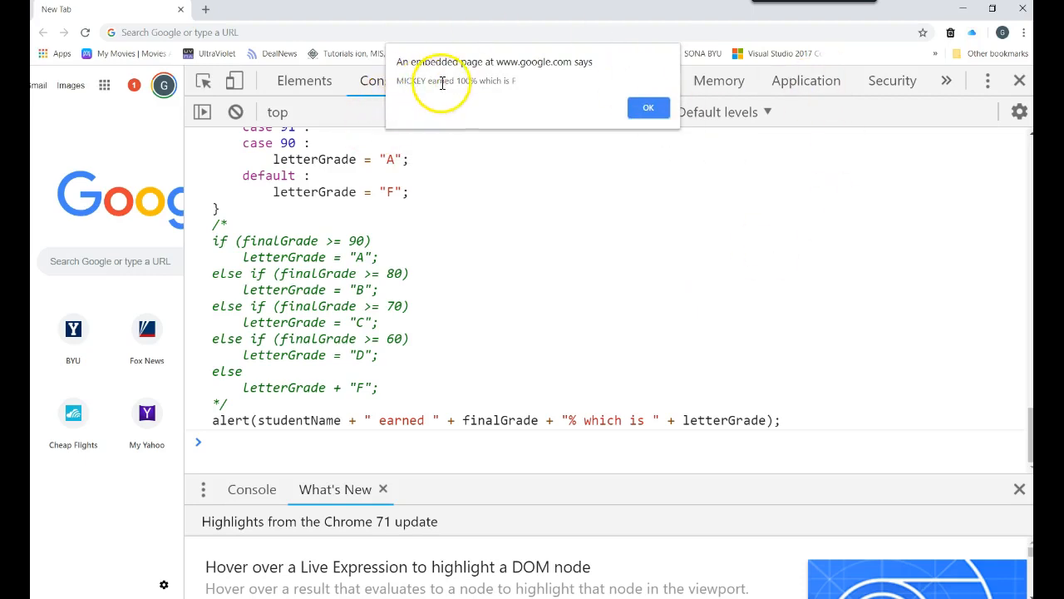
left_click(649, 107)
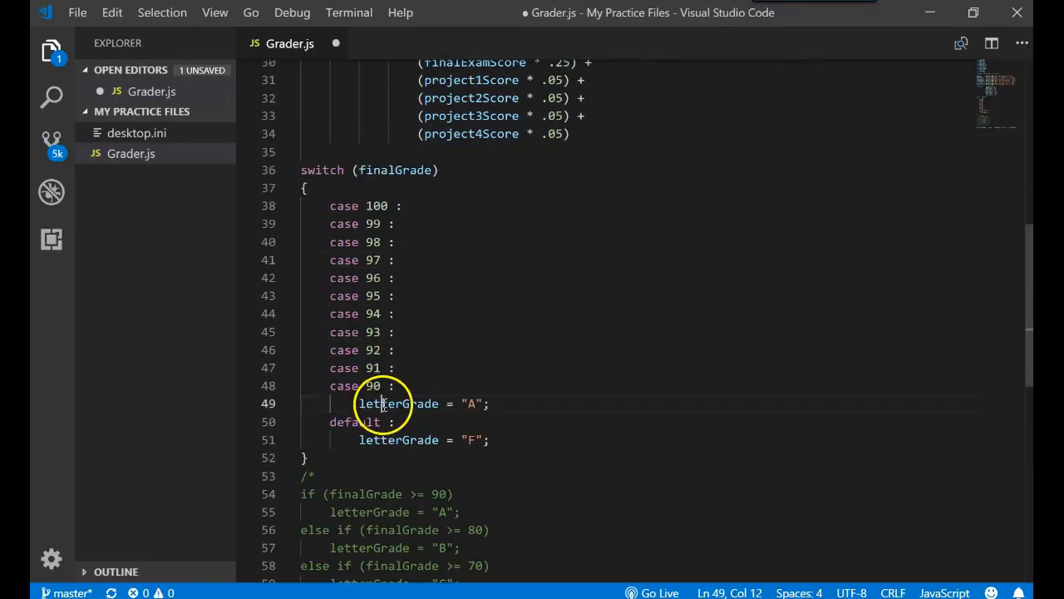
Copy the A case lines below the A assignment and renumber them 89 down to 80.
double_click(398, 403)
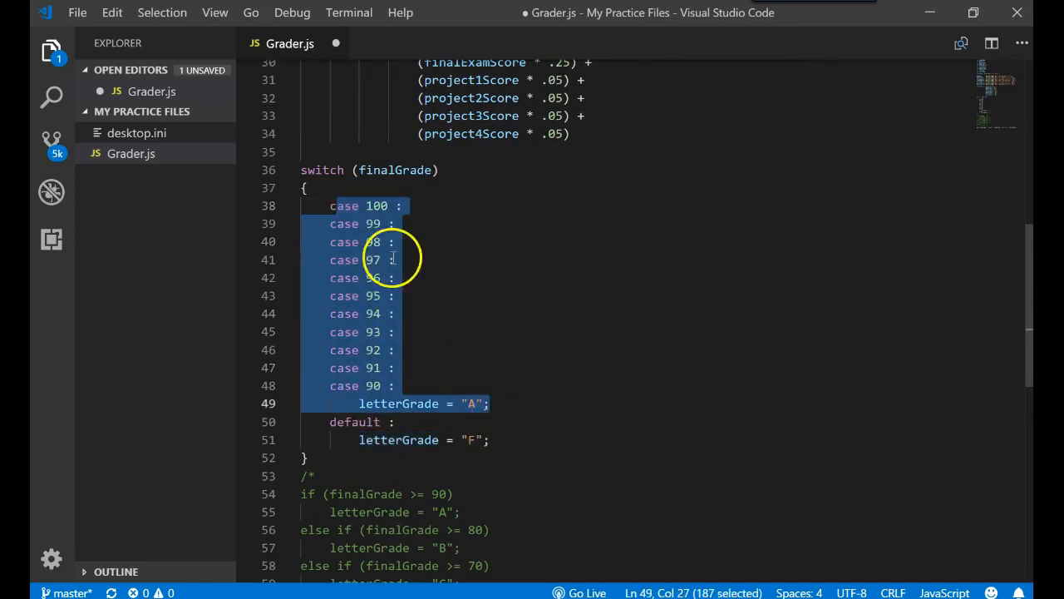
double_click(375, 205)
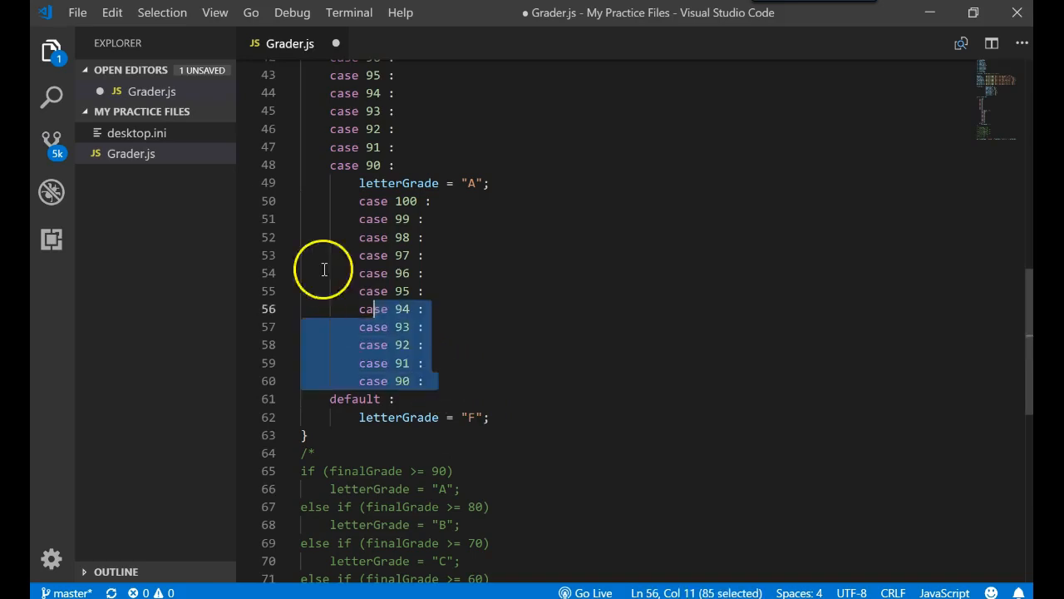
left_click(324, 201)
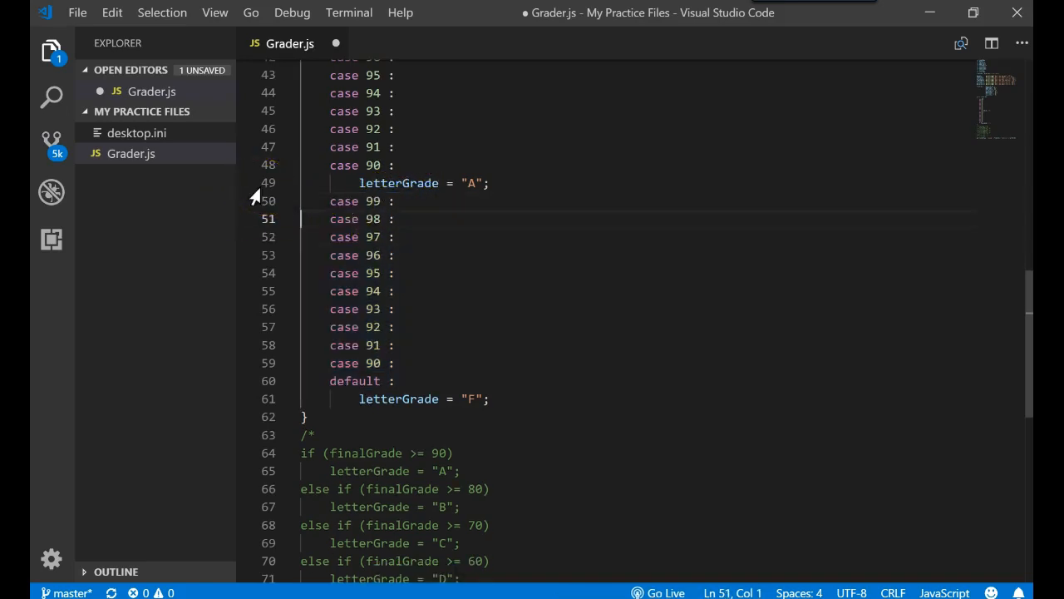
left_click(366, 200)
type("8")
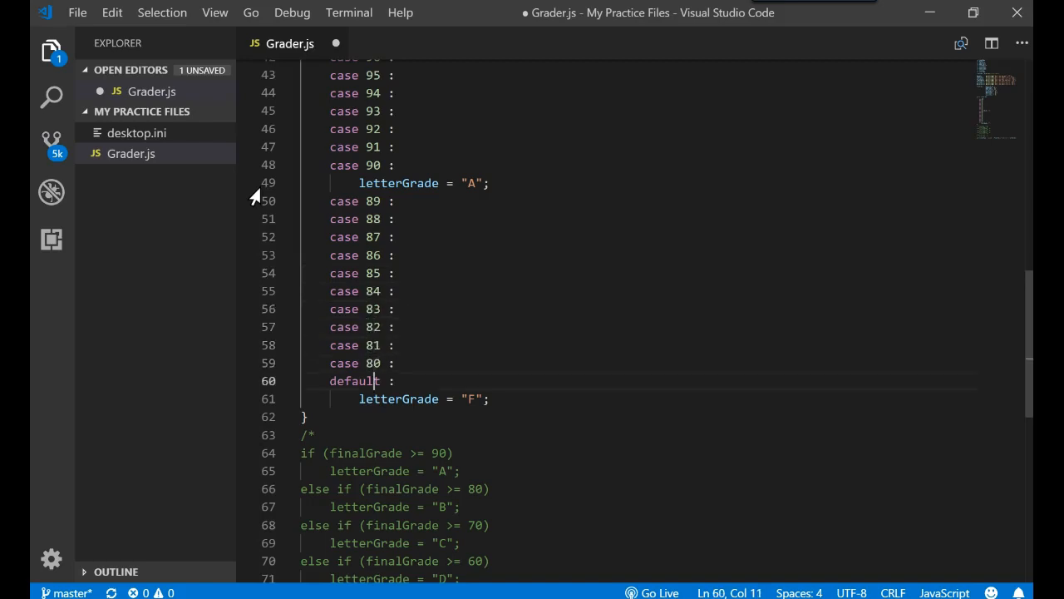
Change the default "F" assignment to letterGrade "B" for the new cases.
left_click(472, 398)
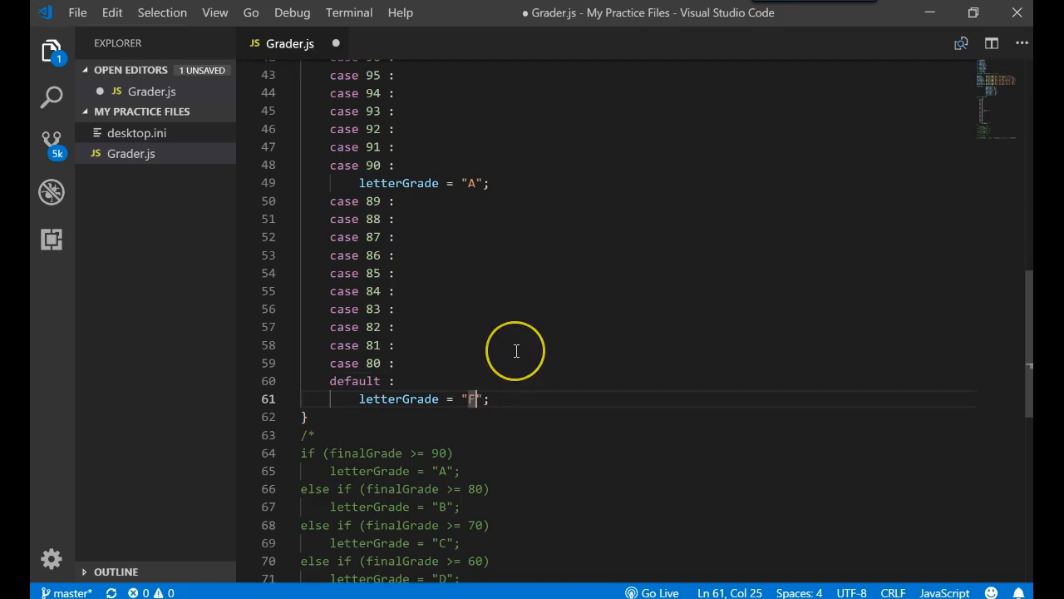
type("B")
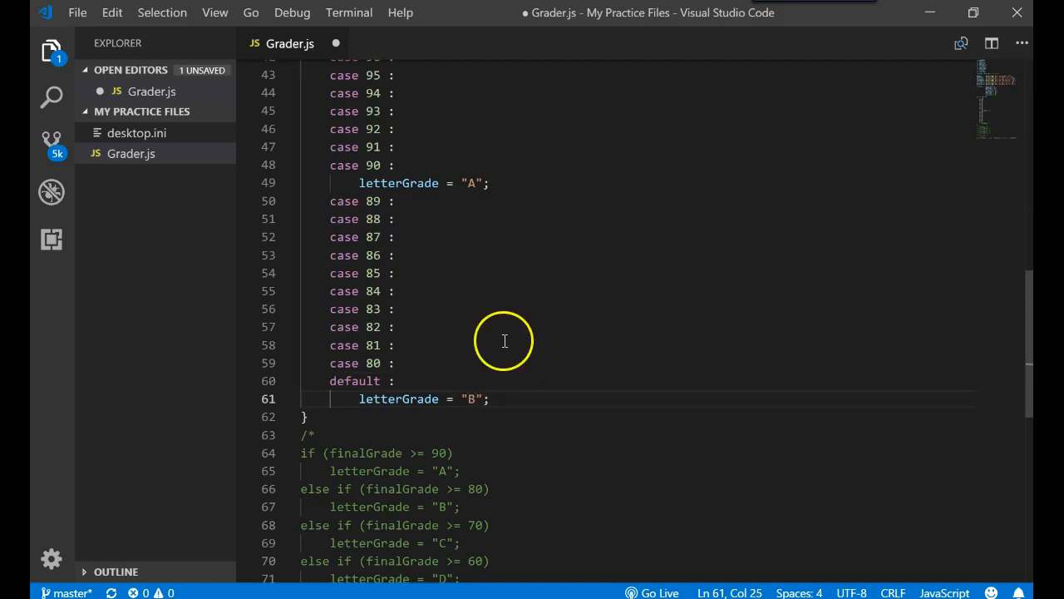
scroll("down", 3)
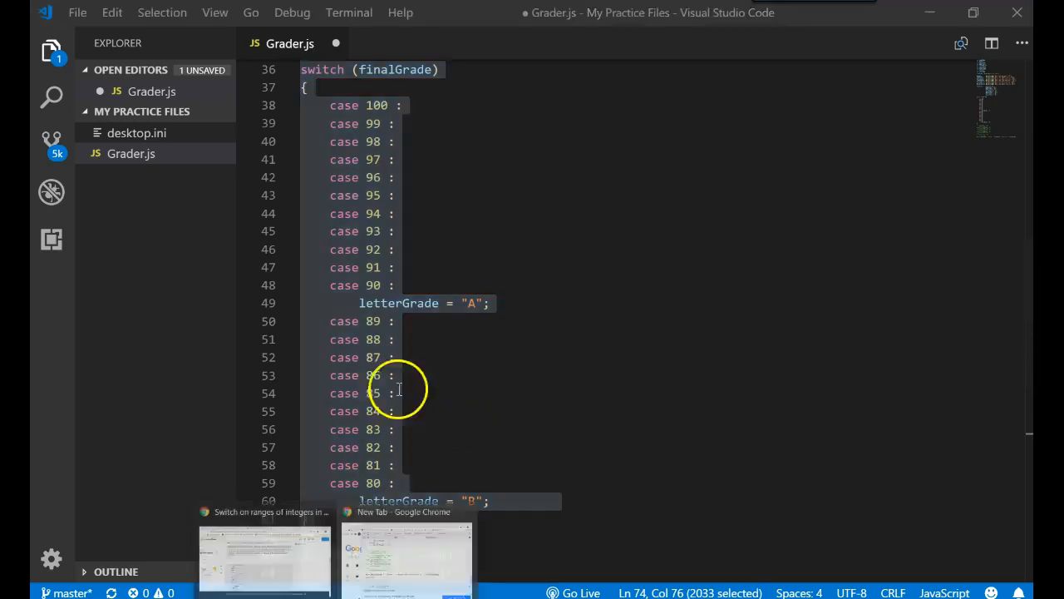
Run the grader as MICKEY, dismiss the 80% B alert, and start a 100-score rerun.
left_click(407, 553)
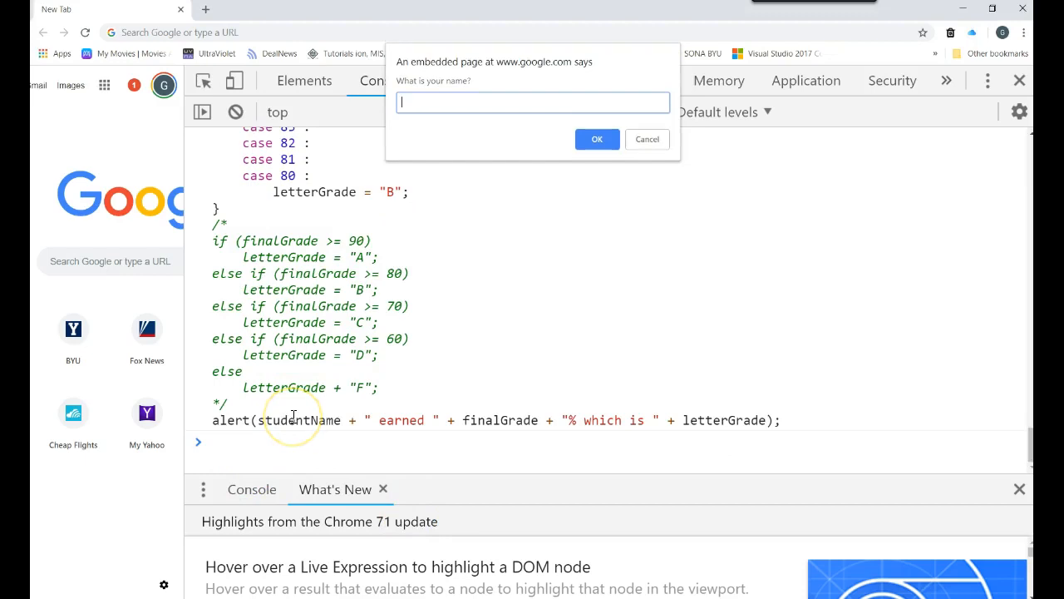
type("MICKEY")
type("80")
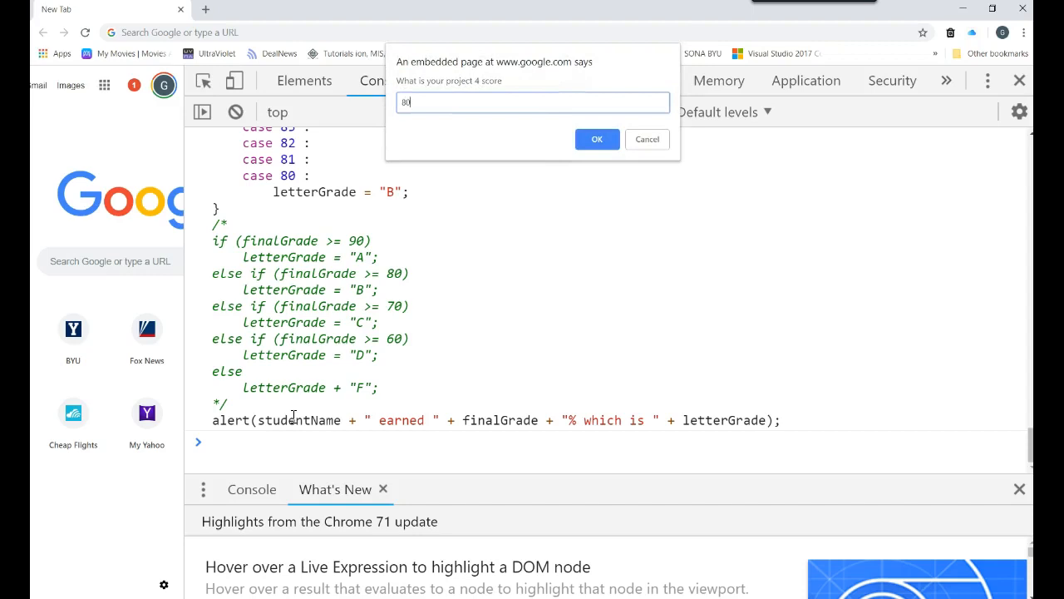
left_click(597, 139)
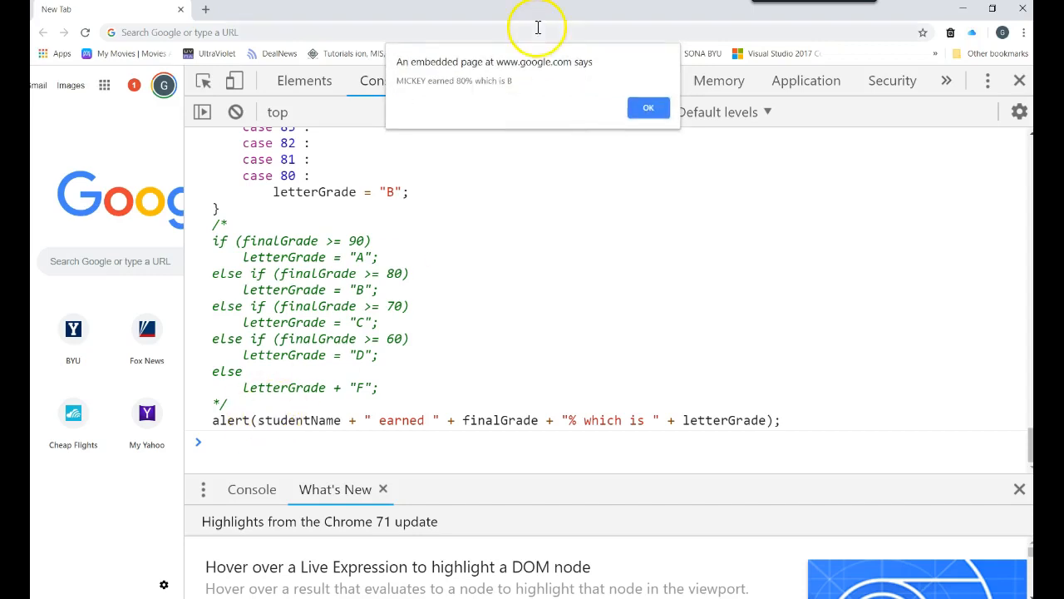
mouse_move(538, 88)
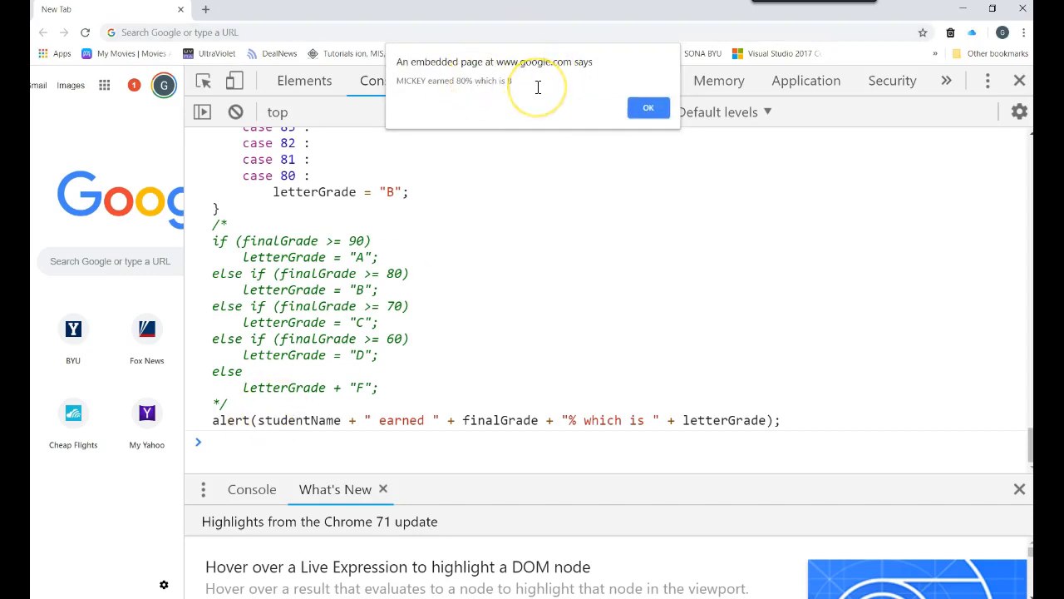
left_click(647, 107)
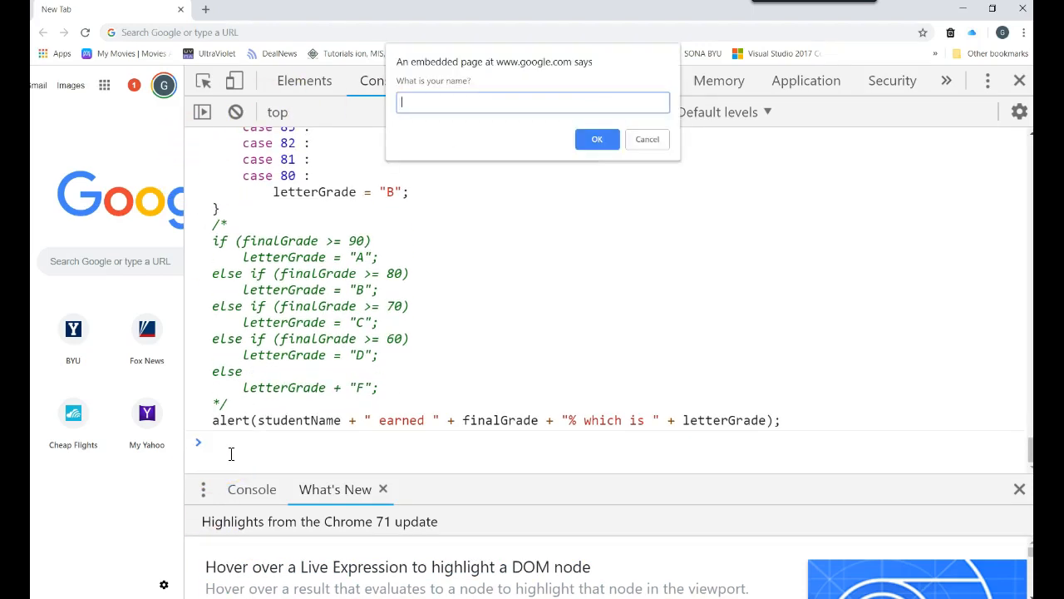
type("100")
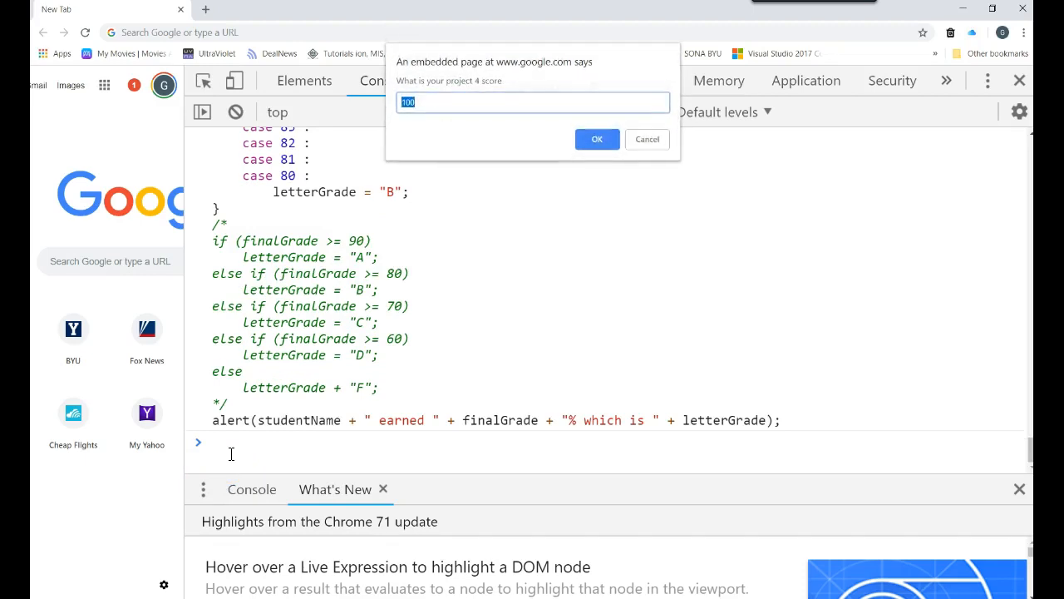
left_click(597, 139)
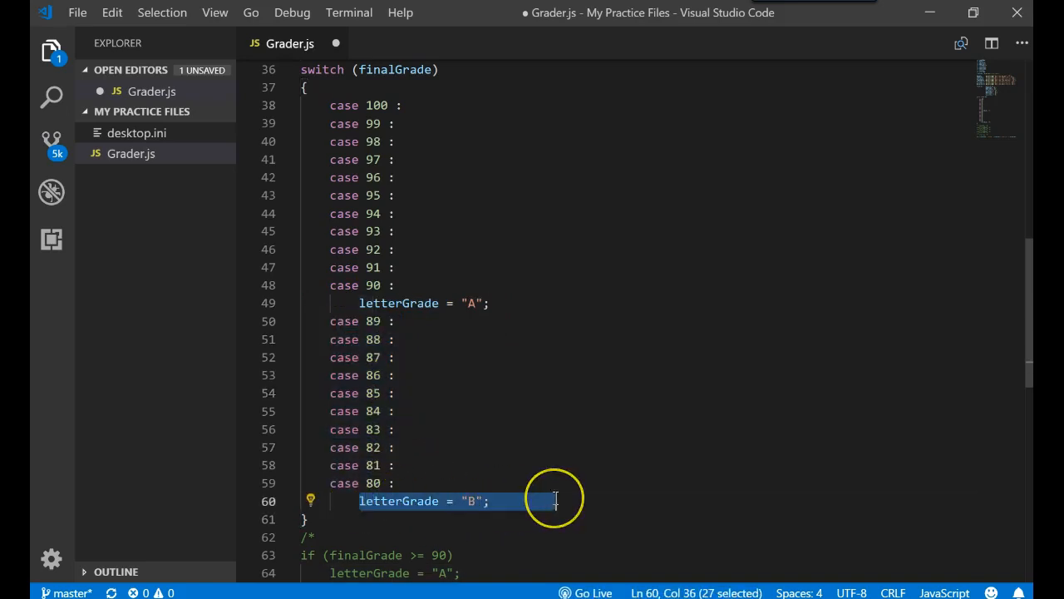
mouse_move(513, 385)
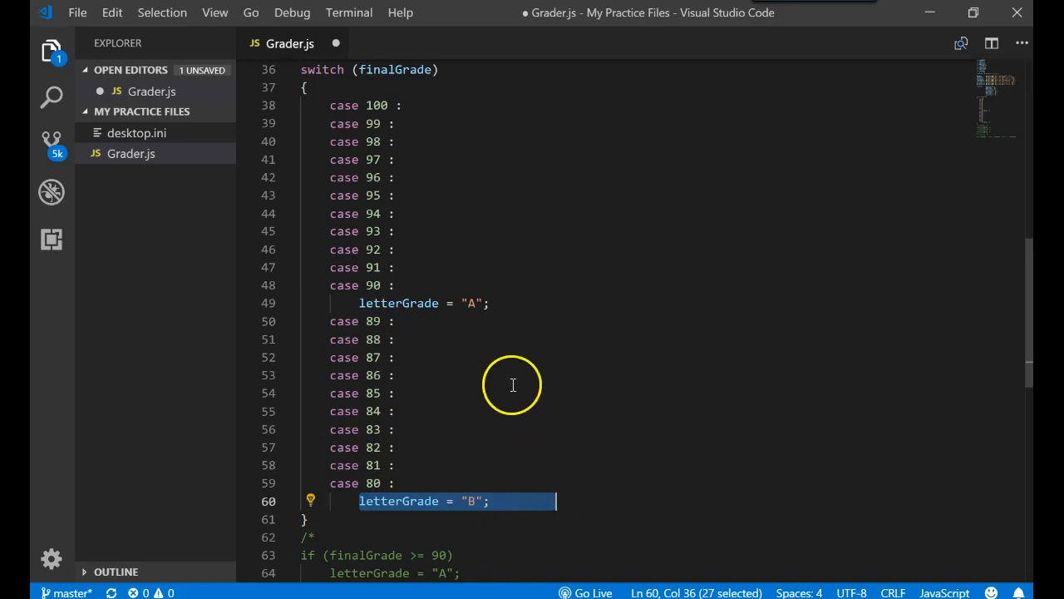
mouse_move(499, 302)
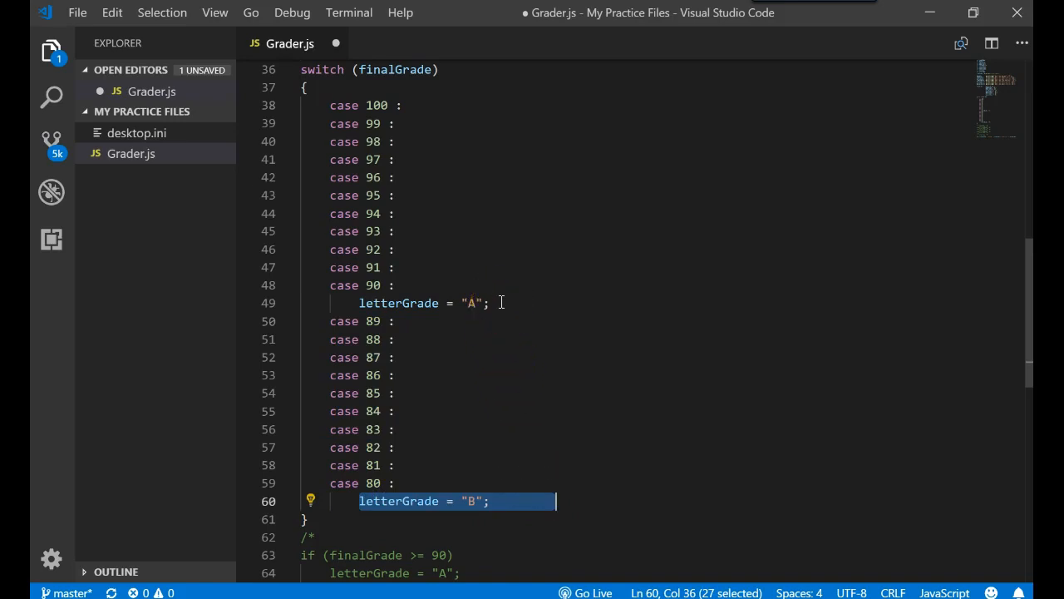
Add break; after both the letterGrade "A" and letterGrade "B" assignments.
type("break;")
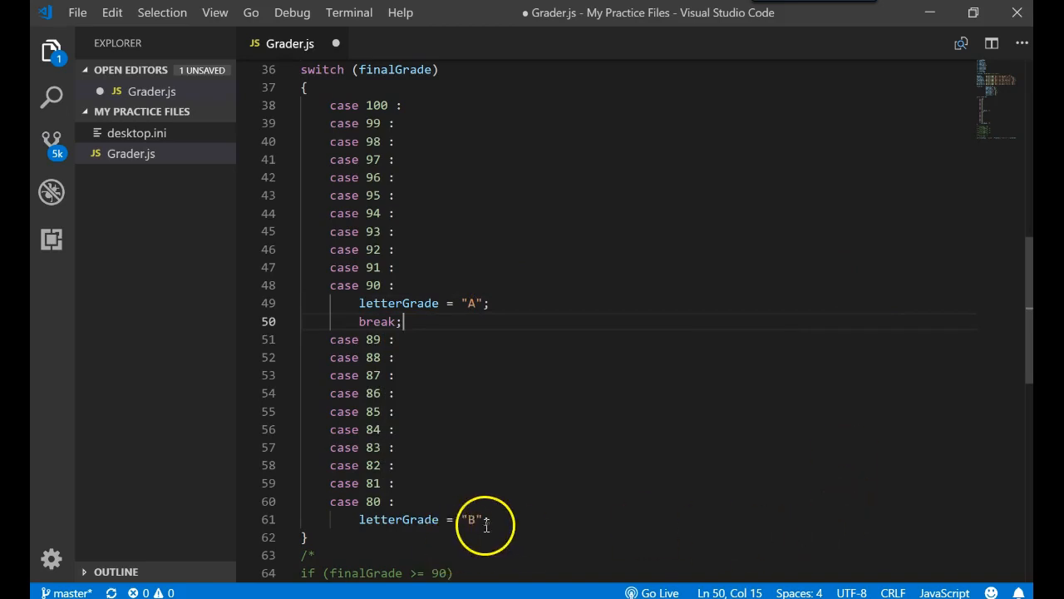
type("break")
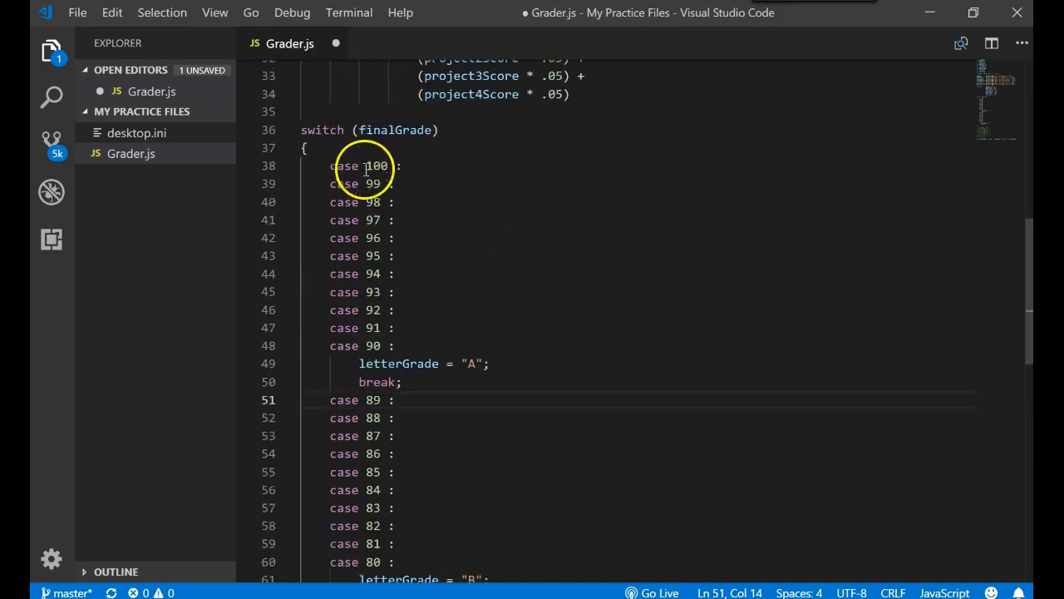
double_click(388, 363)
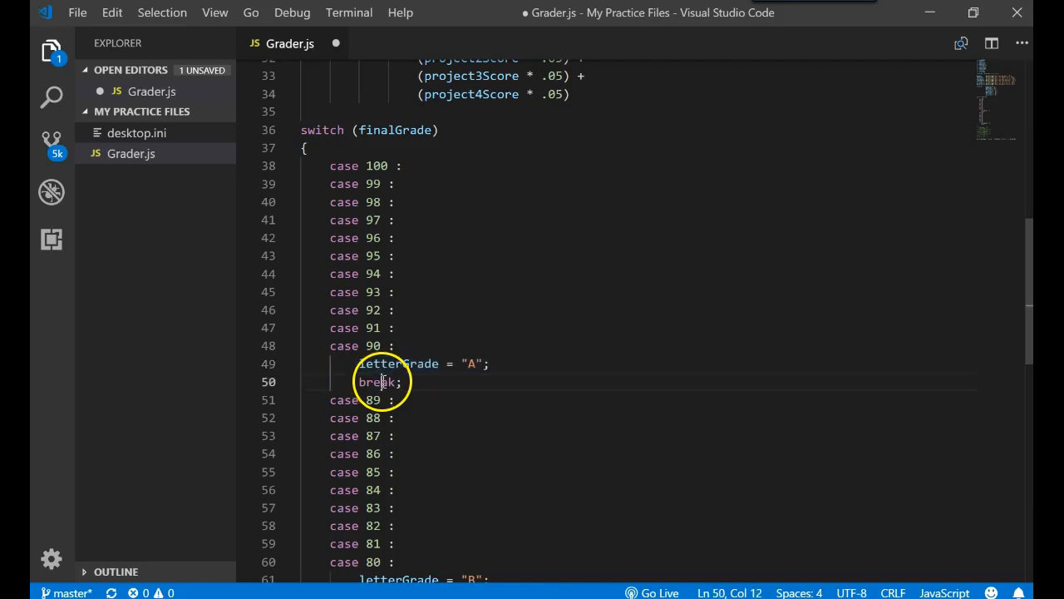
left_click(397, 184)
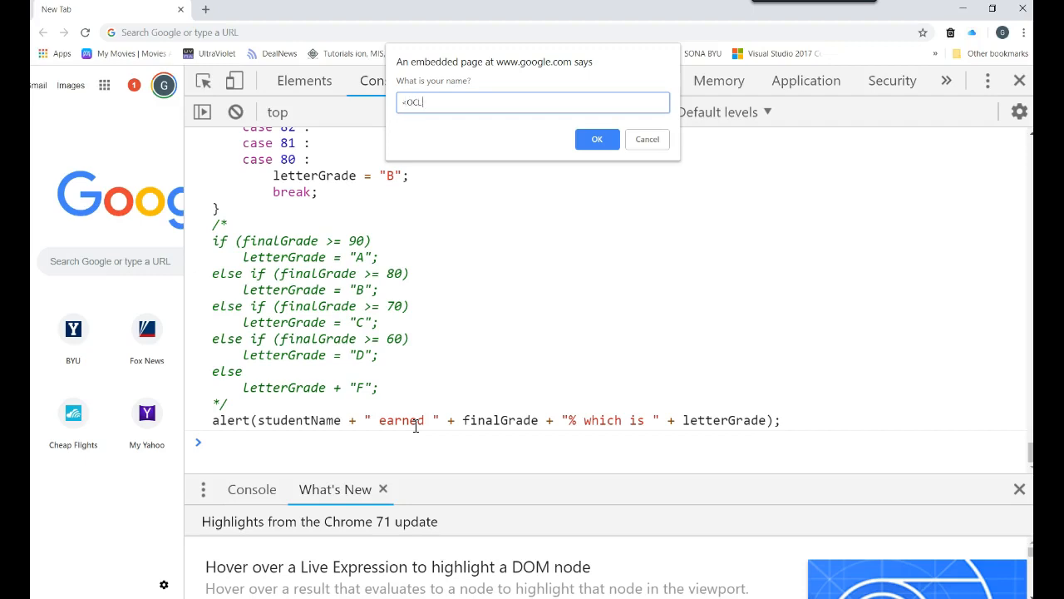
Run the grader as MICKEY with 100 scores and dismiss the 100% A alert.
type("MICKEY")
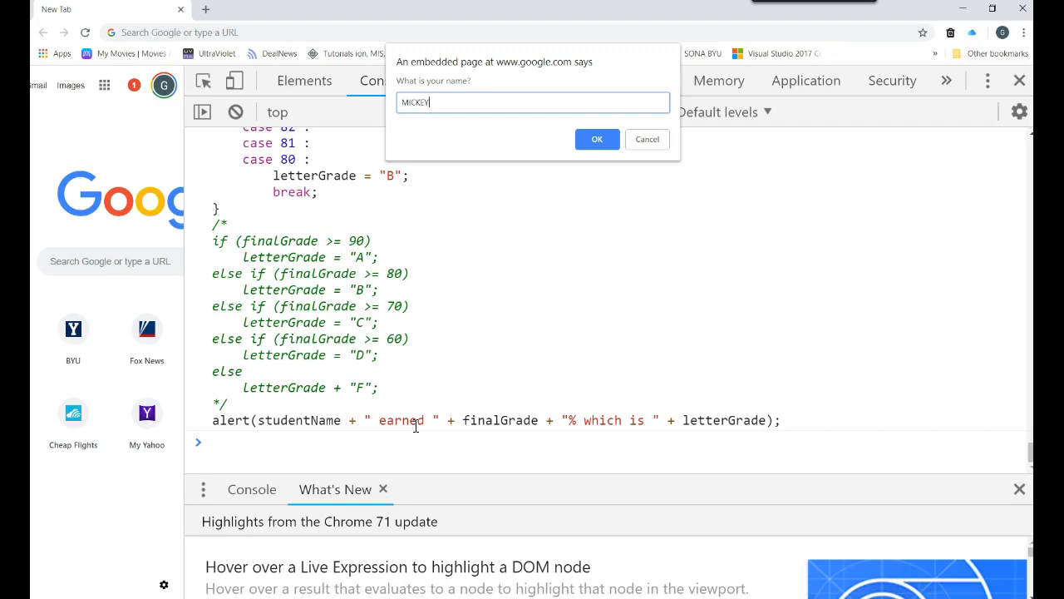
left_click(596, 139)
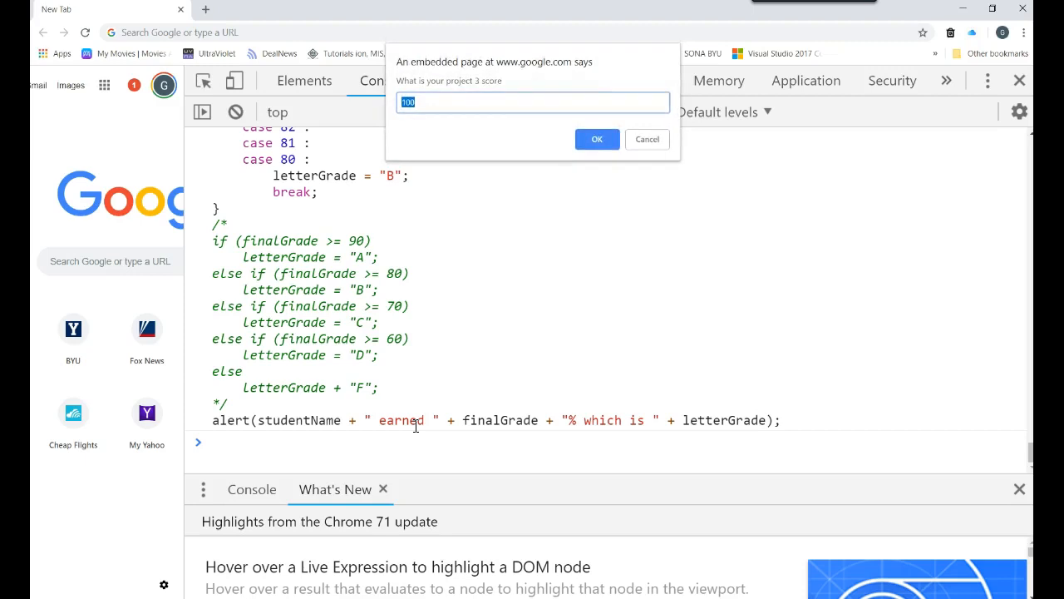
left_click(597, 138)
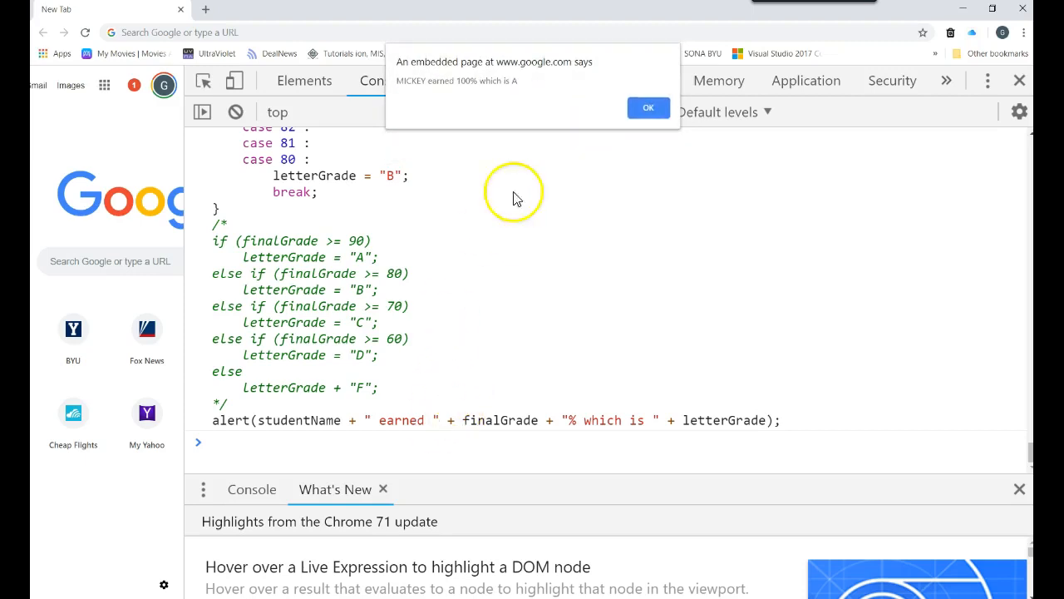
left_click(648, 108)
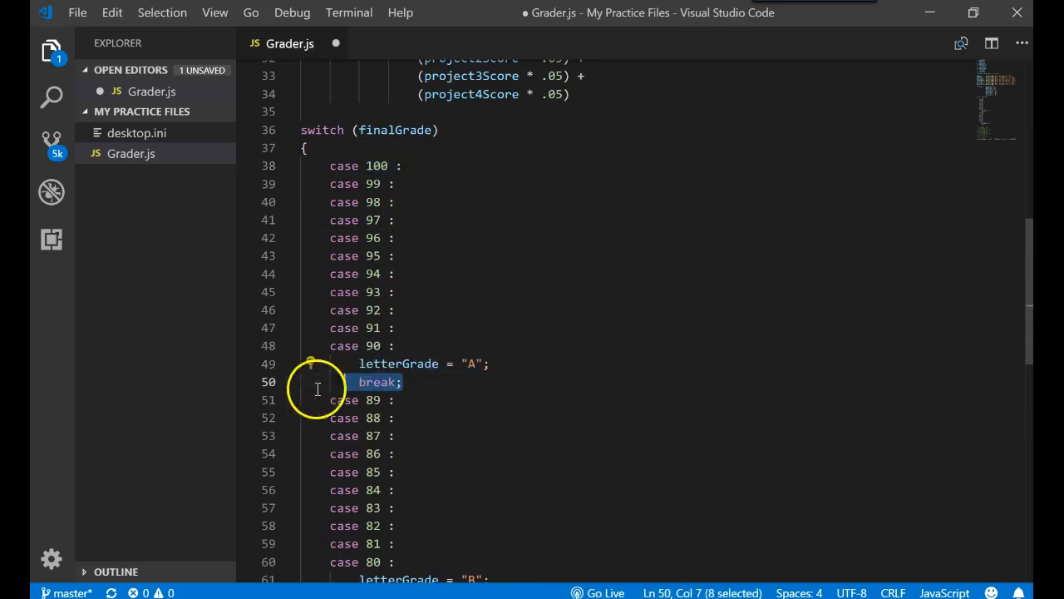
Type 'default :' after the B block's break so it assigns letterGrade "F".
double_click(320, 130)
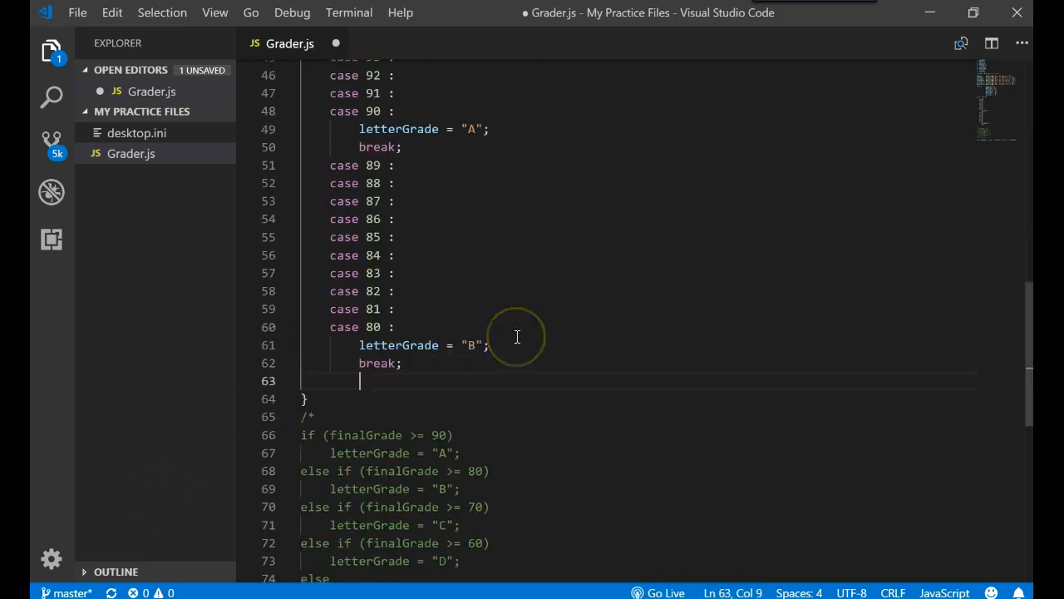
type("default :")
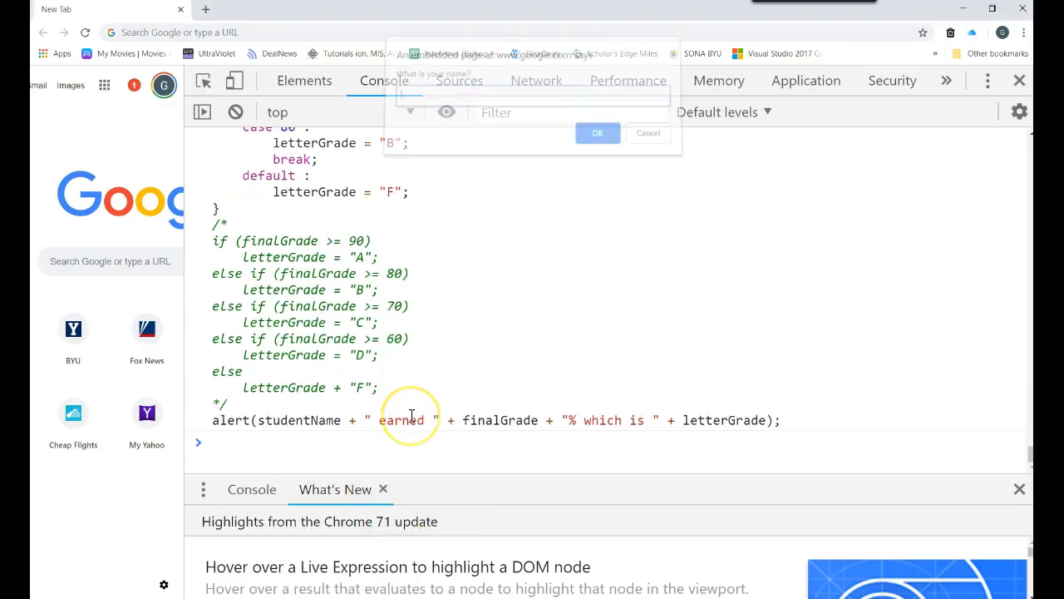
Run the grader as MICKEY with 80-level scores and dismiss the 80% B alert.
type("MICKEY")
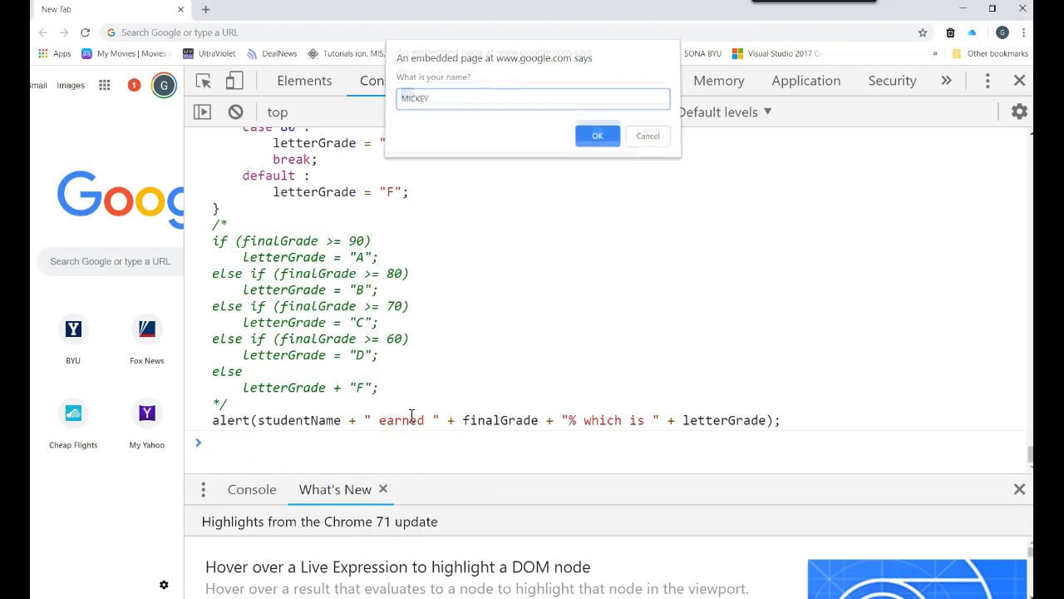
left_click(597, 135)
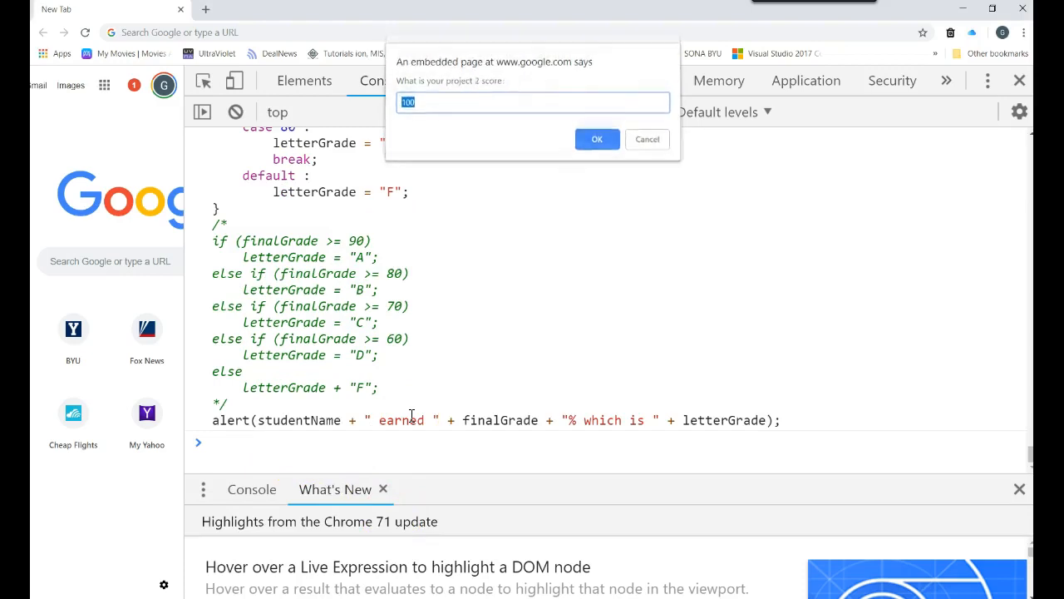
left_click(596, 139)
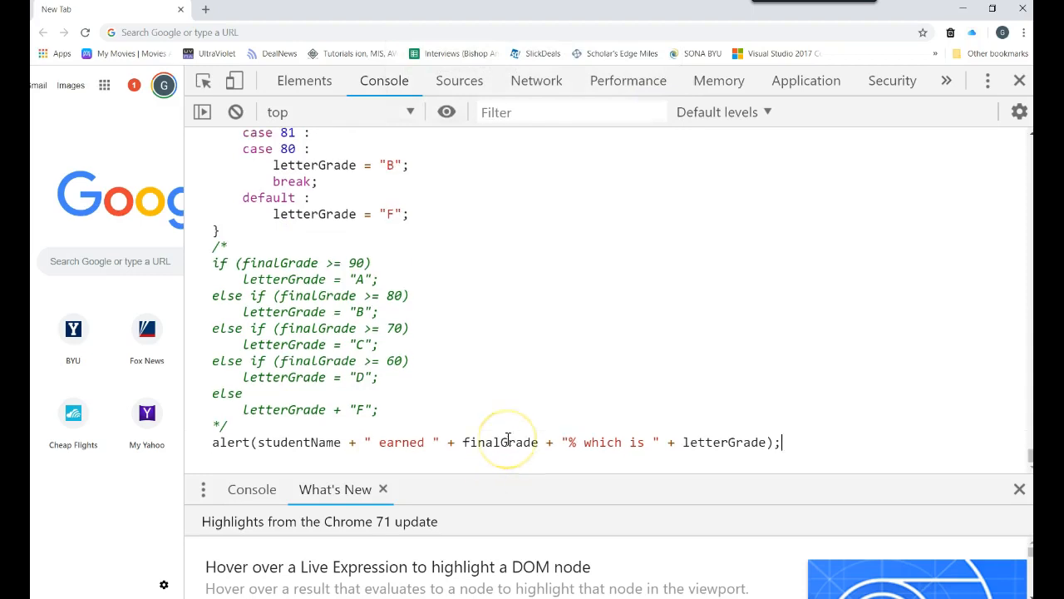
type("Mi")
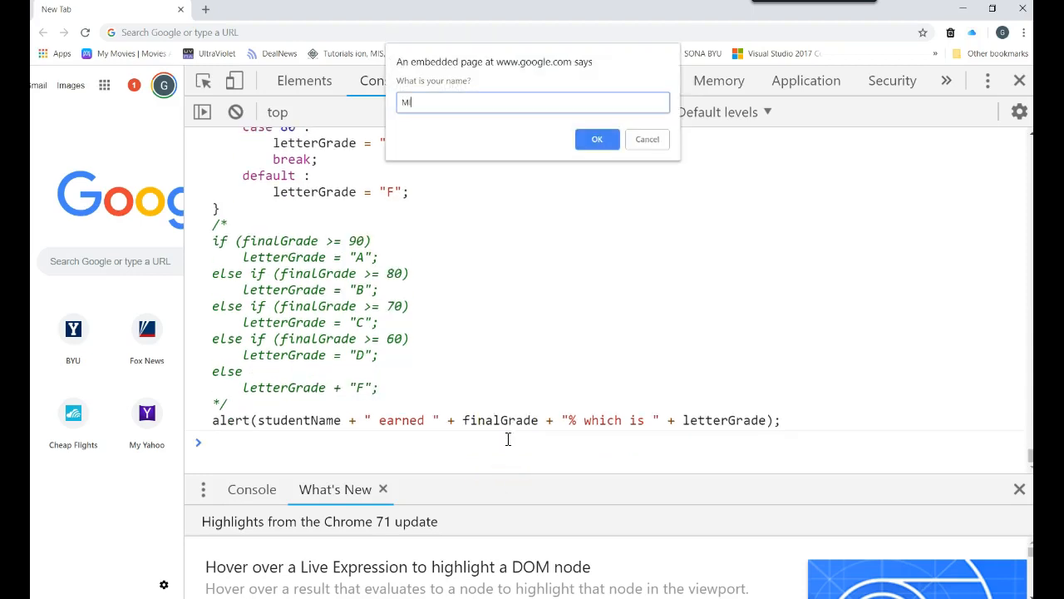
type("800")
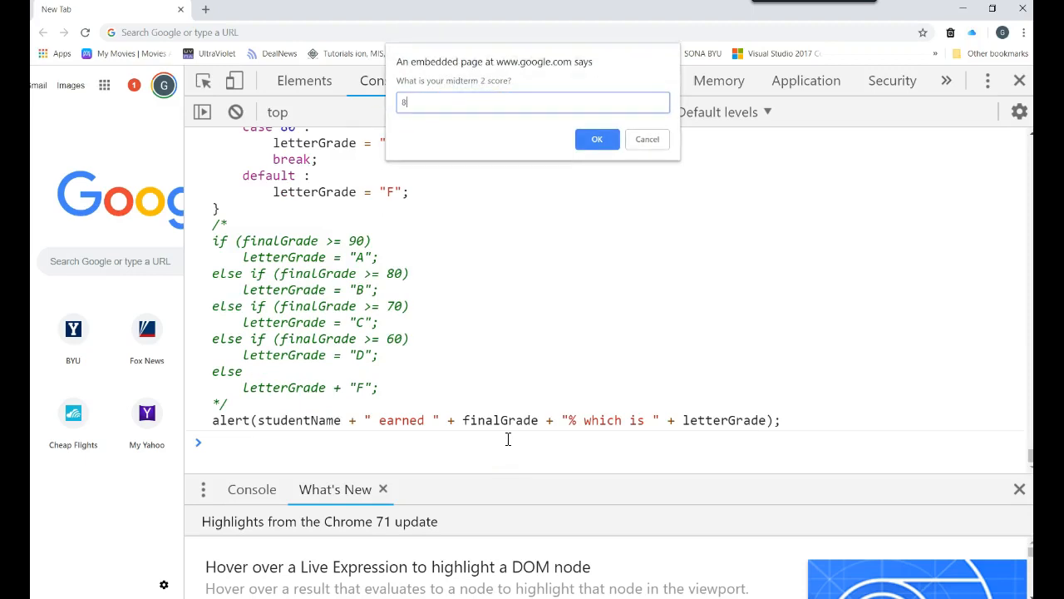
left_click(597, 138)
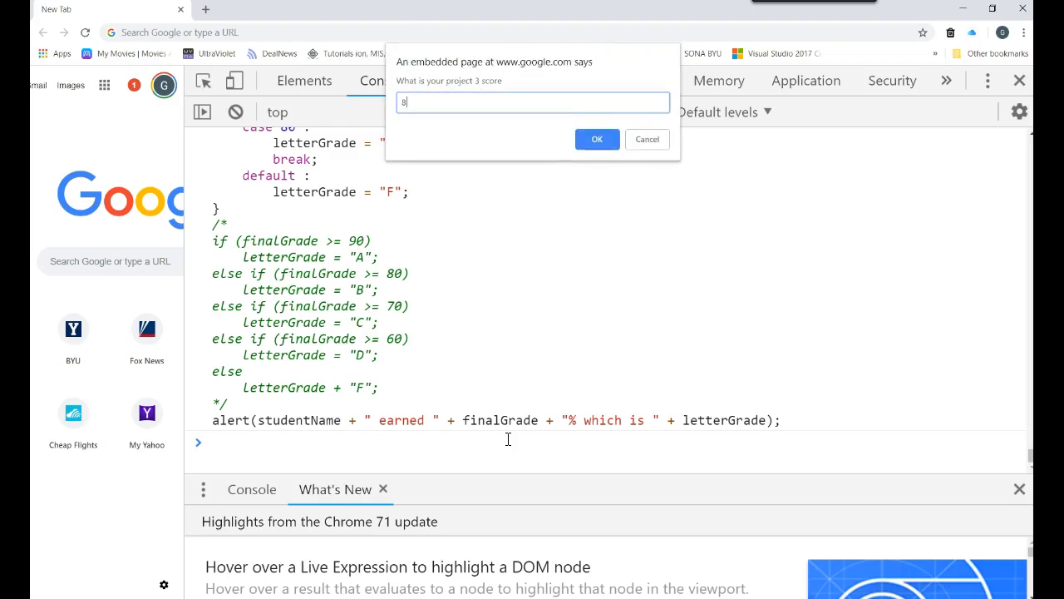
left_click(597, 139)
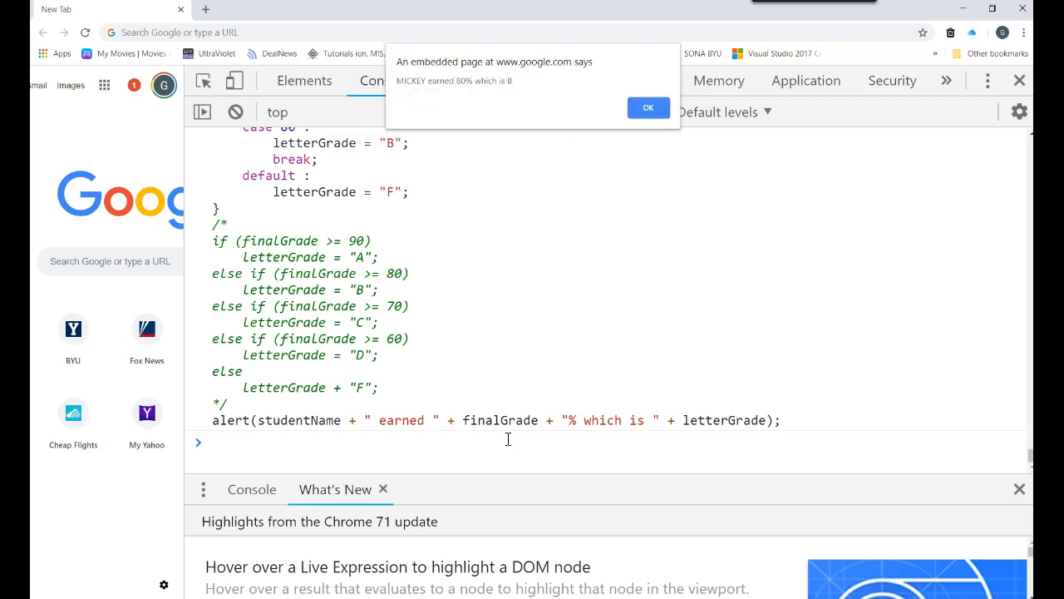
left_click(648, 107)
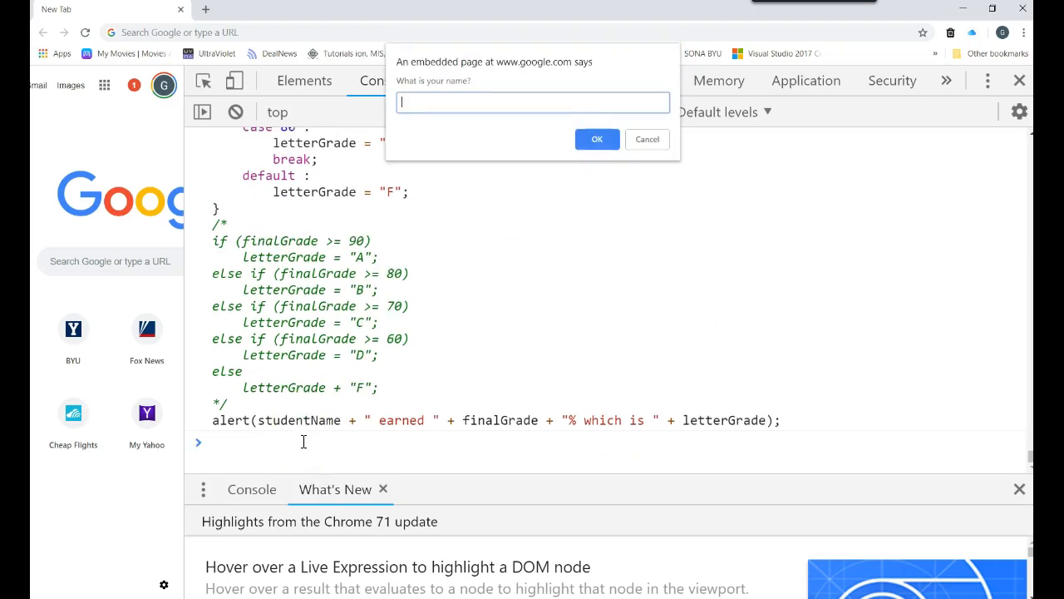
Rerun with lower scores and dismiss the 70% F result alert.
type("100")
type("70")
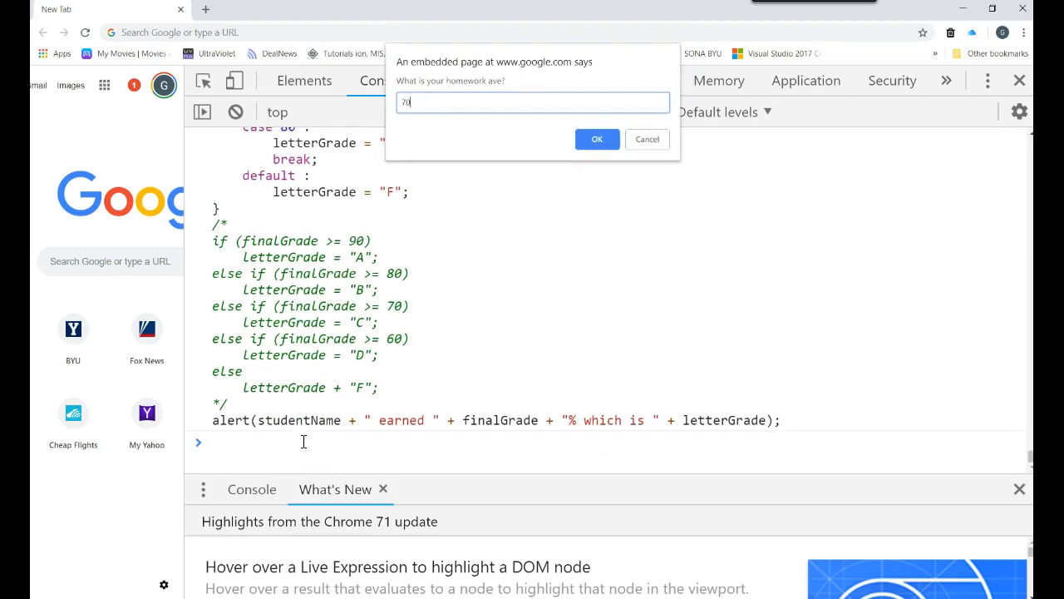
left_click(597, 139)
type("7")
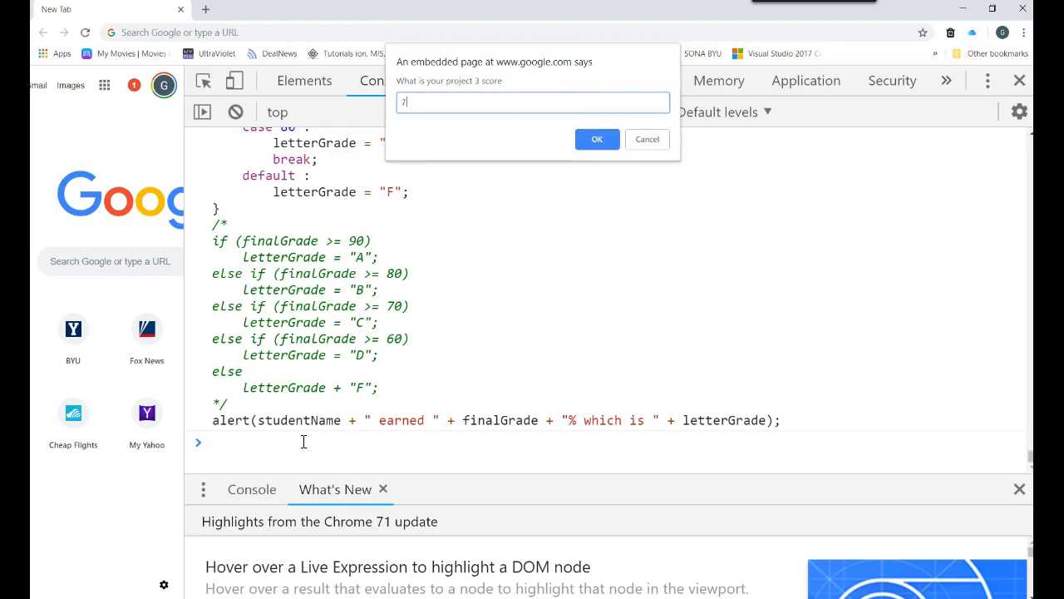
left_click(597, 139)
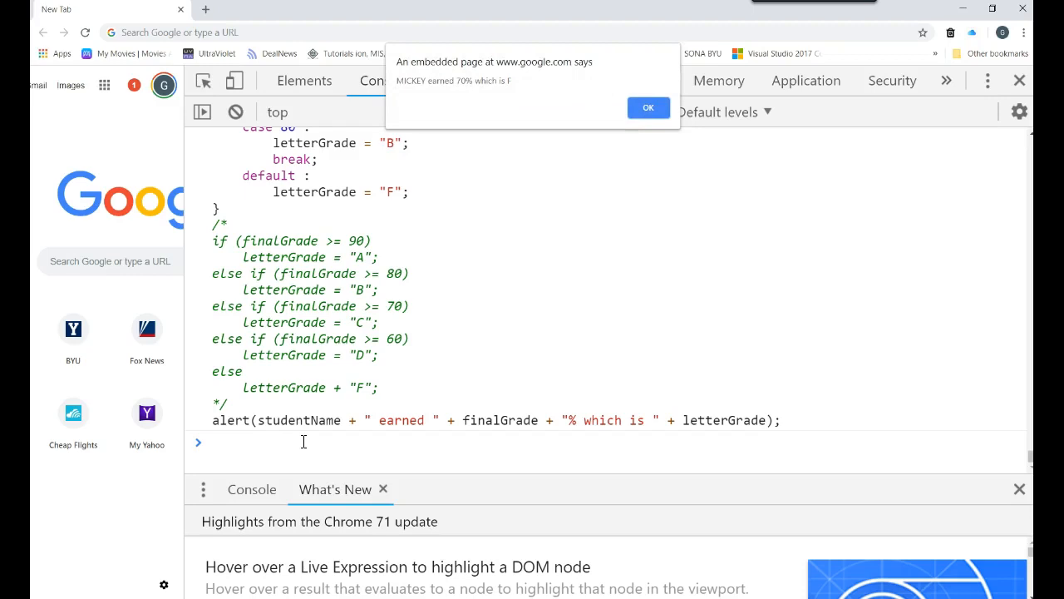
left_click(649, 107)
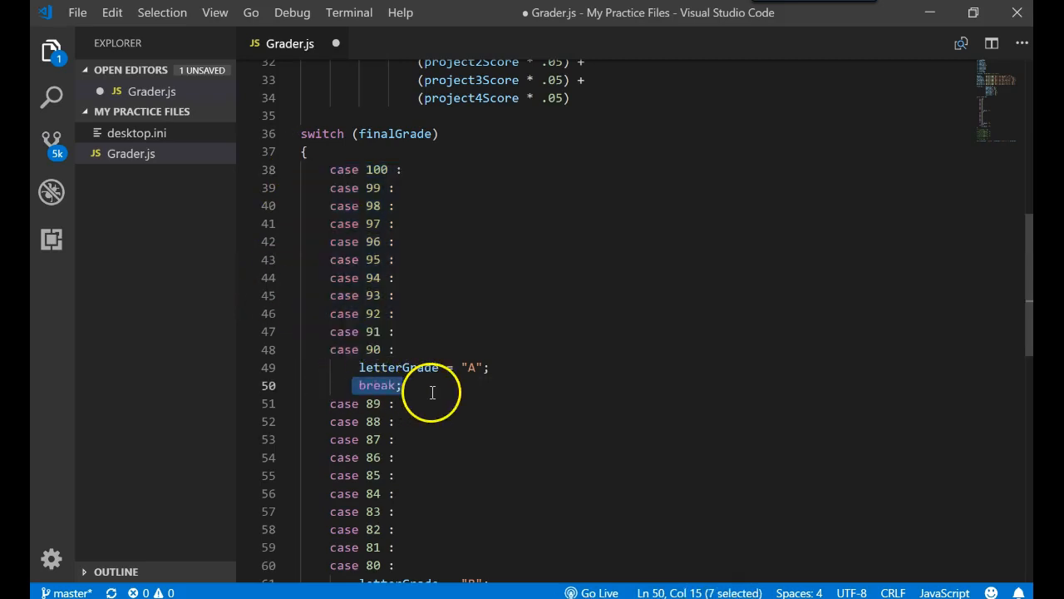
mouse_move(398, 367)
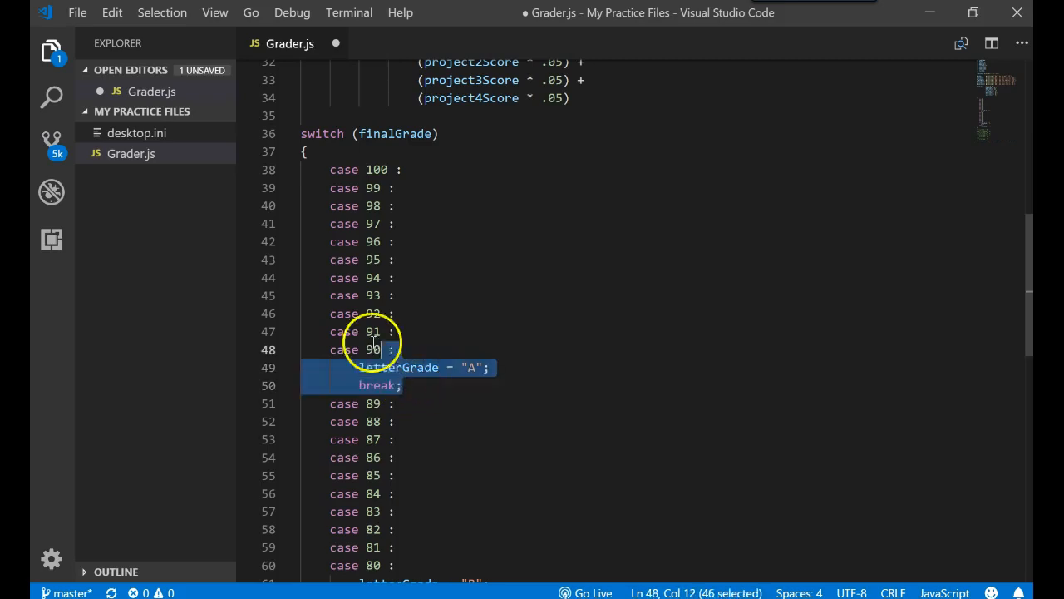
left_click(331, 170)
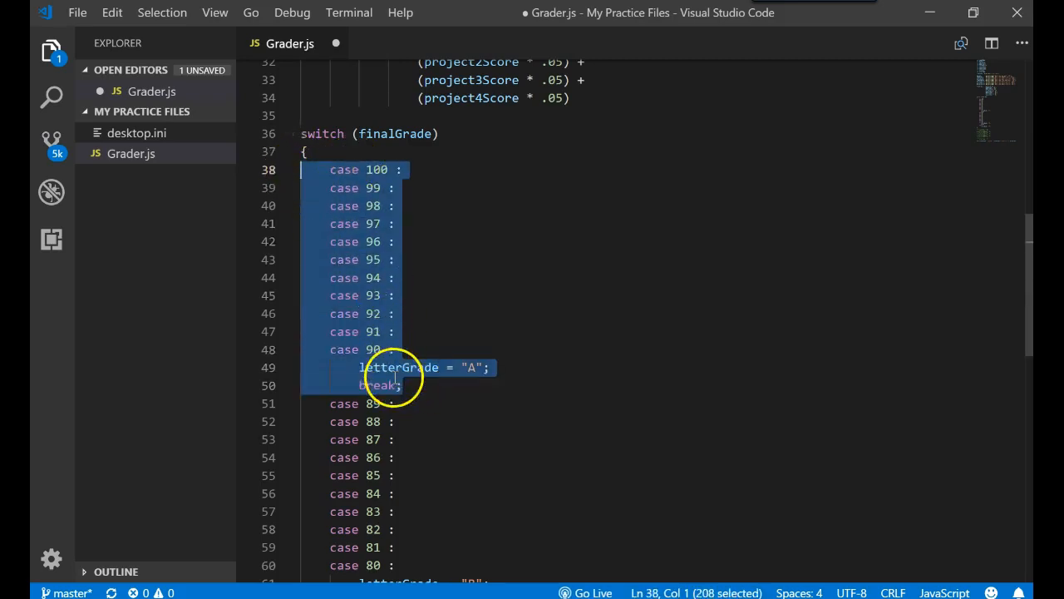
scroll("down", 3)
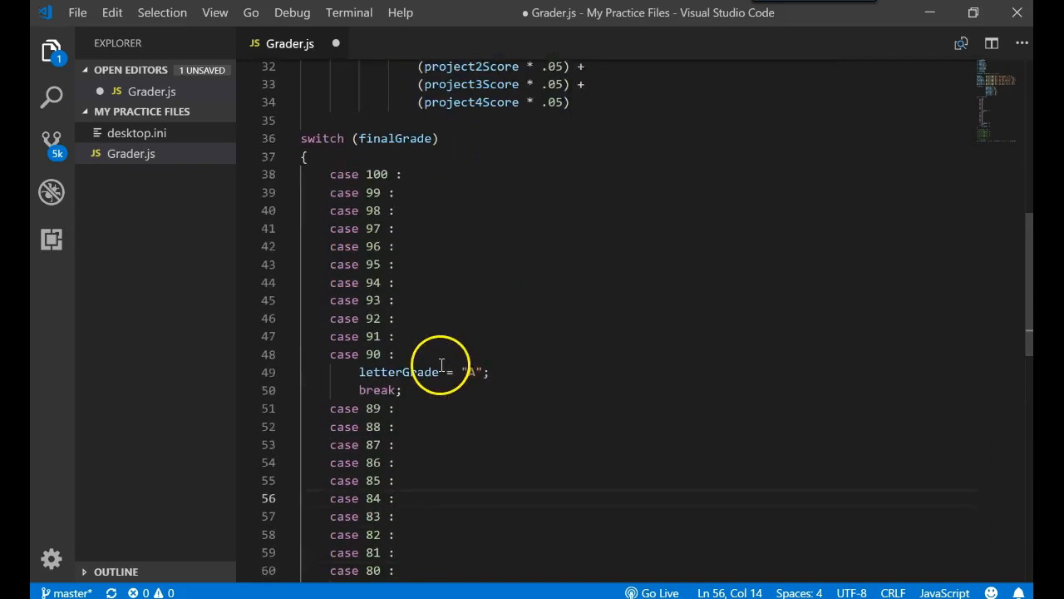
mouse_move(414, 269)
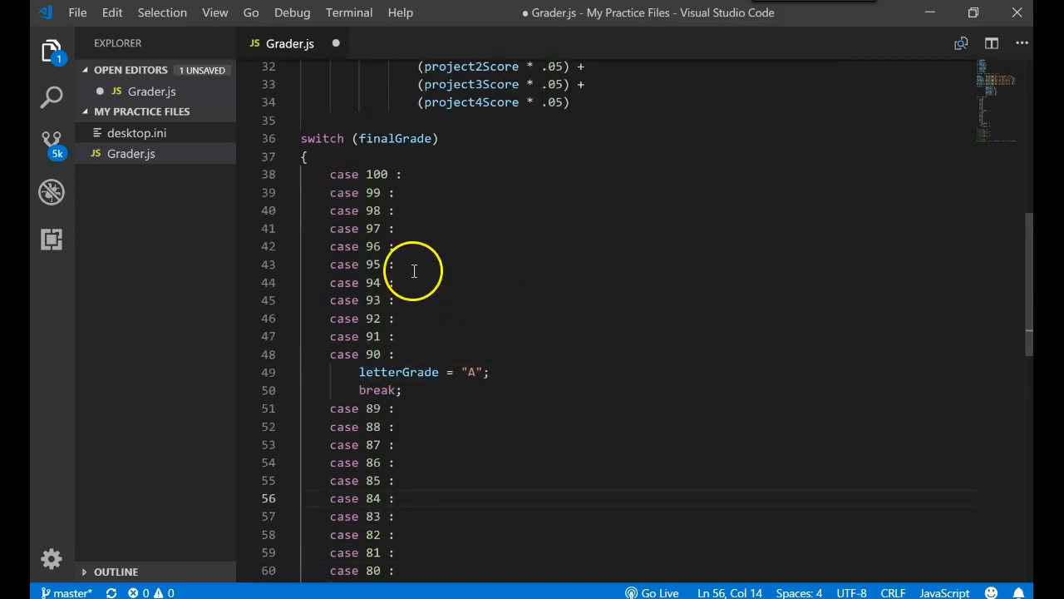
scroll("down", 3)
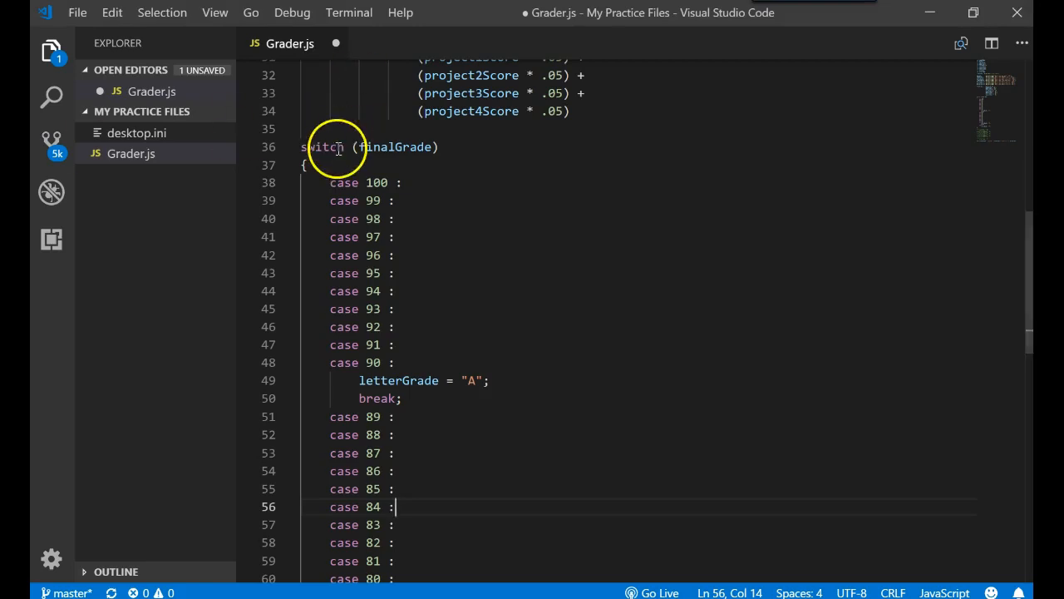
Change the switch condition from finalGrade to true and remove the leftover blank line.
double_click(395, 147)
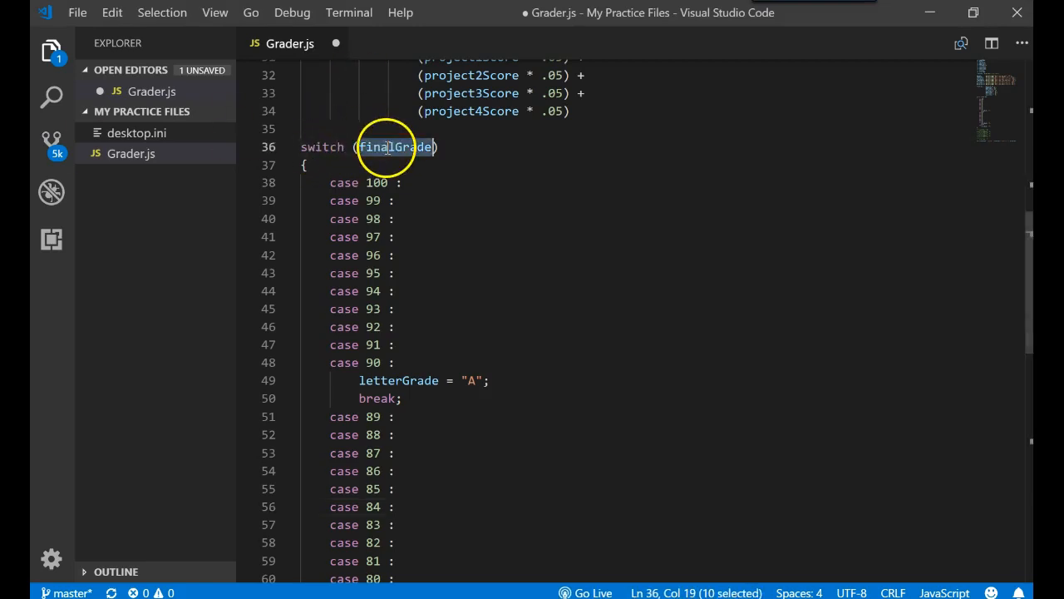
mouse_move(397, 147)
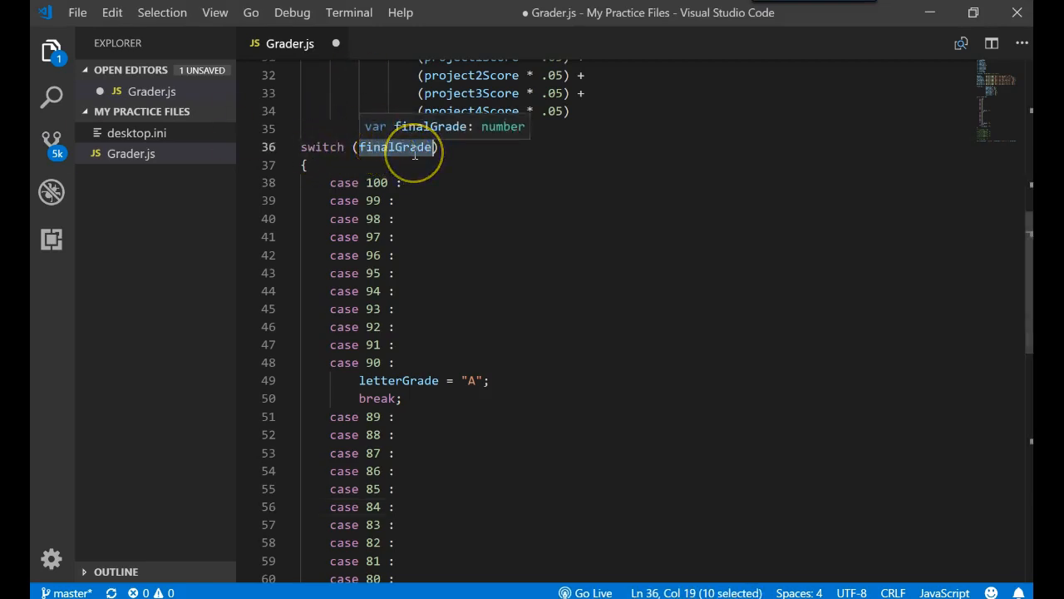
type("true")
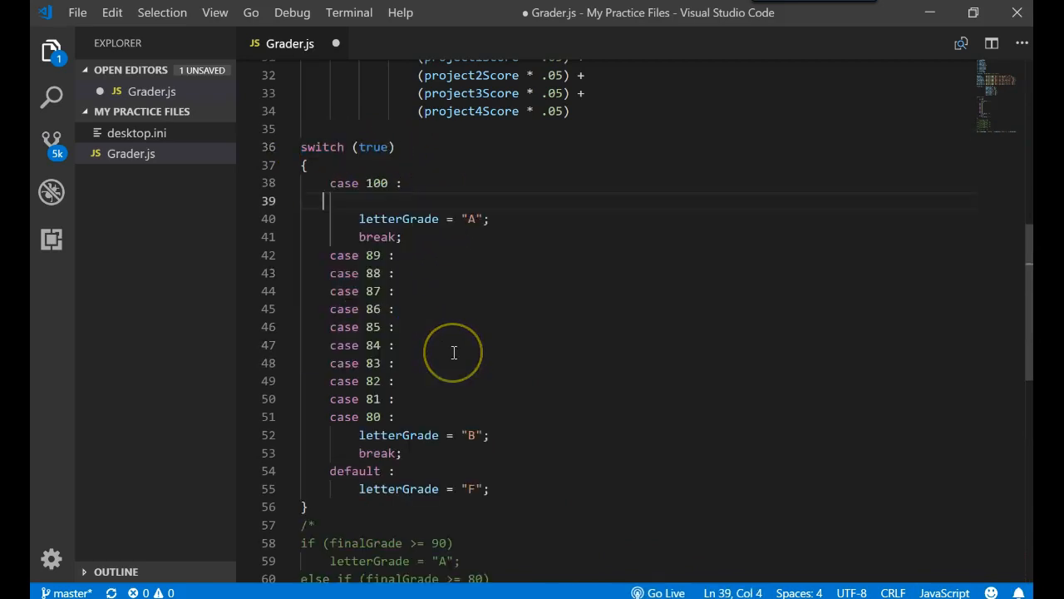
key("Backspace")
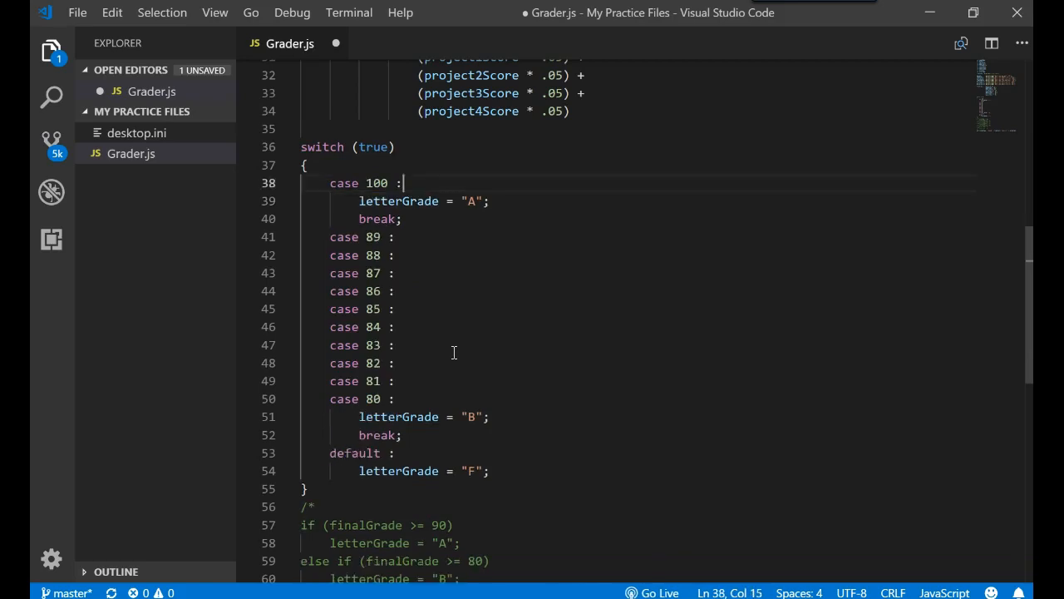
Replace the case values with finalGrade >= 90 and finalGrade >= 80.
double_click(375, 183)
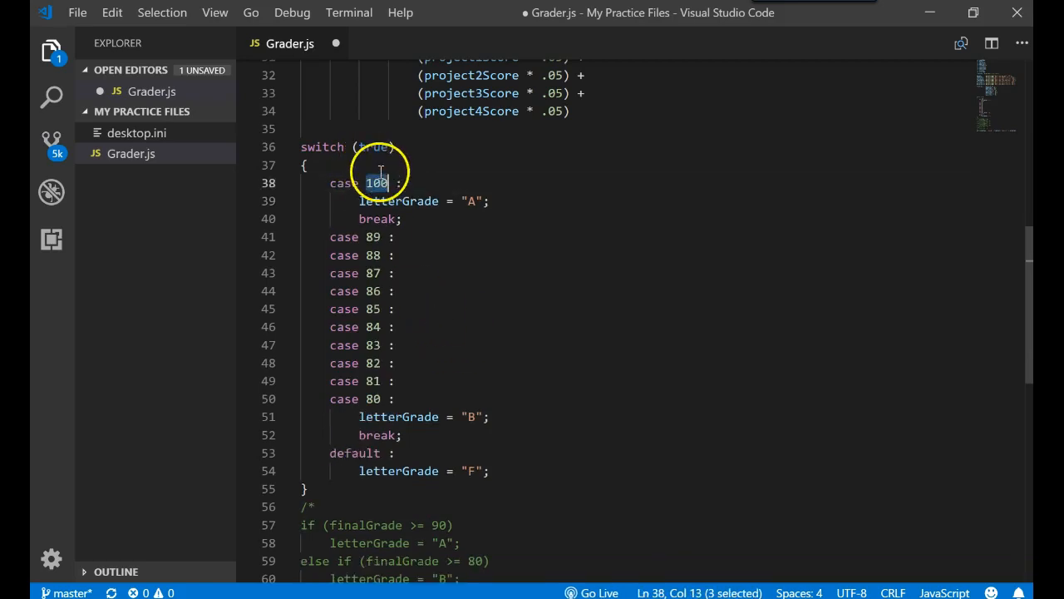
type("finalGrade >=")
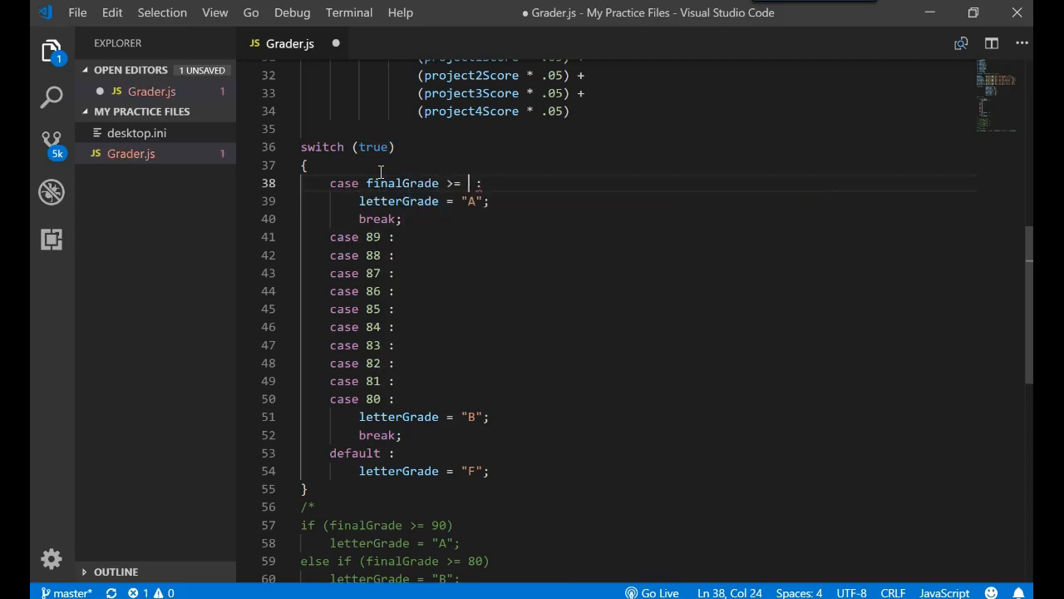
type("90")
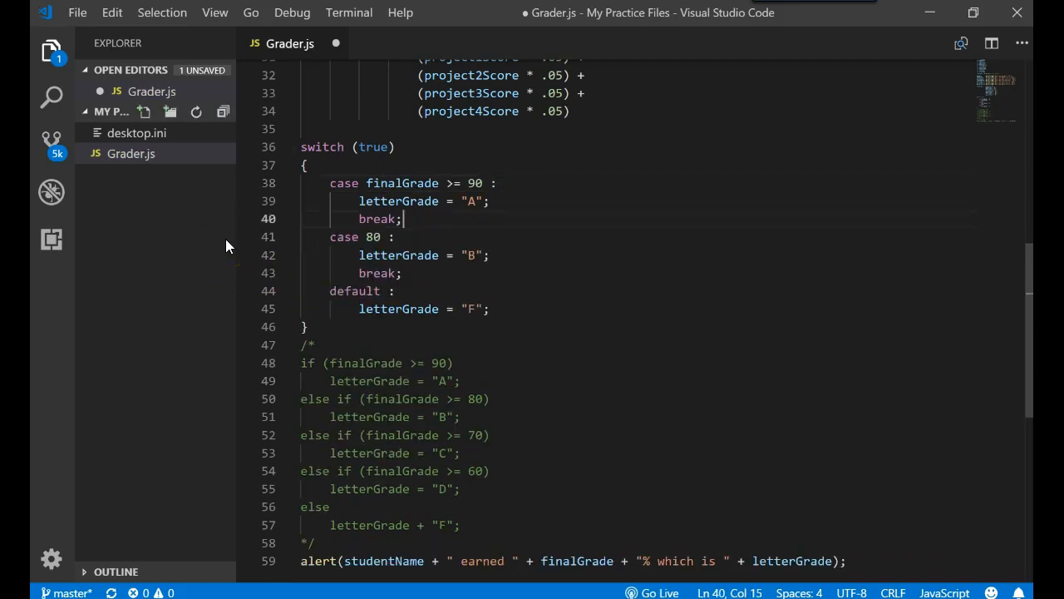
type("finalGrade >=")
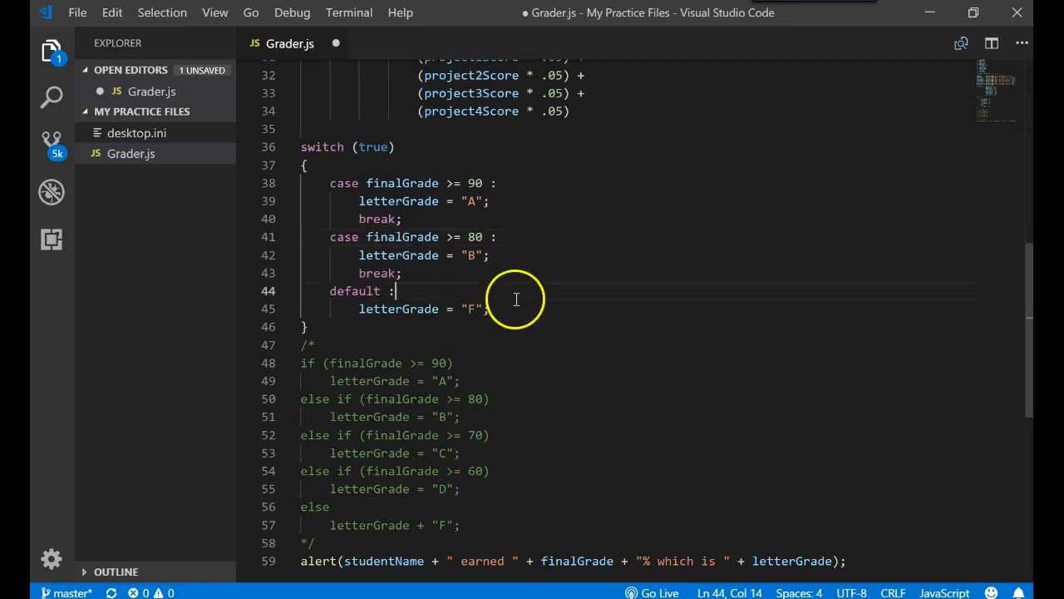
mouse_move(357, 116)
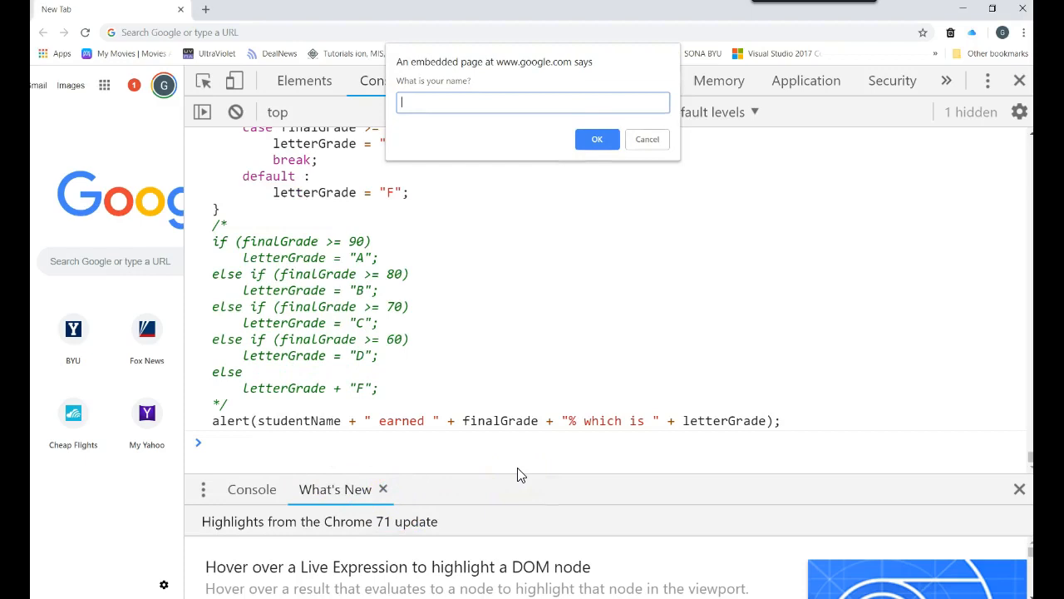
Finish the 100-score console run and dismiss the 100% A alert.
type("100")
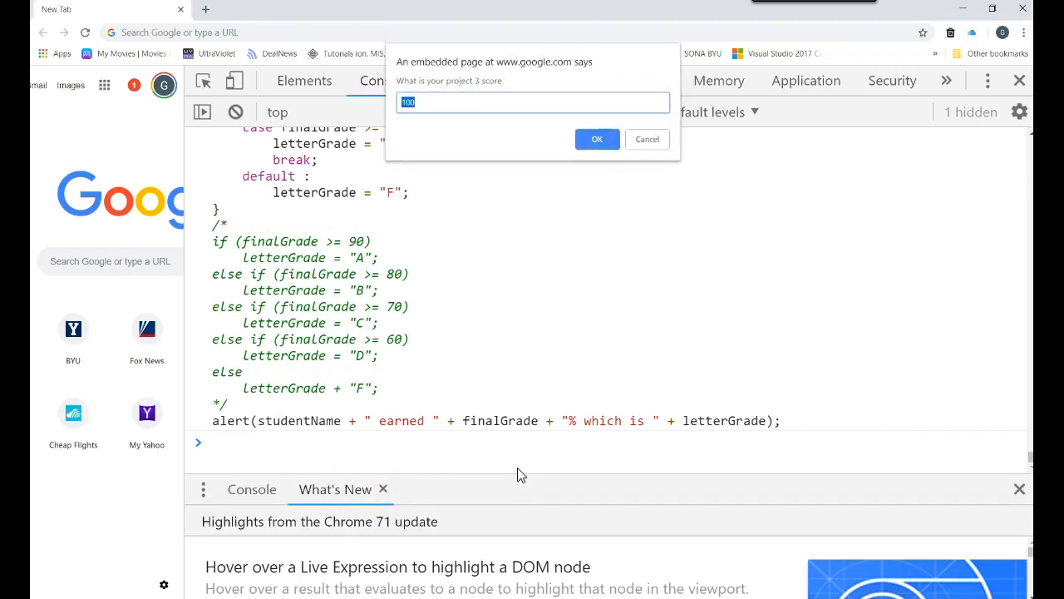
left_click(597, 138)
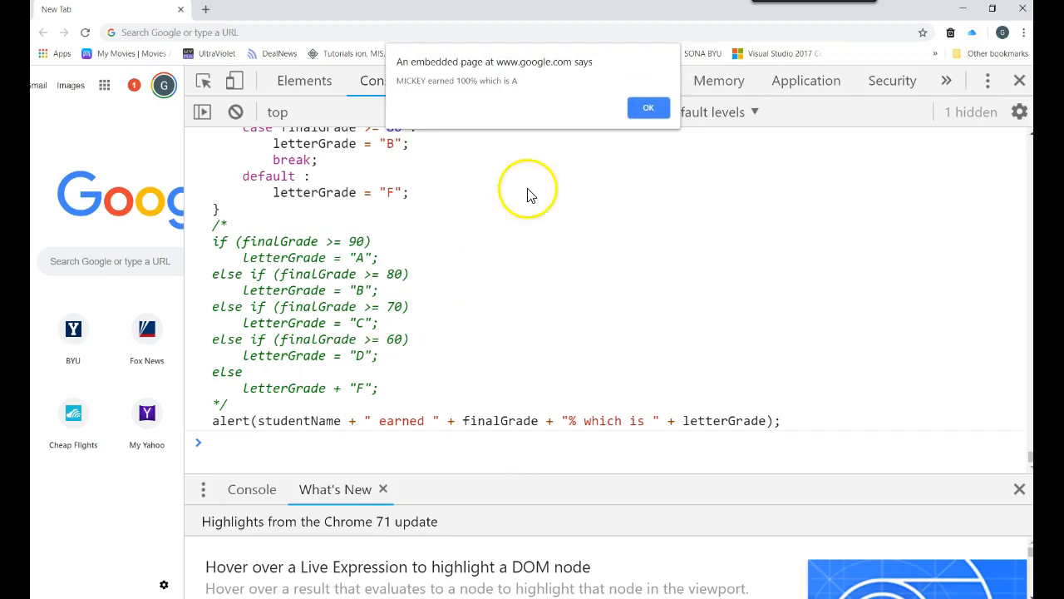
left_click(647, 108)
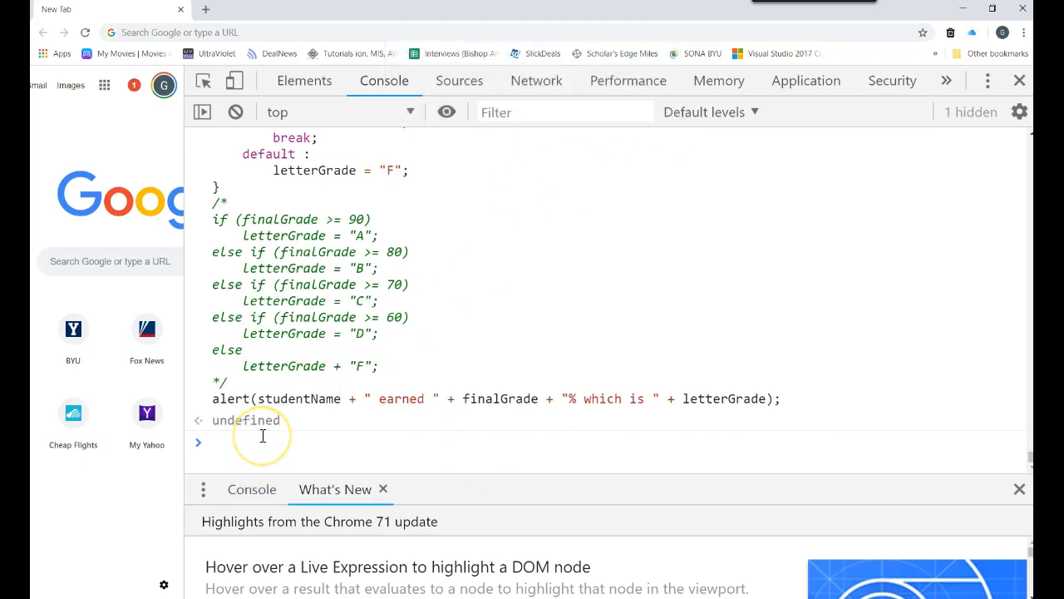
Rerun as MICKEY with 80 scores and dismiss the 80% B alert.
type("MICK")
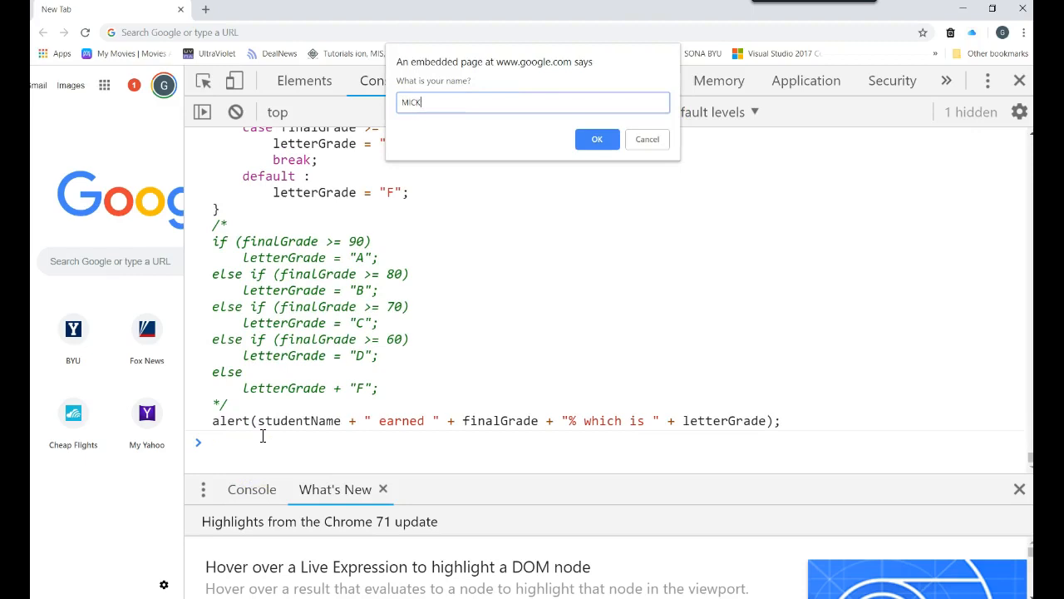
left_click(597, 139)
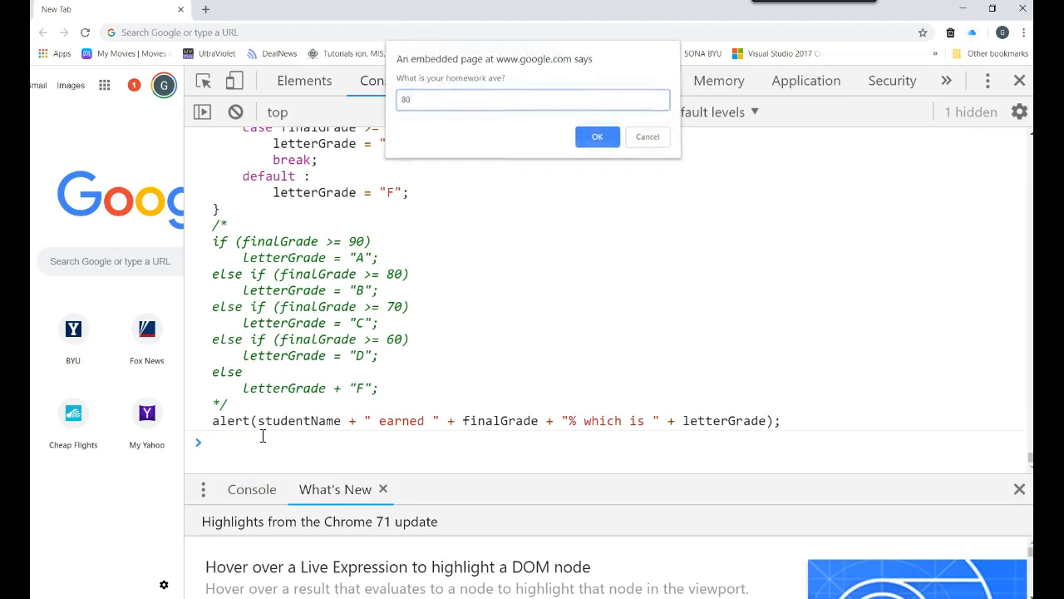
left_click(597, 136)
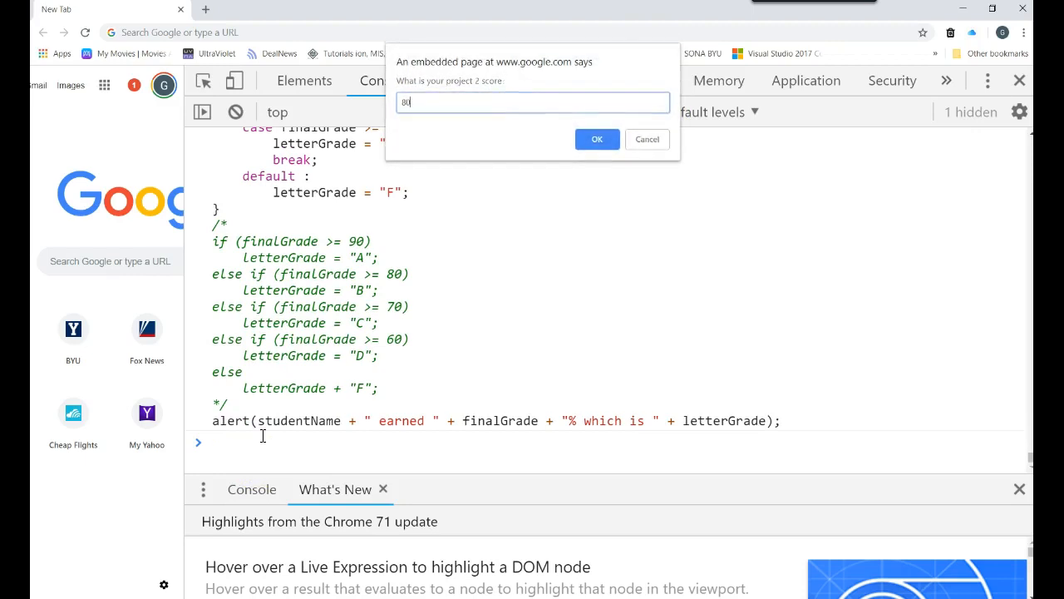
left_click(597, 139)
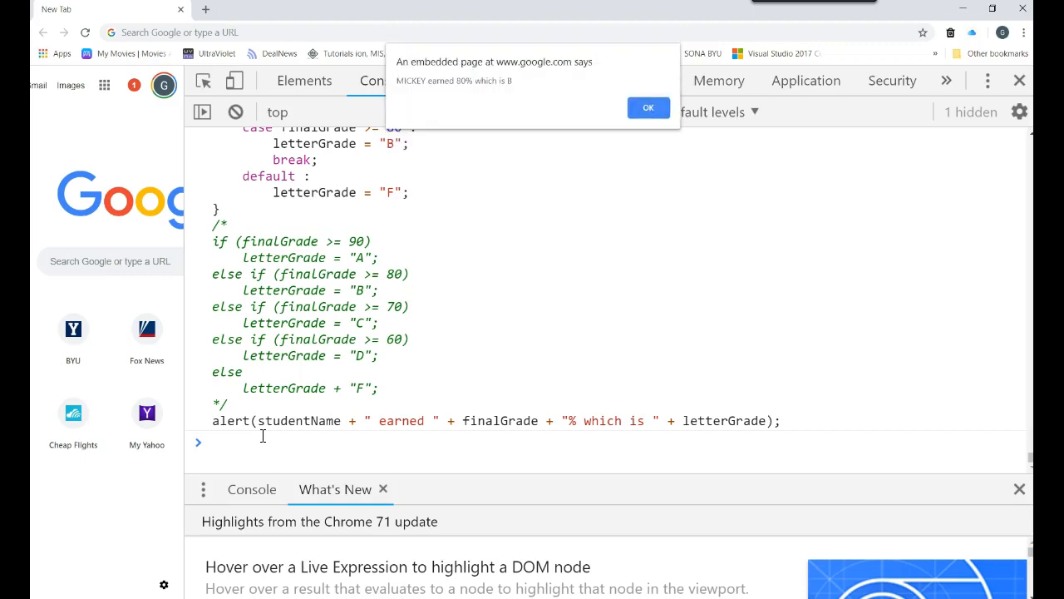
left_click(648, 108)
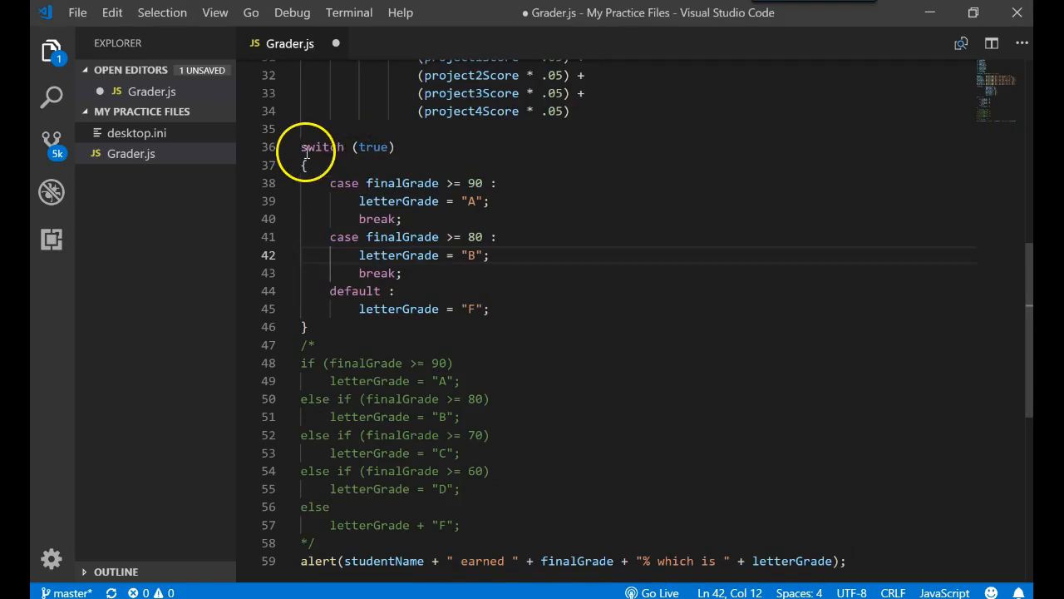
left_click_drag(299, 146, 307, 326)
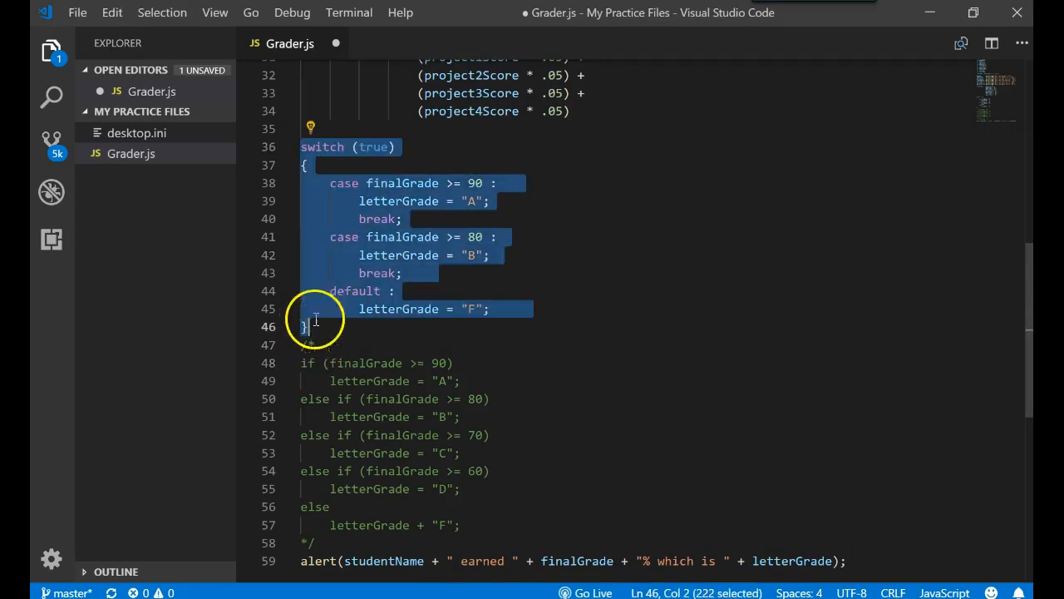
left_click(404, 381)
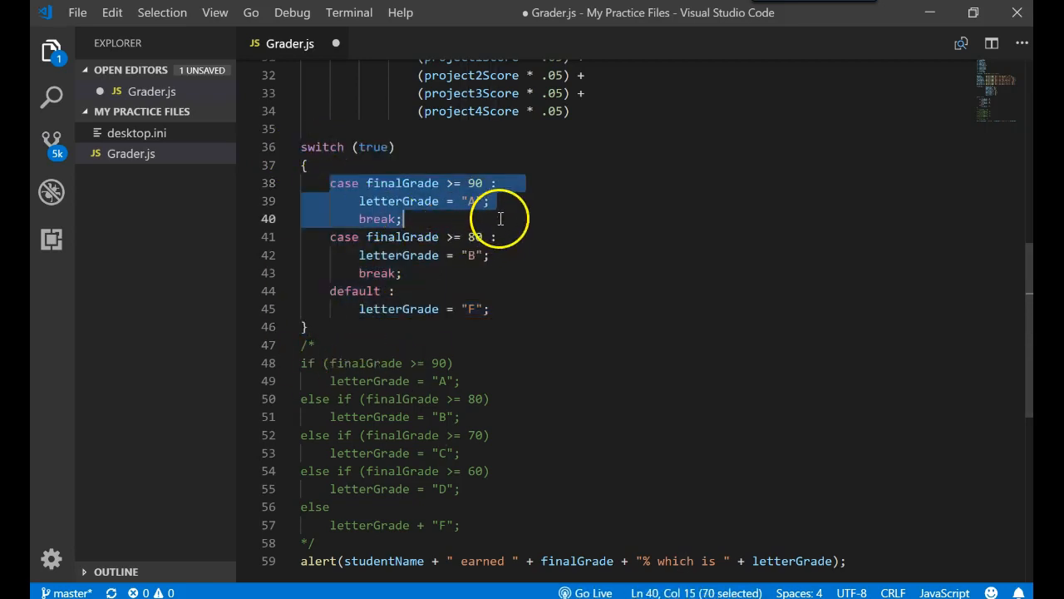
left_click(359, 218)
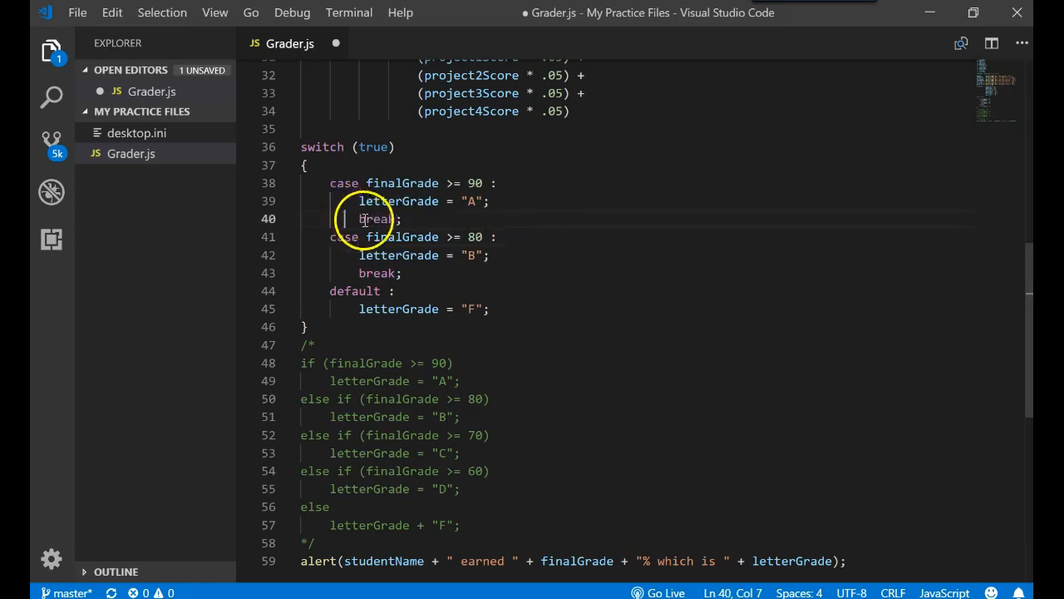